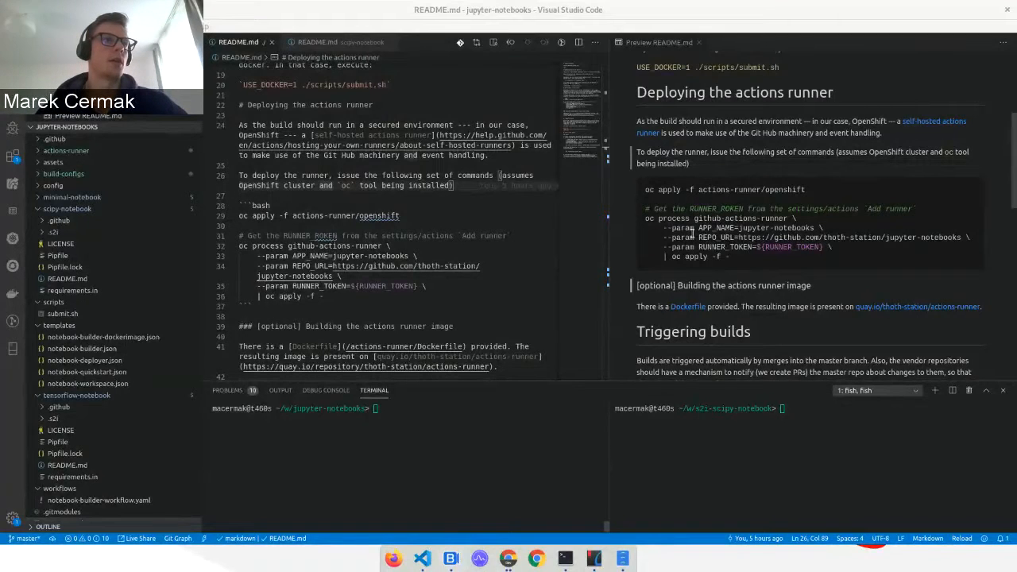
Scroll the README down to the Triggering builds architecture diagram and custom images section.
{"action": "scroll", "scroll_direction": "down", "scroll_amount": 3}
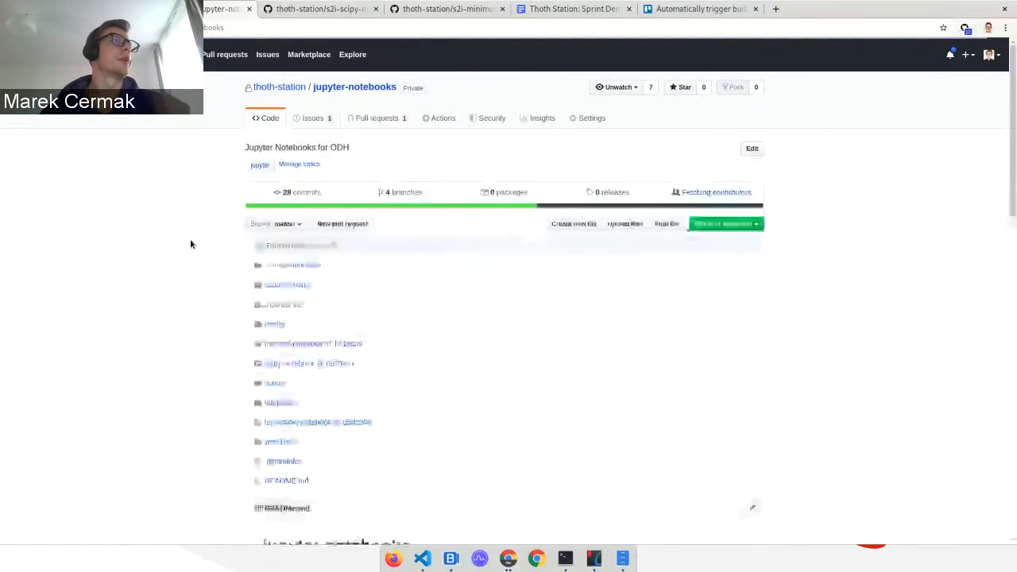
{"action": "scroll", "scroll_direction": "down", "scroll_amount": 3}
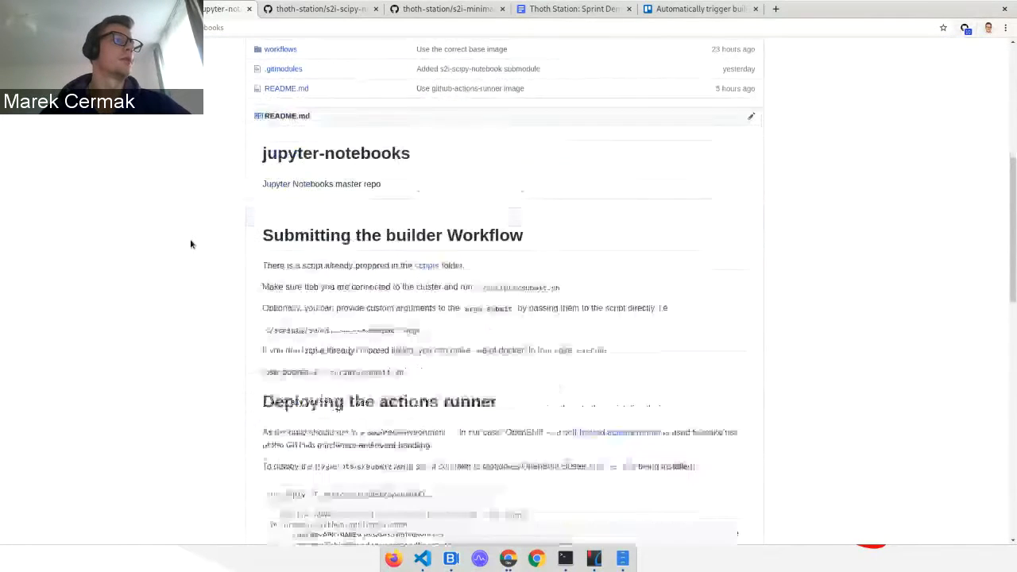
{"action": "scroll", "scroll_direction": "down", "scroll_amount": 3}
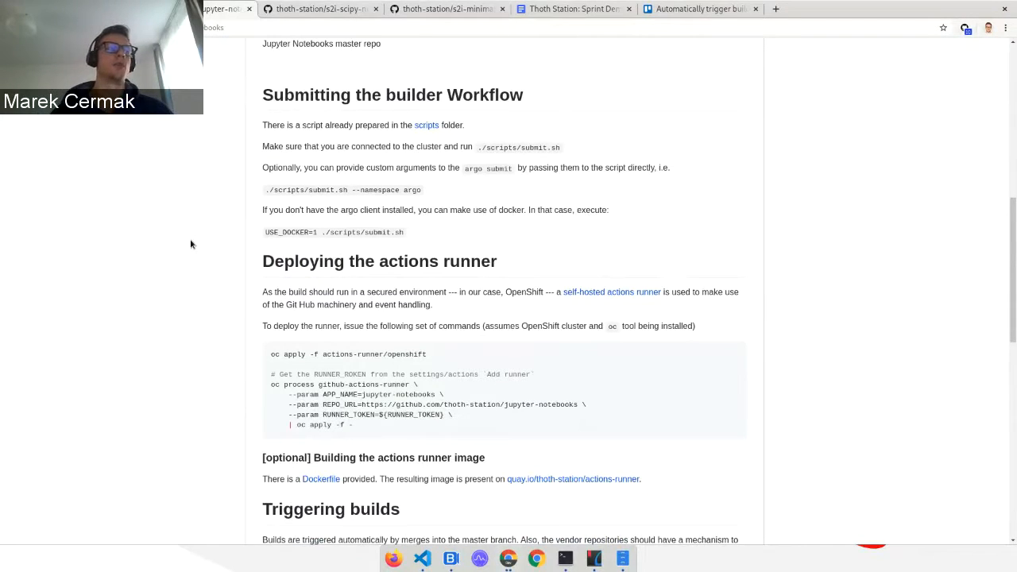
{"action": "scroll", "scroll_direction": "down", "scroll_amount": 3}
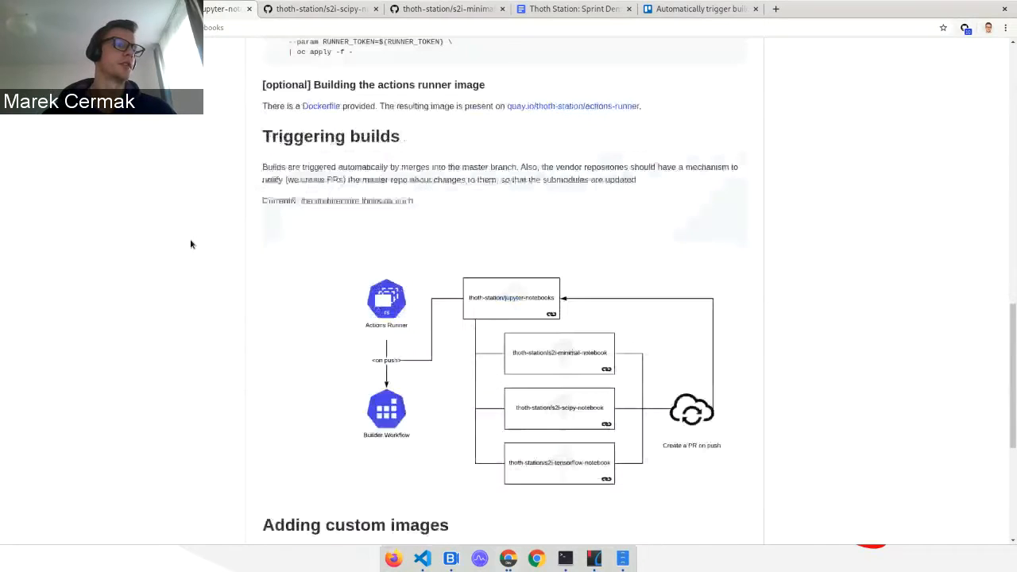
{"action": "scroll", "scroll_direction": "down", "scroll_amount": 3}
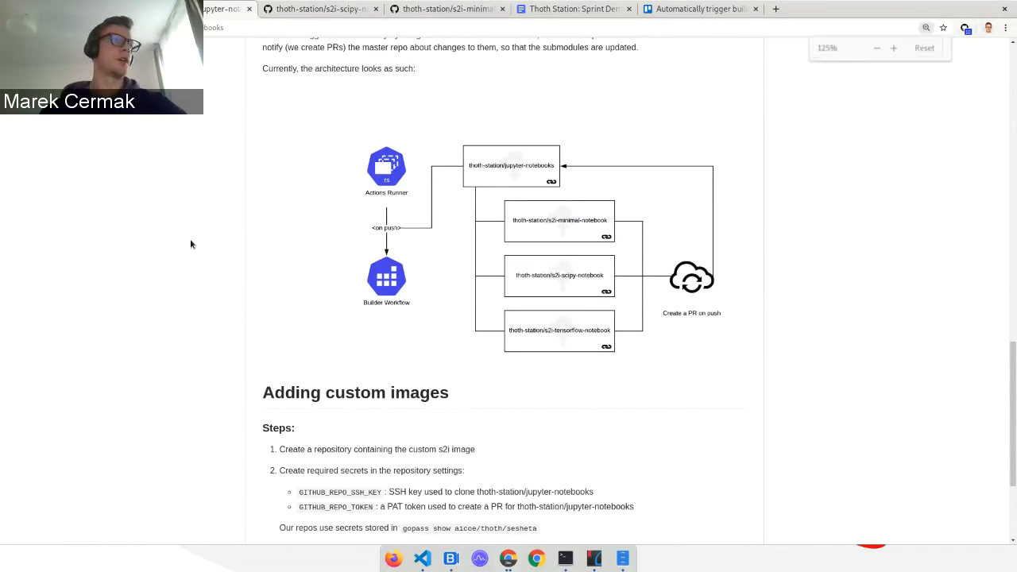
{"action": "left_click", "coordinate": [893, 47]}
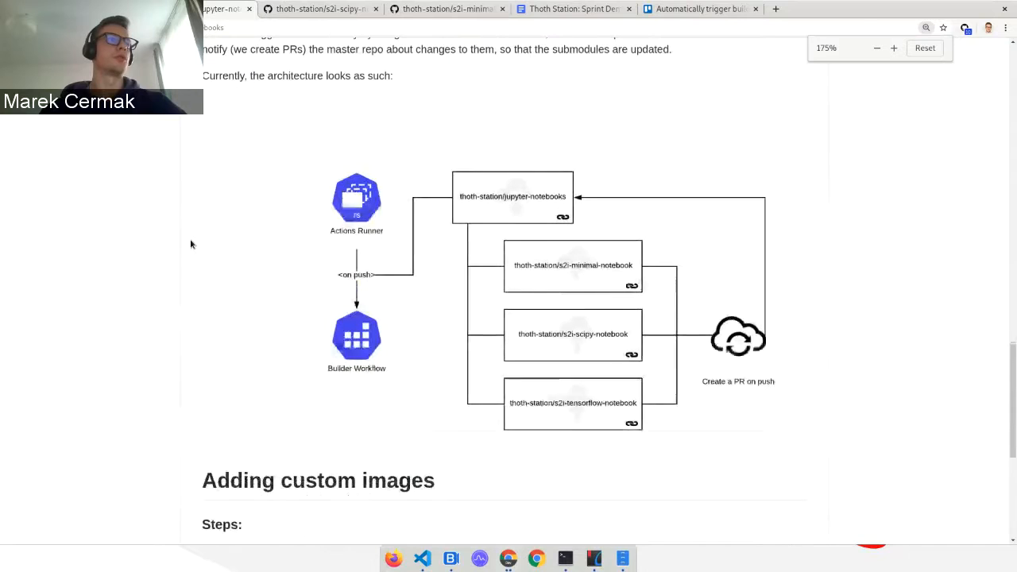
{"action": "scroll", "scroll_direction": "down", "scroll_amount": 3}
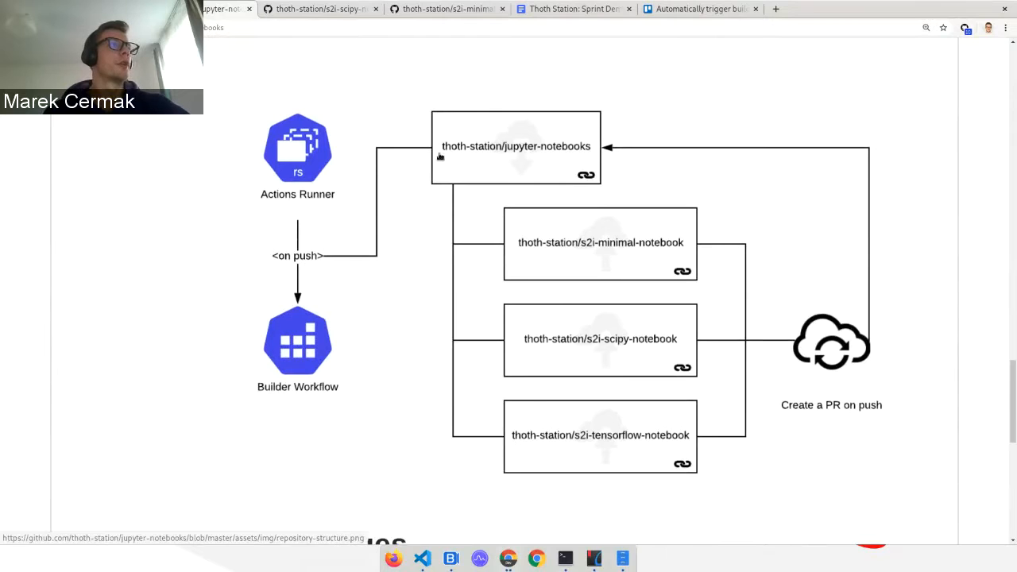
{"action": "mouse_move", "coordinate": [591, 153]}
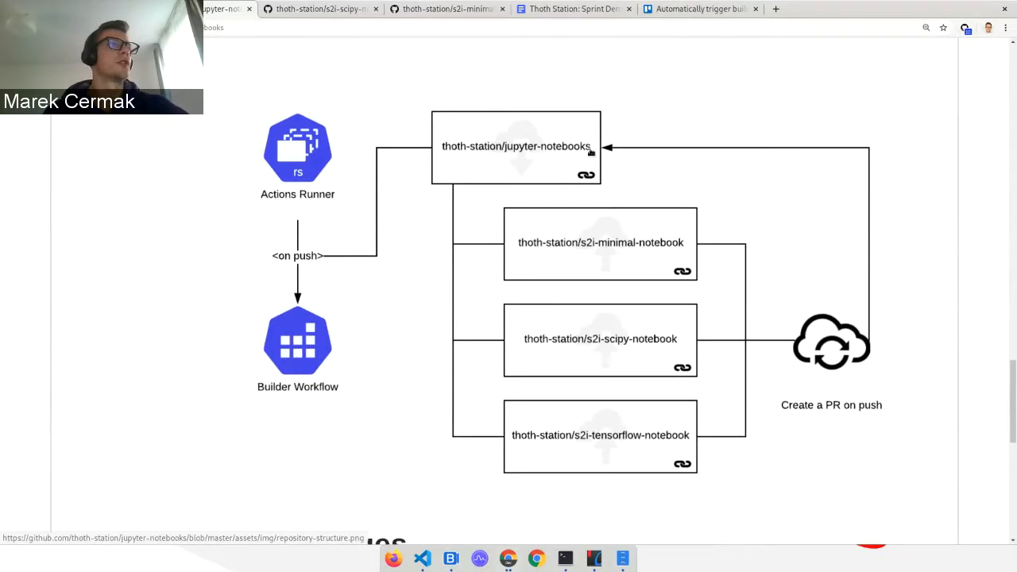
{"action": "mouse_move", "coordinate": [612, 176]}
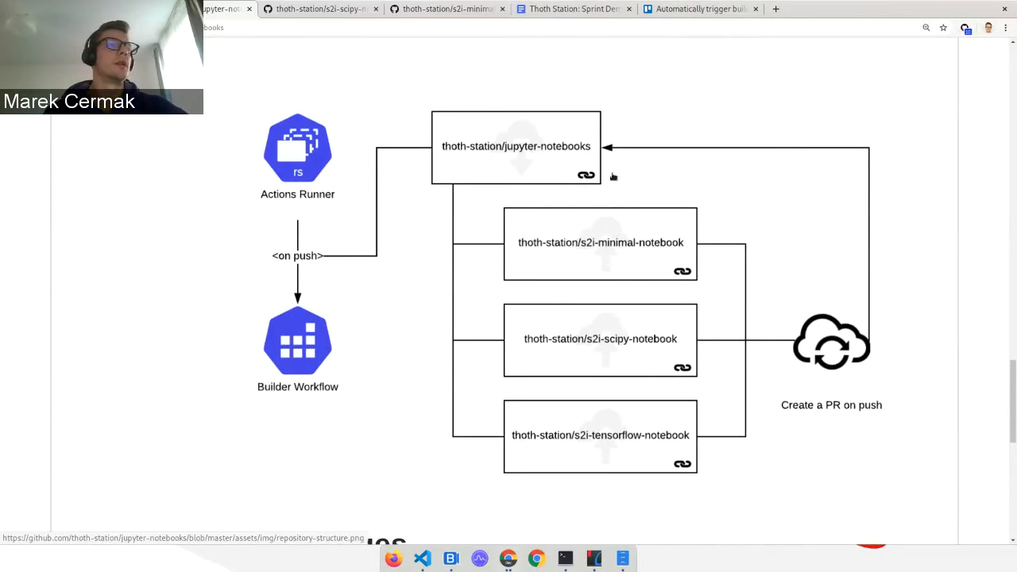
{"action": "mouse_move", "coordinate": [582, 229]}
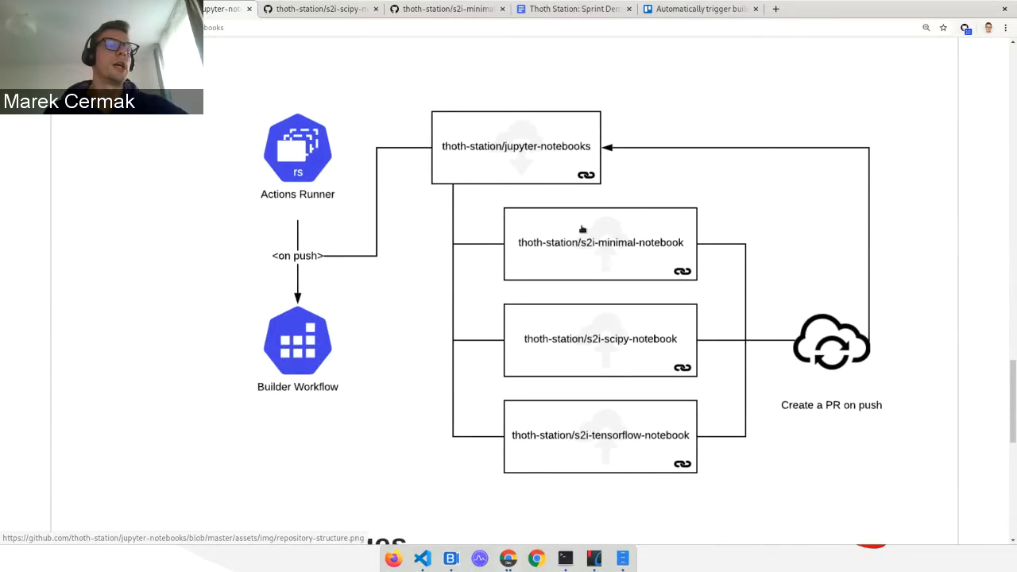
{"action": "mouse_move", "coordinate": [572, 240]}
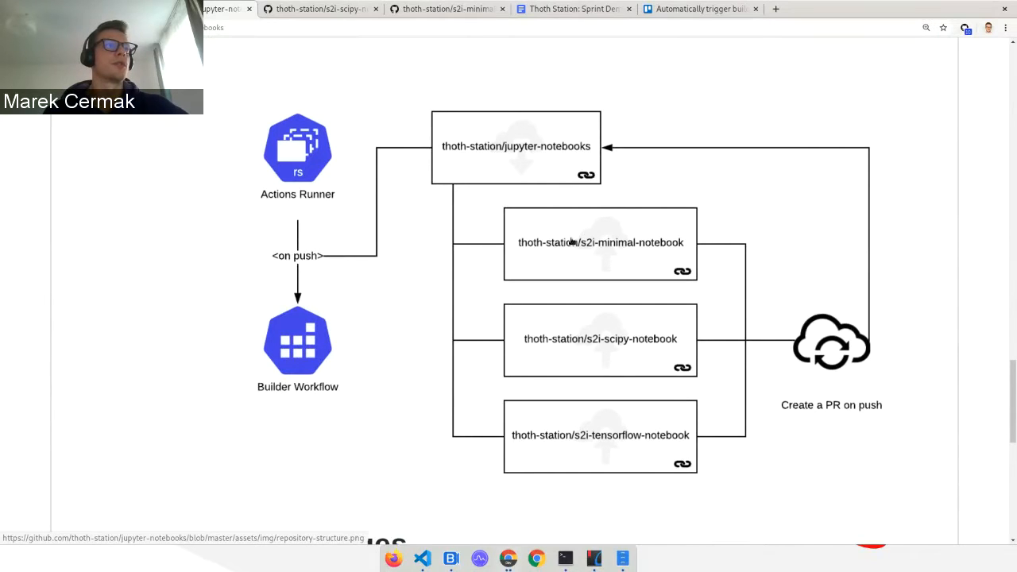
{"action": "mouse_move", "coordinate": [461, 337]}
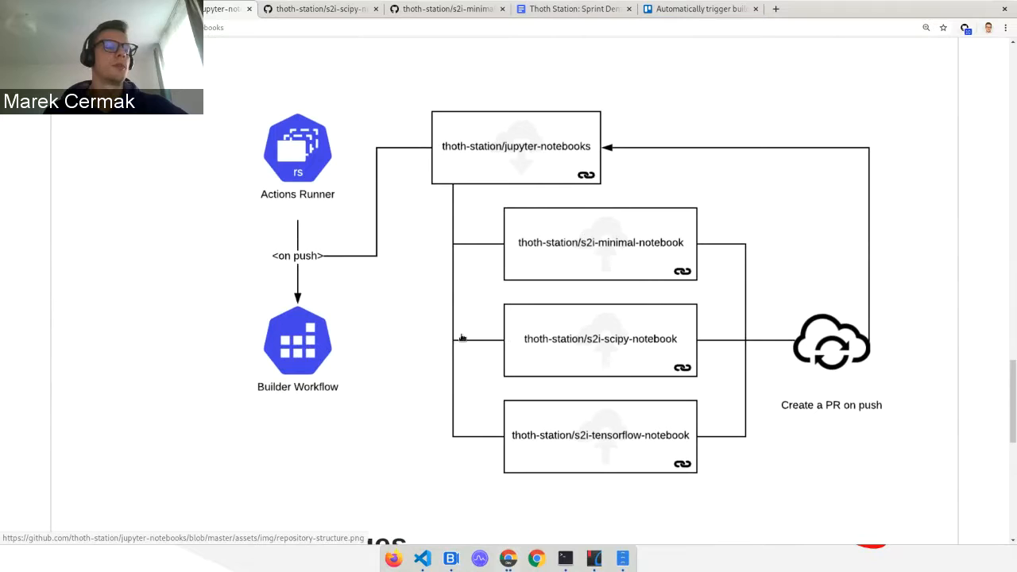
{"action": "mouse_move", "coordinate": [602, 527]}
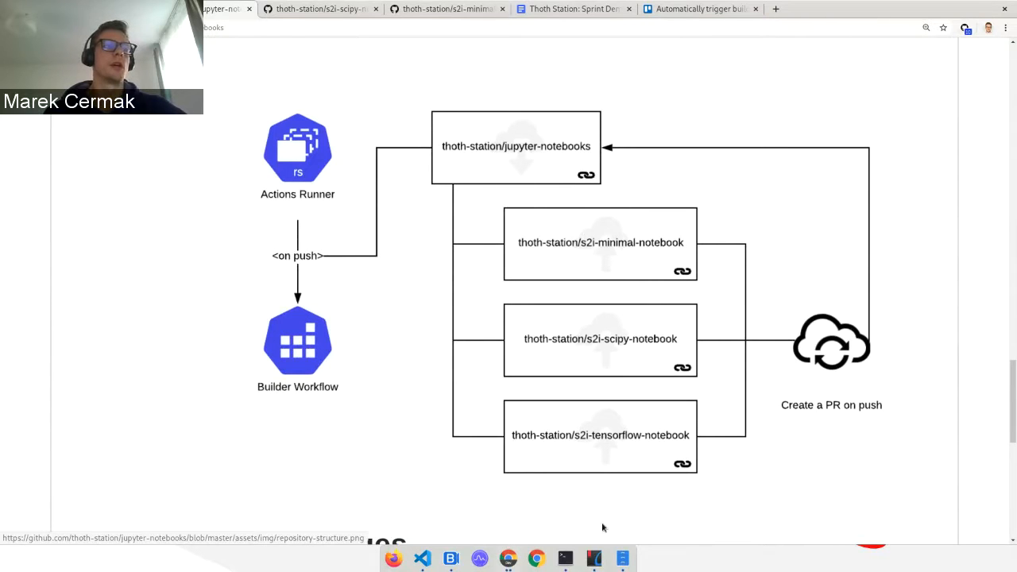
{"action": "mouse_move", "coordinate": [601, 235]}
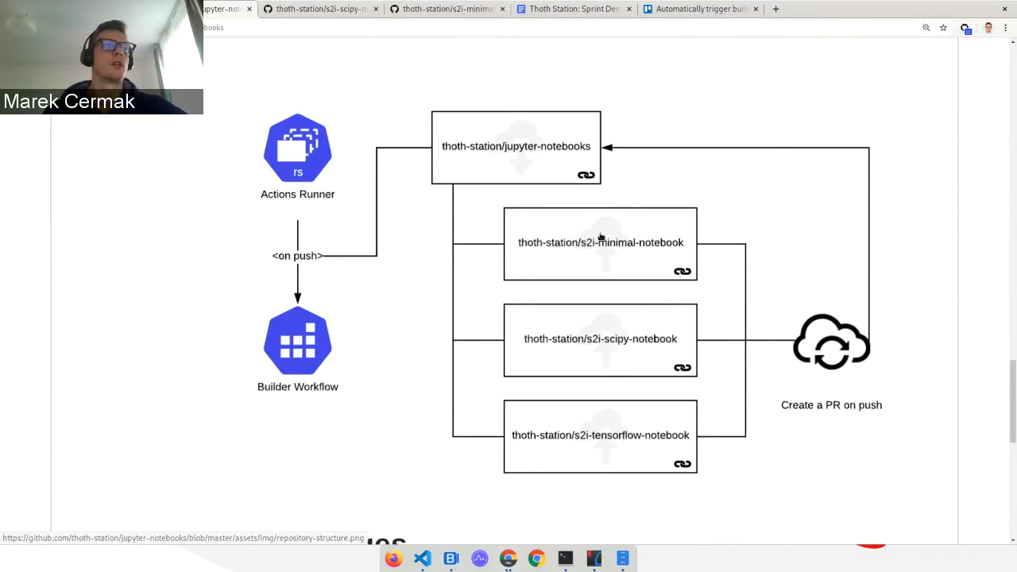
{"action": "mouse_move", "coordinate": [670, 350]}
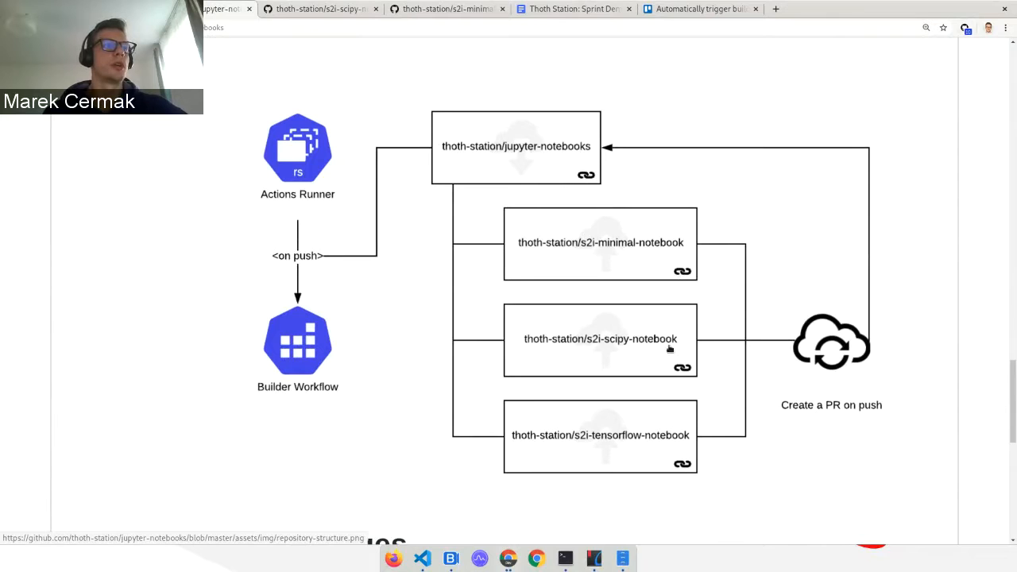
{"action": "mouse_move", "coordinate": [556, 435]}
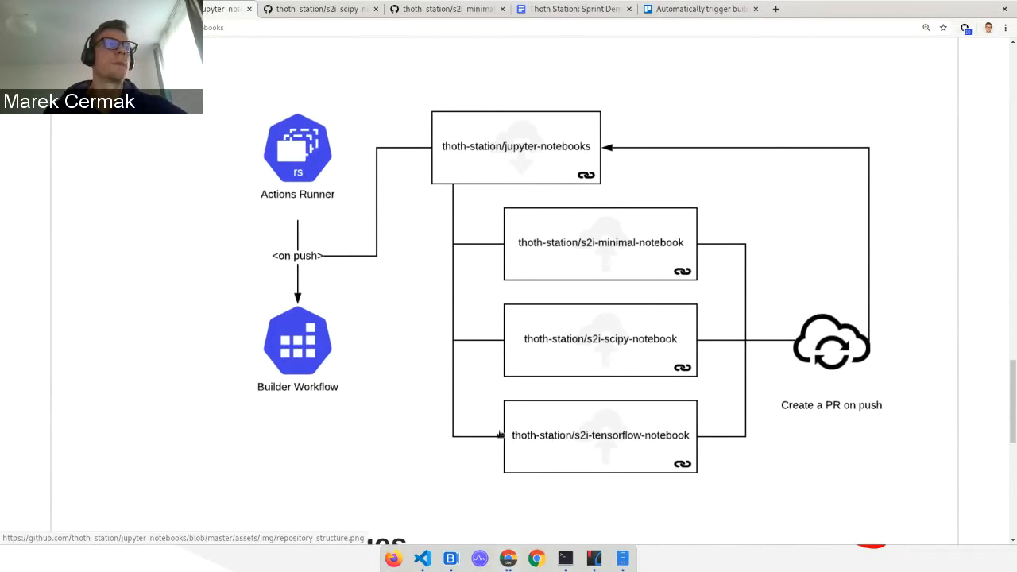
{"action": "mouse_move", "coordinate": [549, 111]}
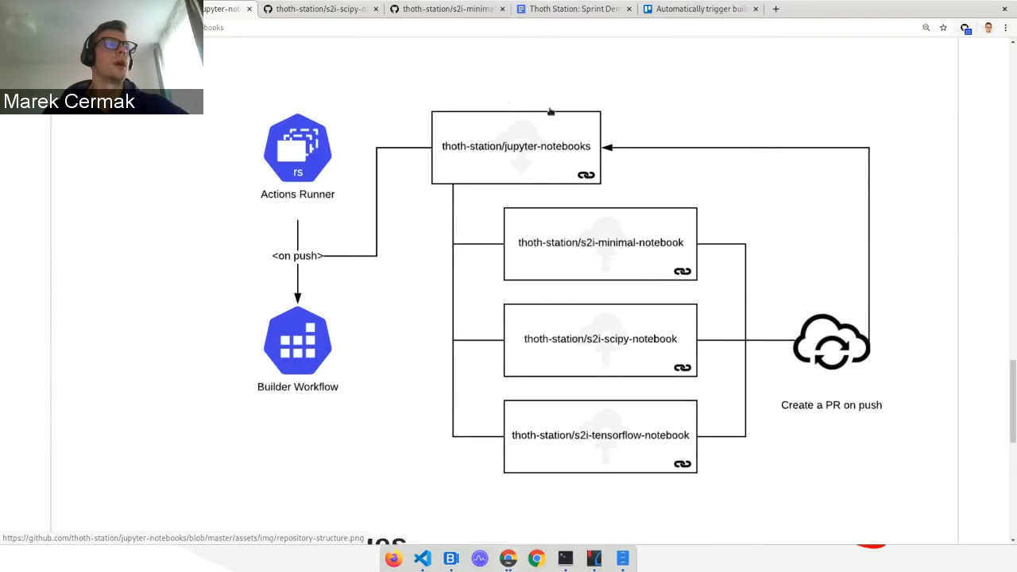
{"action": "mouse_move", "coordinate": [502, 113]}
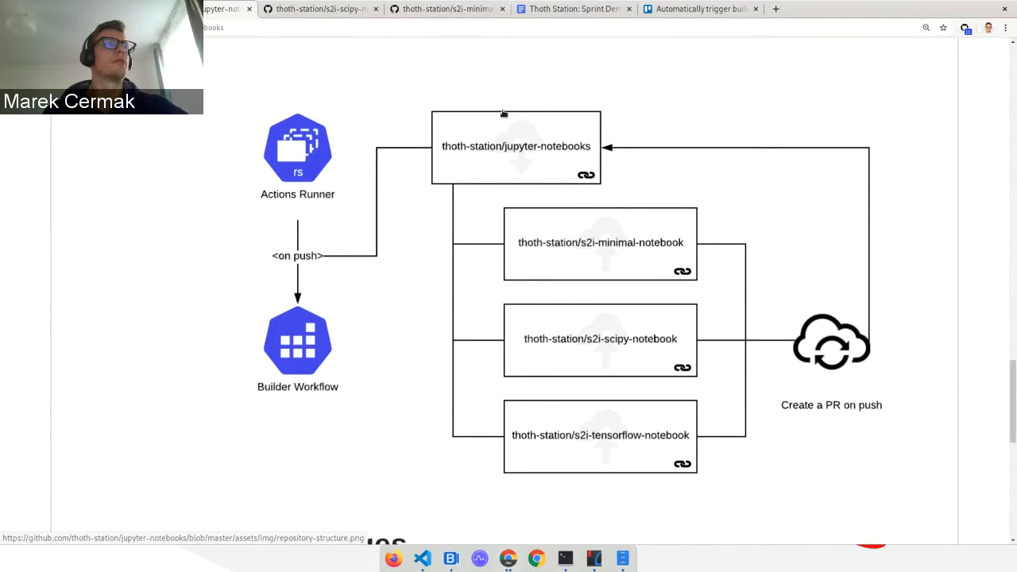
{"action": "mouse_move", "coordinate": [569, 156]}
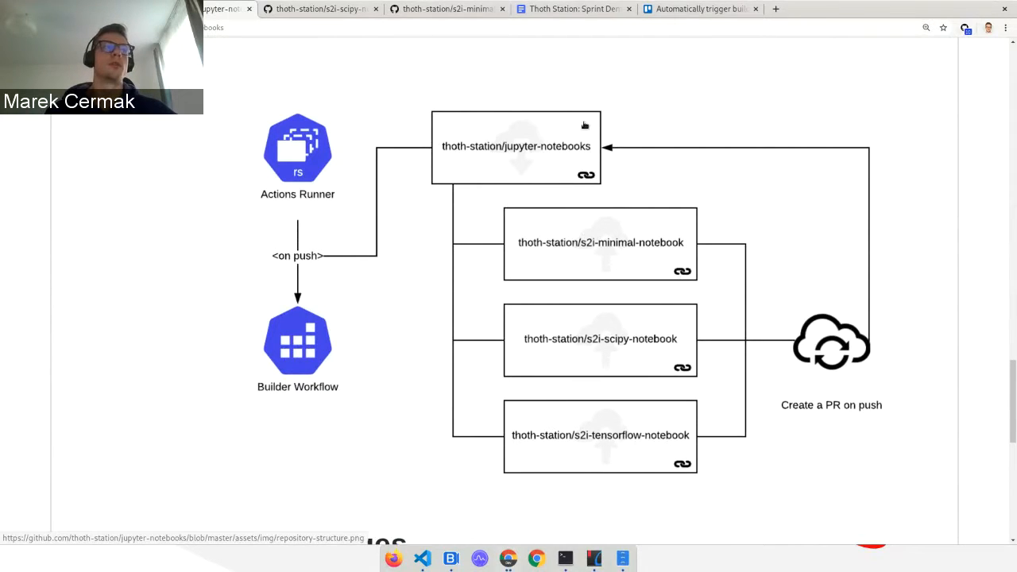
{"action": "mouse_move", "coordinate": [564, 140]}
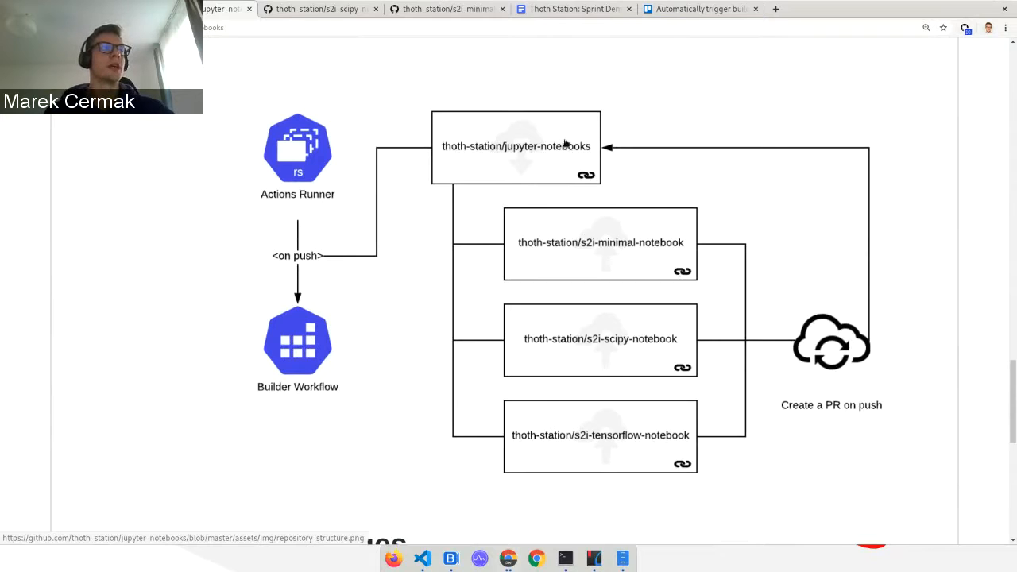
{"action": "mouse_move", "coordinate": [298, 127]}
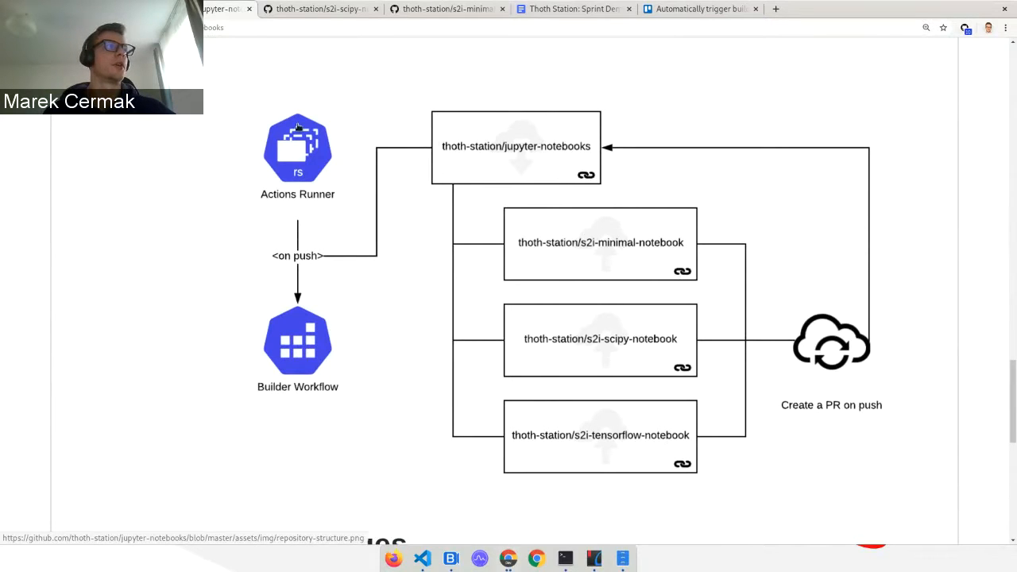
{"action": "mouse_move", "coordinate": [360, 248]}
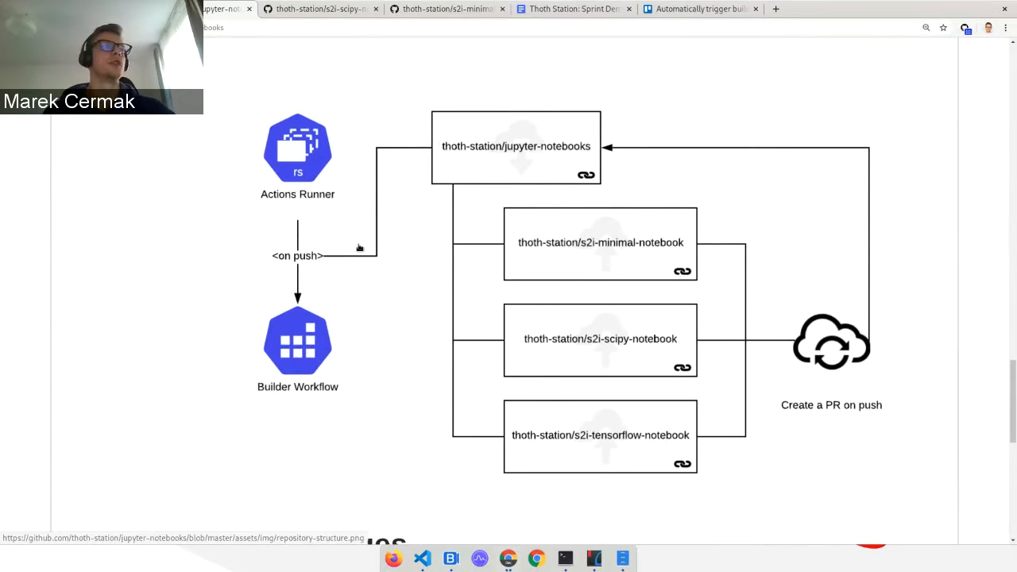
{"action": "mouse_move", "coordinate": [383, 378]}
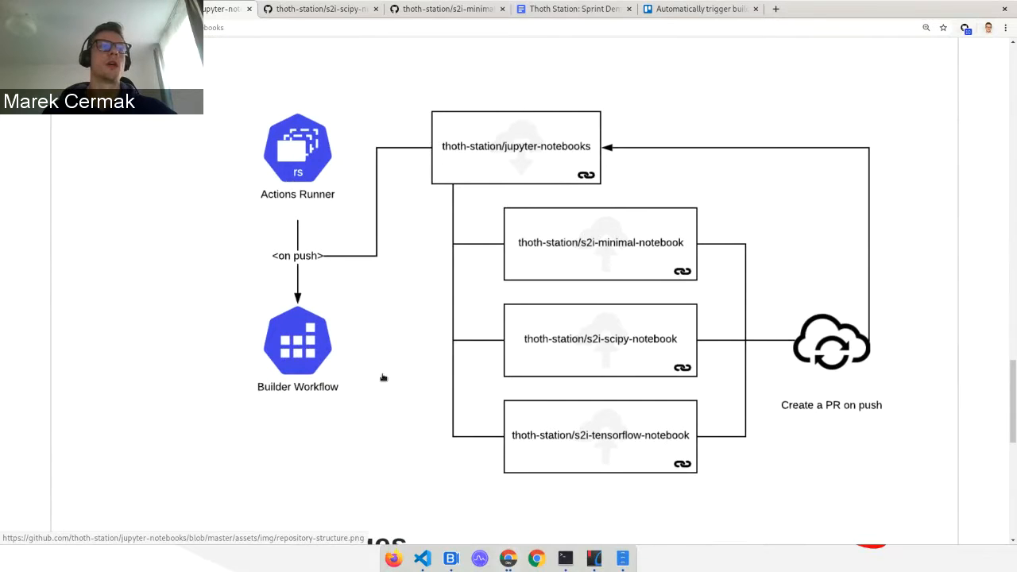
{"action": "mouse_move", "coordinate": [595, 254]}
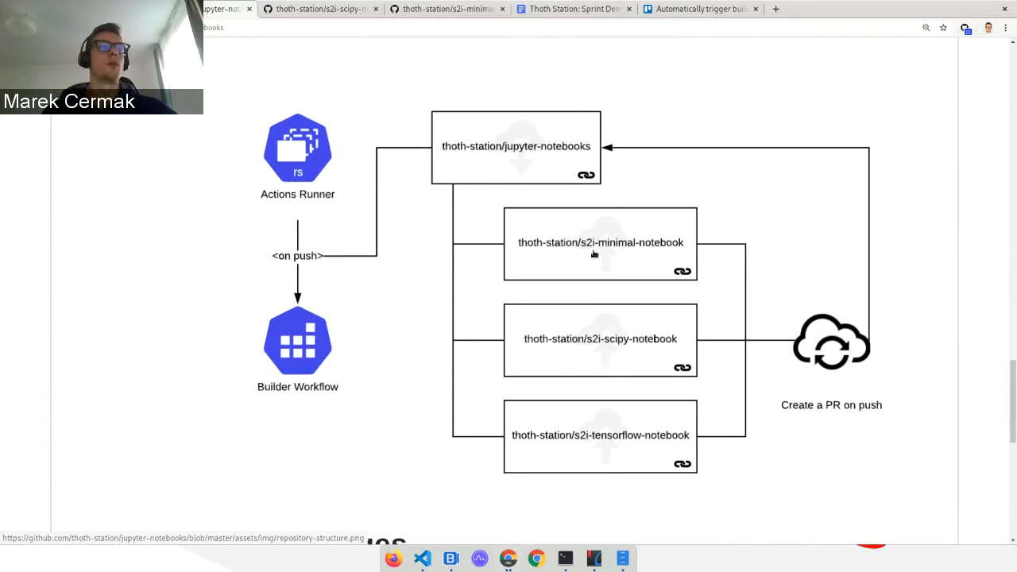
{"action": "mouse_move", "coordinate": [585, 251]}
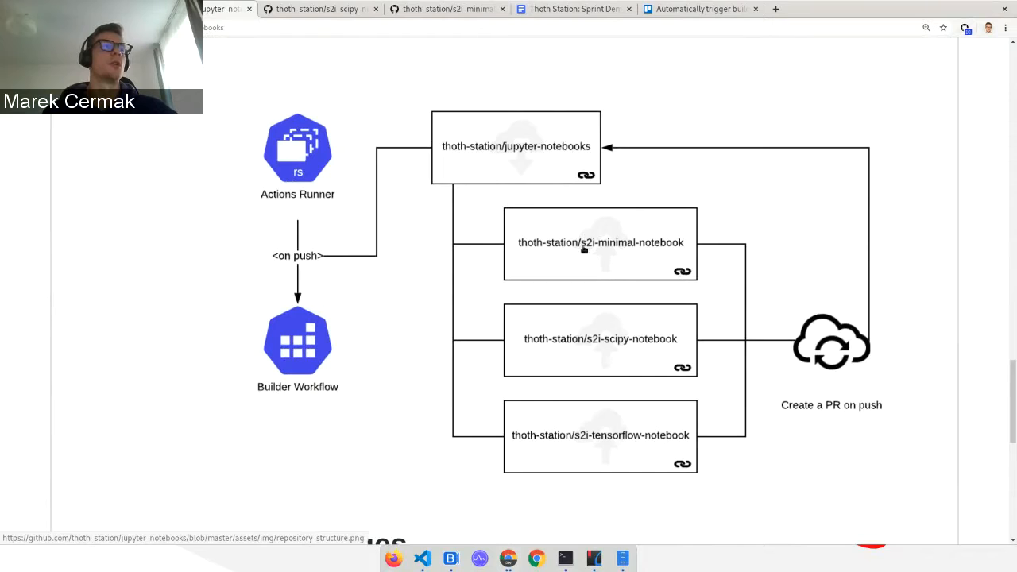
{"action": "mouse_move", "coordinate": [563, 267]}
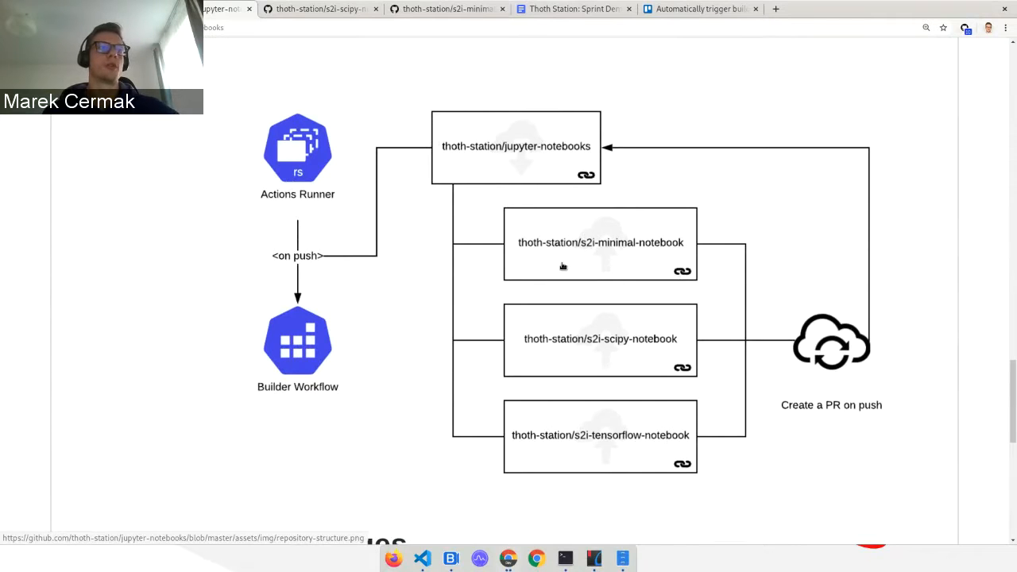
{"action": "mouse_move", "coordinate": [525, 277]}
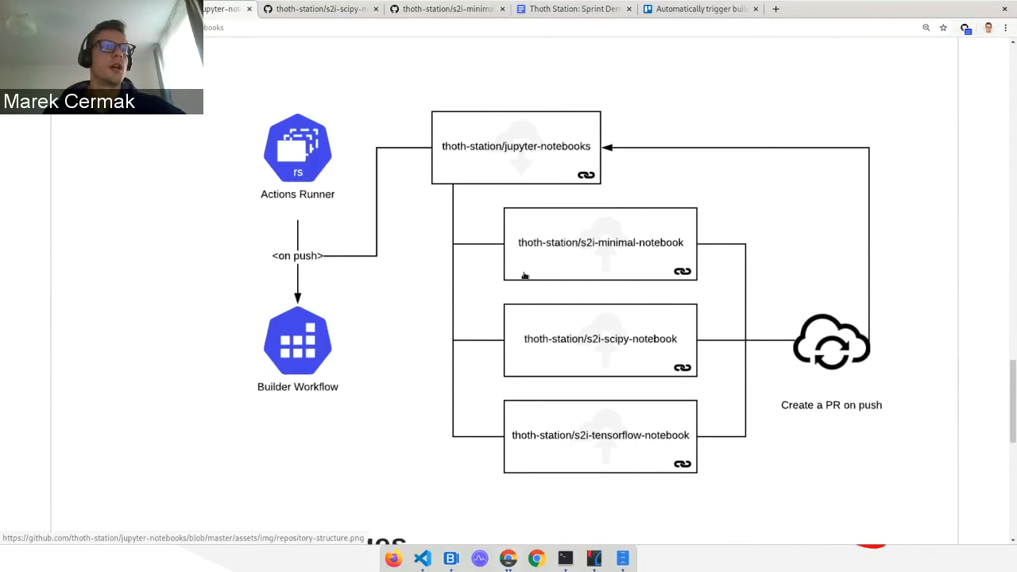
{"action": "mouse_move", "coordinate": [502, 358]}
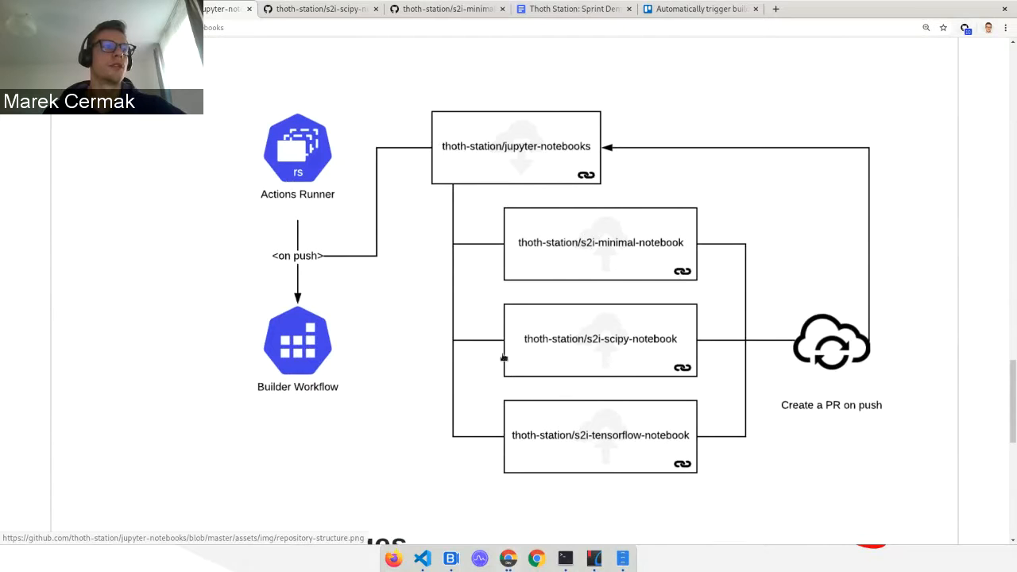
{"action": "mouse_move", "coordinate": [574, 306]}
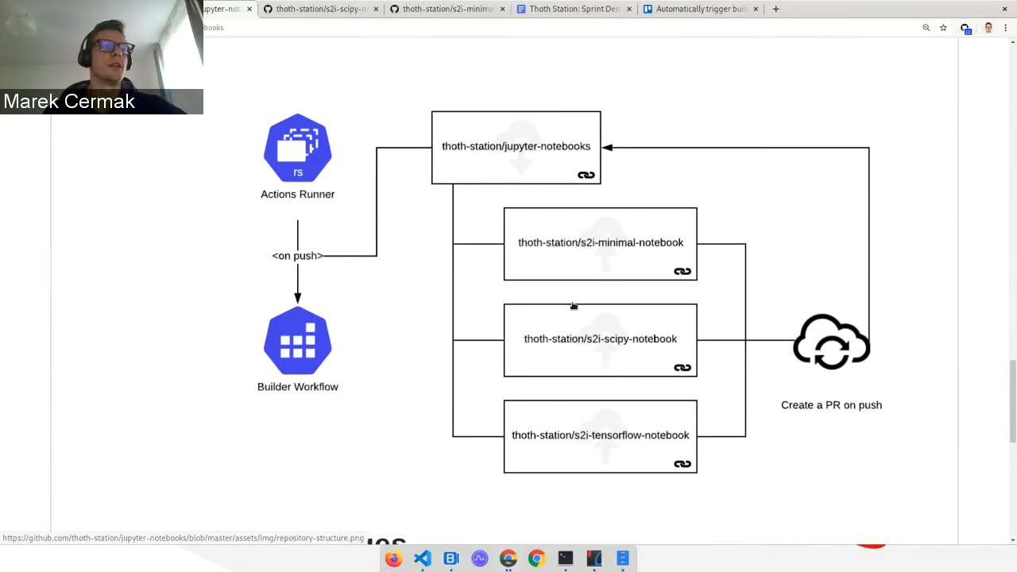
{"action": "mouse_move", "coordinate": [639, 248]}
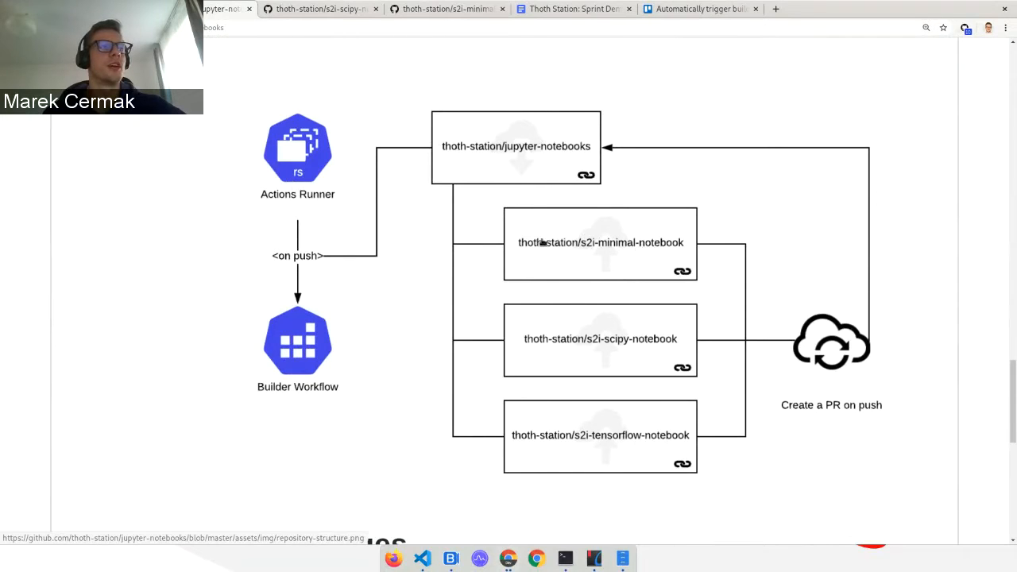
{"action": "mouse_move", "coordinate": [610, 250]}
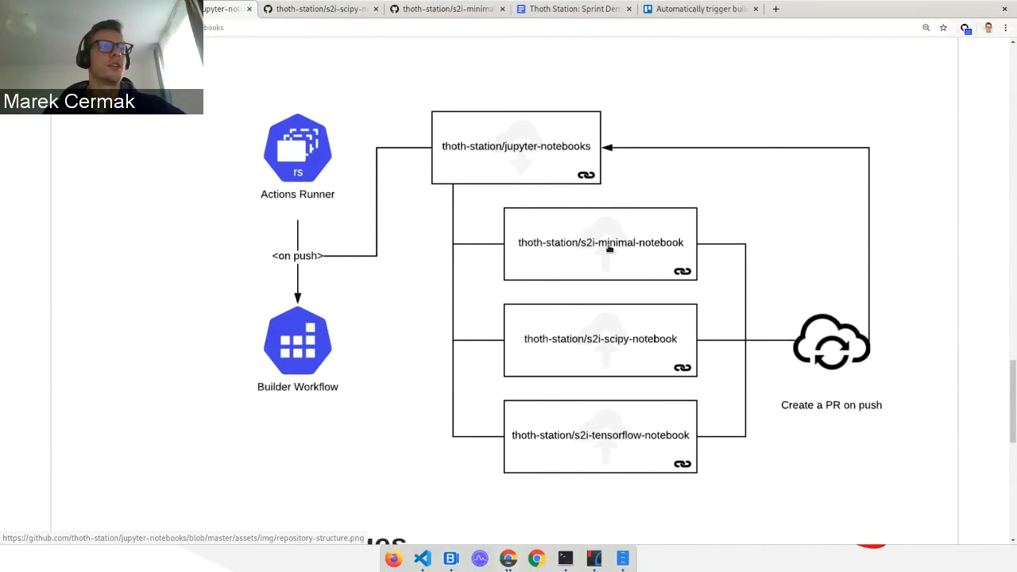
{"action": "mouse_move", "coordinate": [560, 429]}
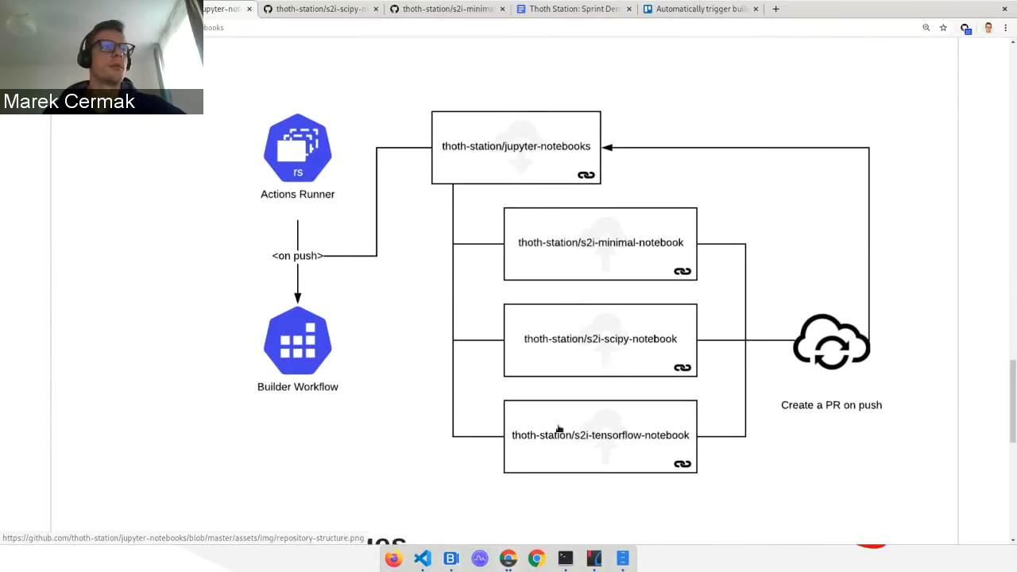
{"action": "mouse_move", "coordinate": [591, 246]}
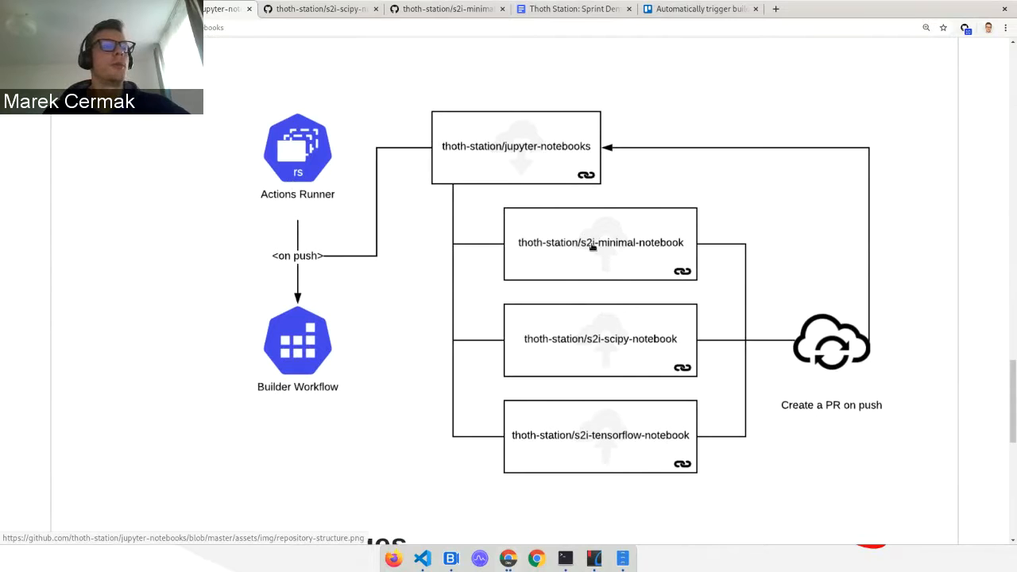
{"action": "mouse_move", "coordinate": [633, 231]}
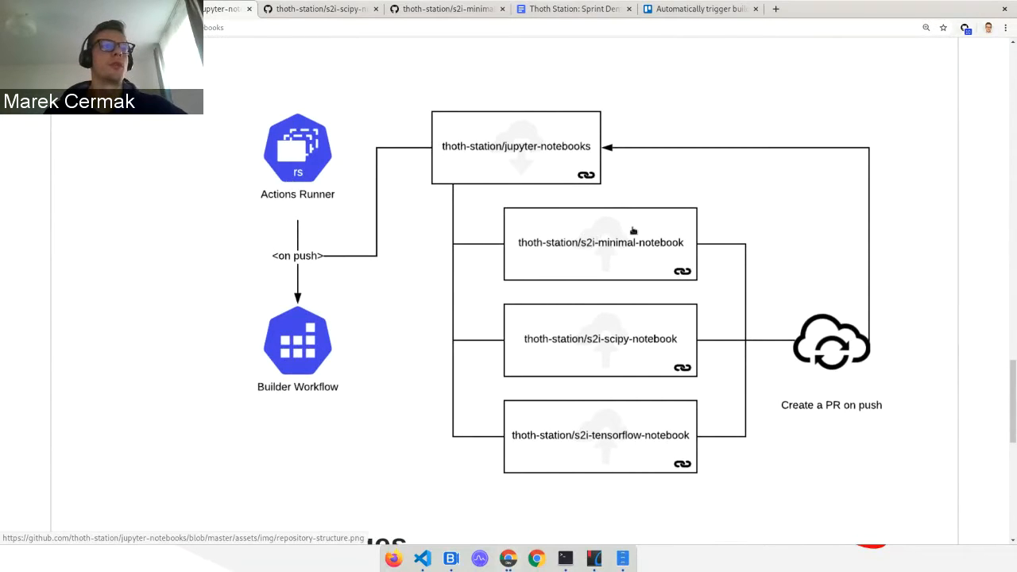
{"action": "mouse_move", "coordinate": [864, 386]}
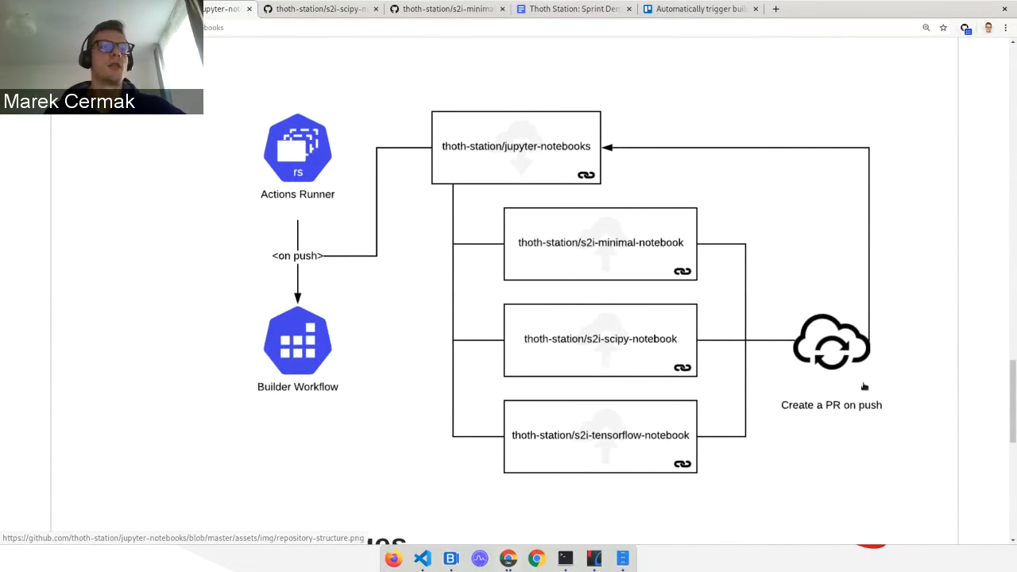
{"action": "mouse_move", "coordinate": [518, 167]}
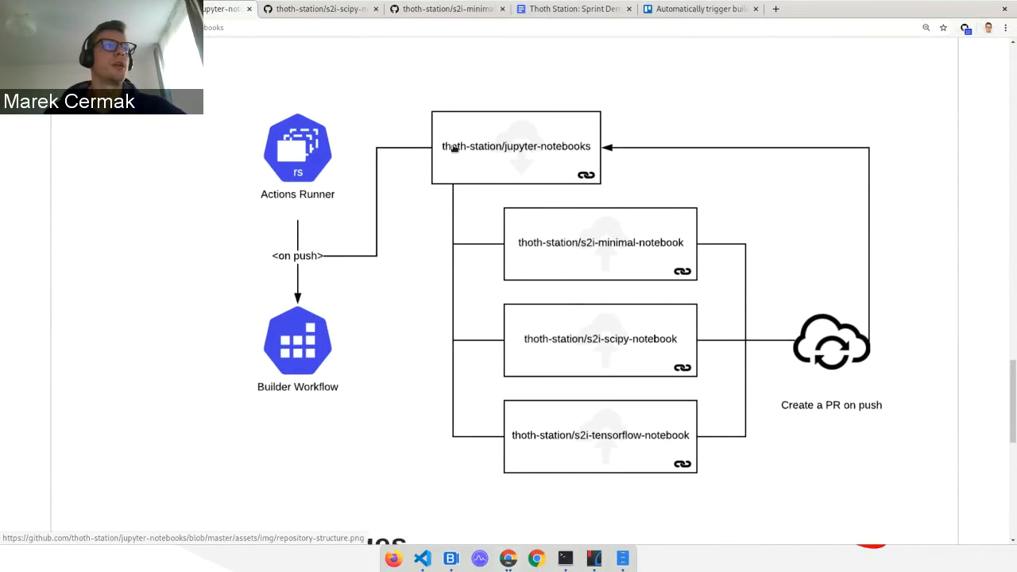
{"action": "mouse_move", "coordinate": [588, 149]}
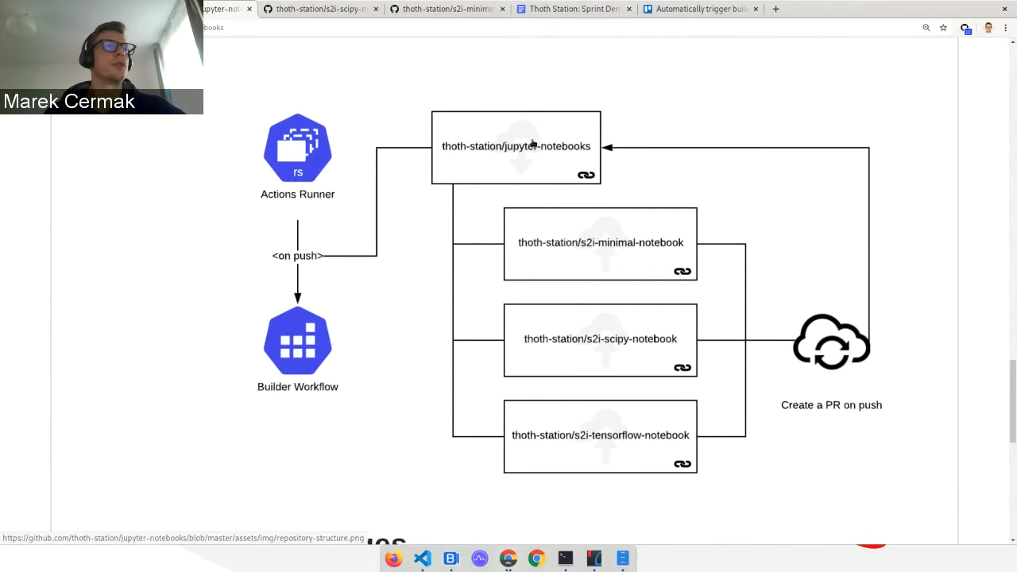
{"action": "mouse_move", "coordinate": [467, 149]}
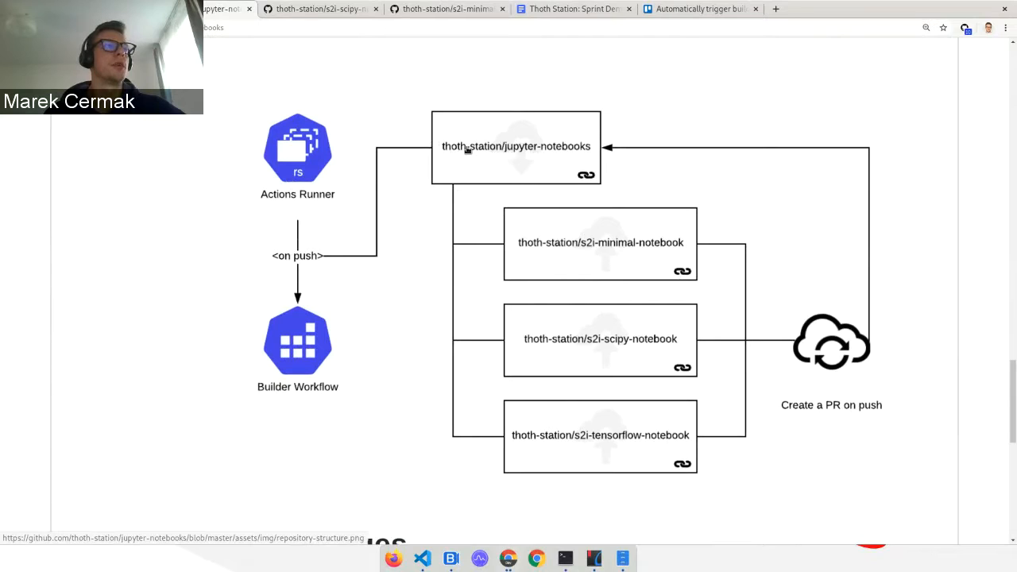
{"action": "mouse_move", "coordinate": [530, 121]}
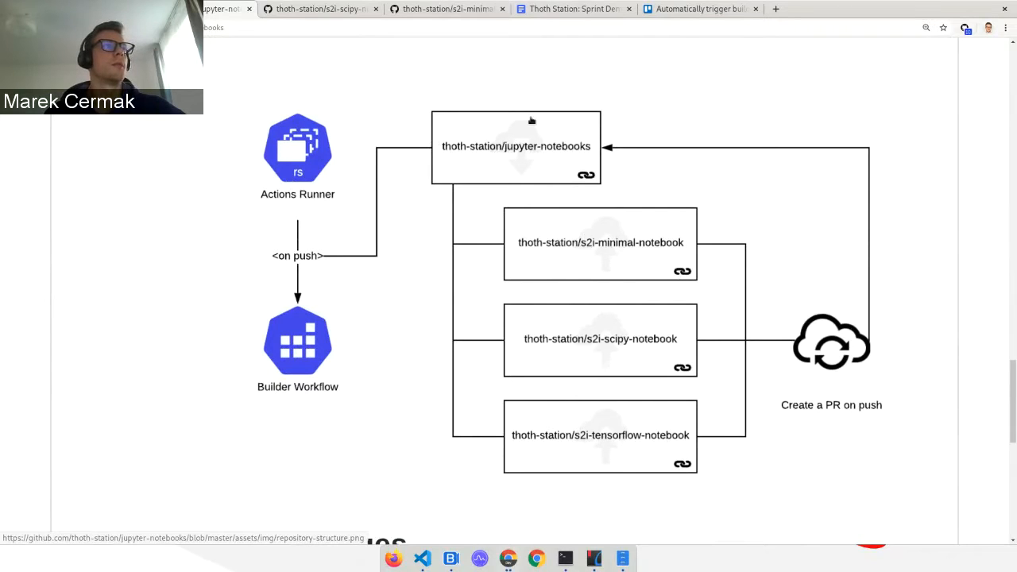
{"action": "mouse_move", "coordinate": [426, 134]}
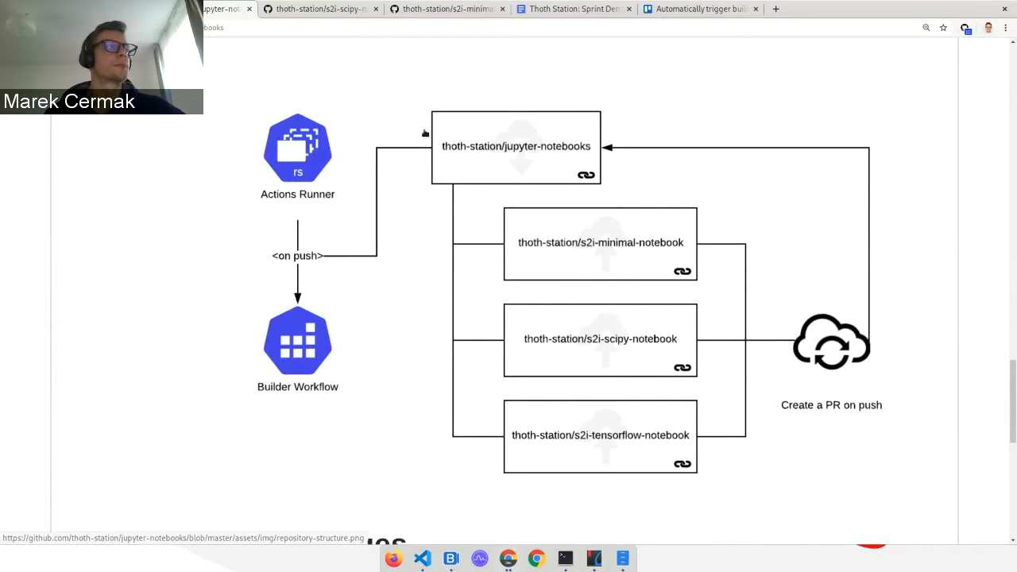
{"action": "mouse_move", "coordinate": [355, 129]}
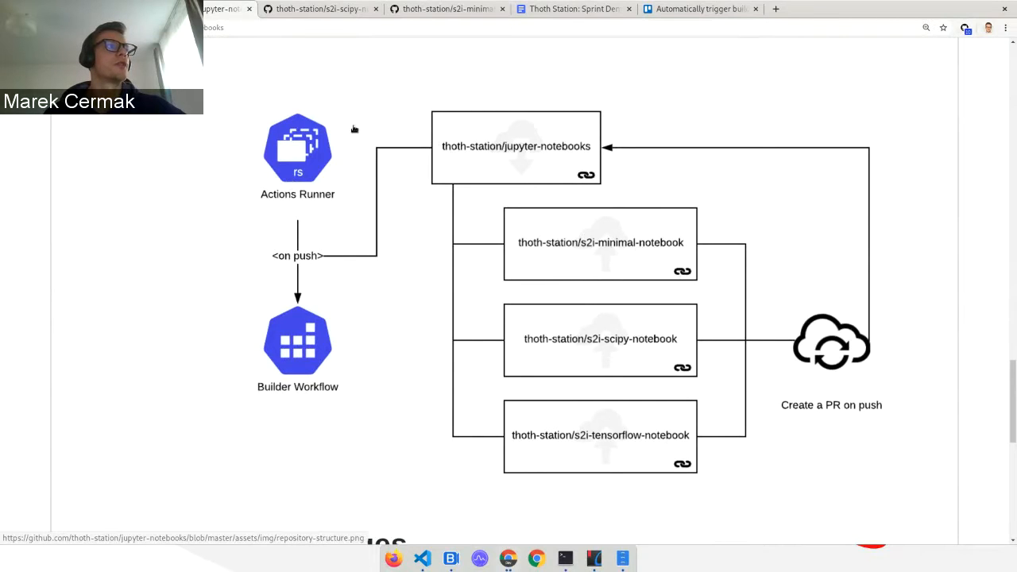
{"action": "mouse_move", "coordinate": [294, 124]}
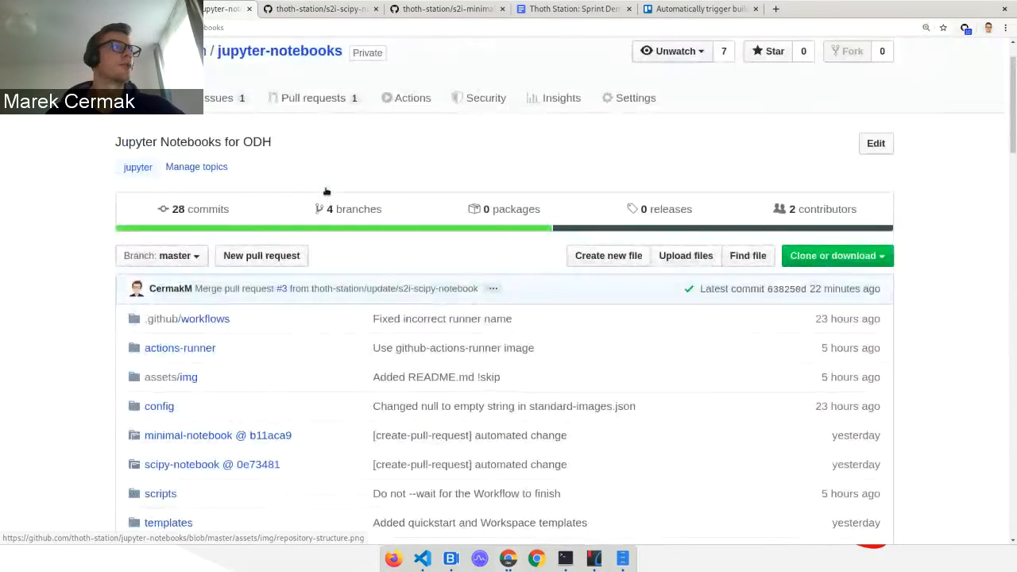
Navigate to .github/workflows and show main.yml of the Builder workflow.
{"action": "scroll", "scroll_direction": "down", "scroll_amount": 3}
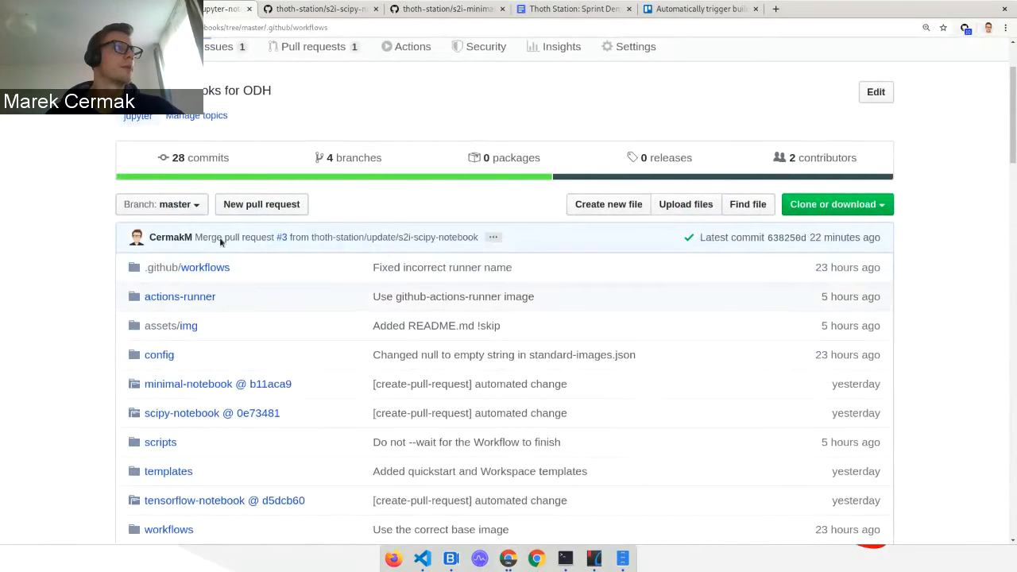
{"action": "left_click", "coordinate": [205, 267]}
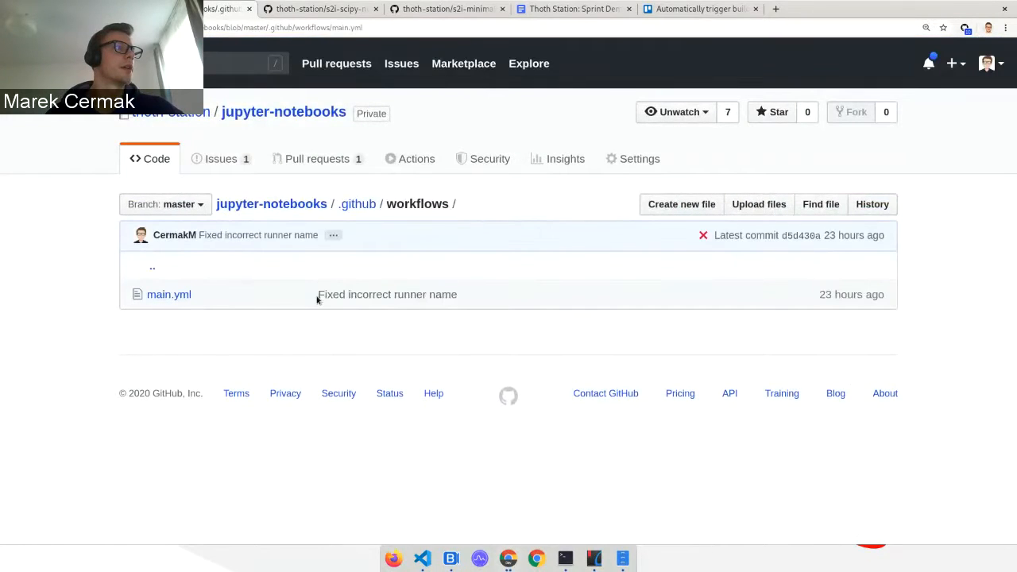
{"action": "left_click", "coordinate": [169, 294]}
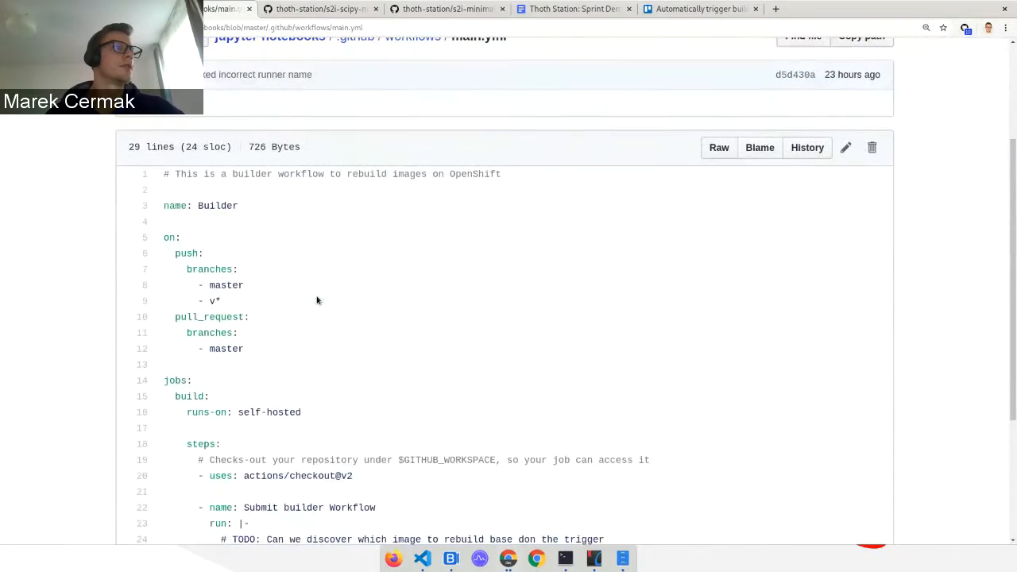
Reveal the jobs section and highlight the self-hosted runner setting.
{"action": "scroll", "scroll_direction": "down", "scroll_amount": 3}
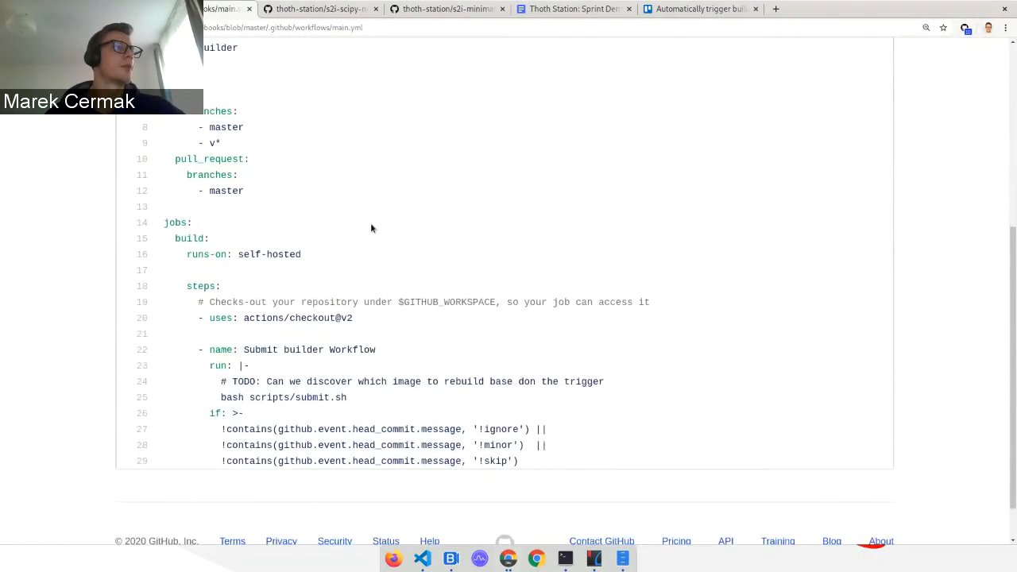
{"action": "scroll", "scroll_direction": "up", "scroll_amount": 3}
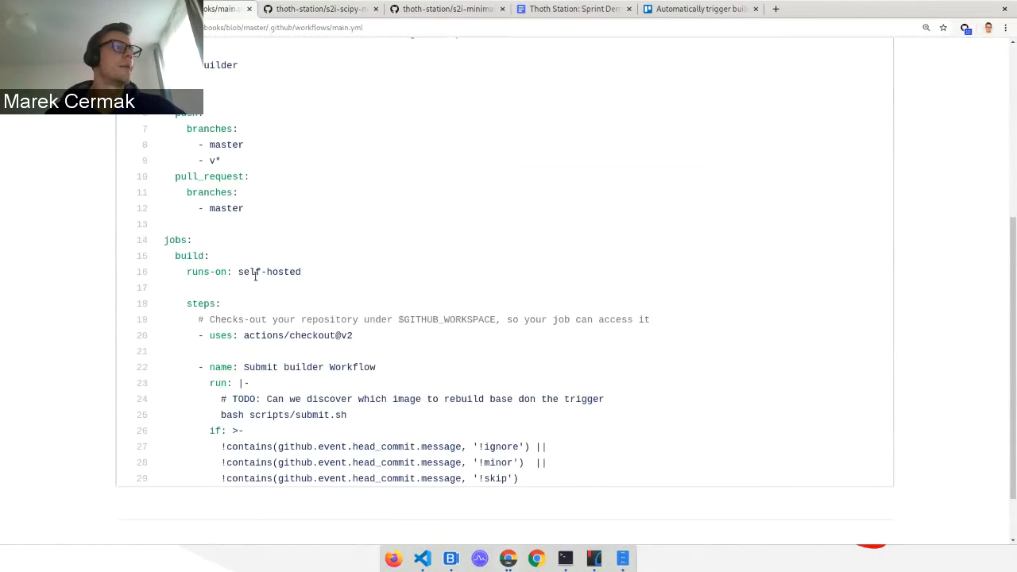
{"action": "double_click", "coordinate": [261, 271]}
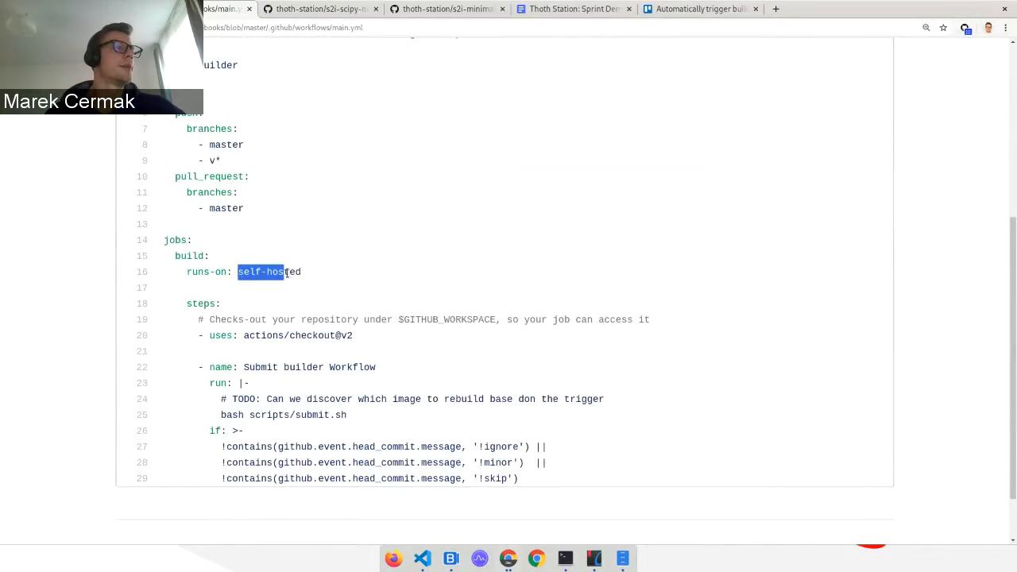
{"action": "double_click", "coordinate": [270, 272]}
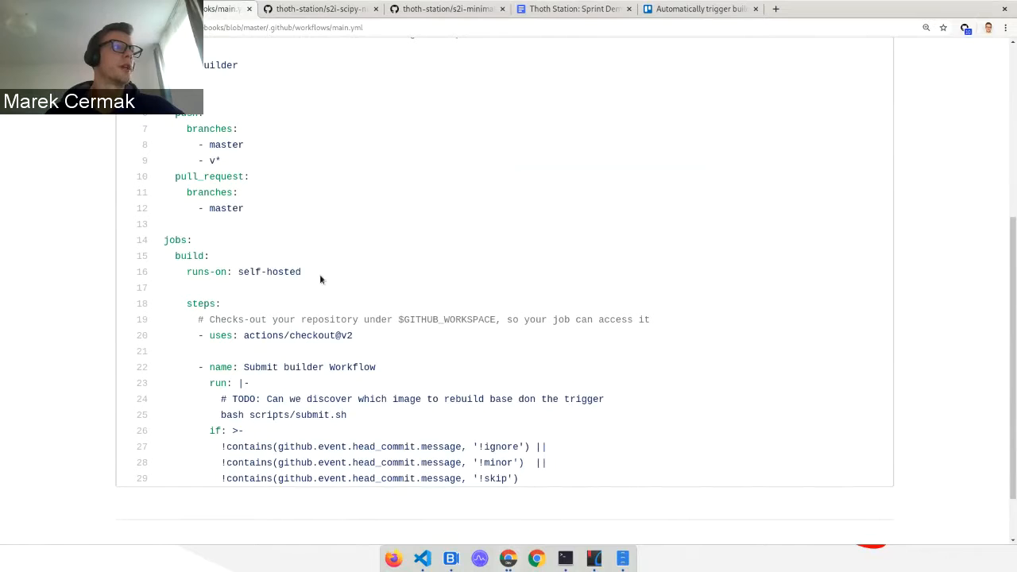
{"action": "mouse_move", "coordinate": [309, 254]}
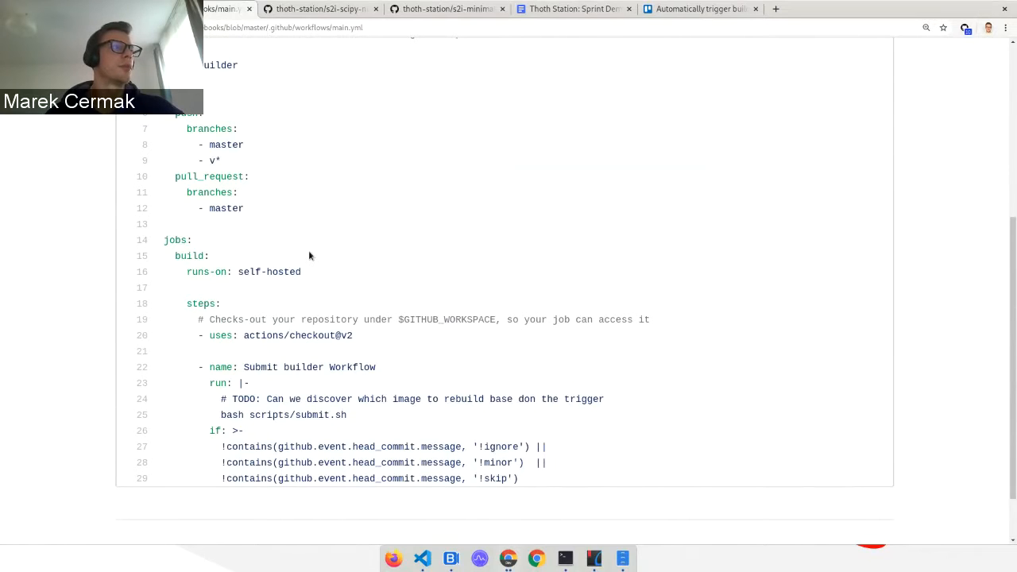
{"action": "mouse_move", "coordinate": [274, 256]}
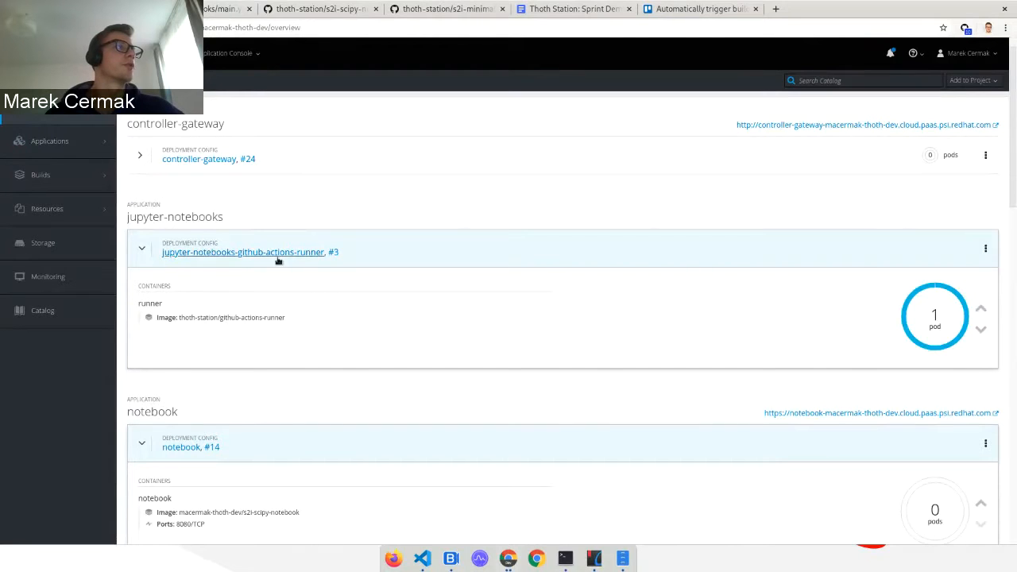
{"action": "mouse_move", "coordinate": [309, 268]}
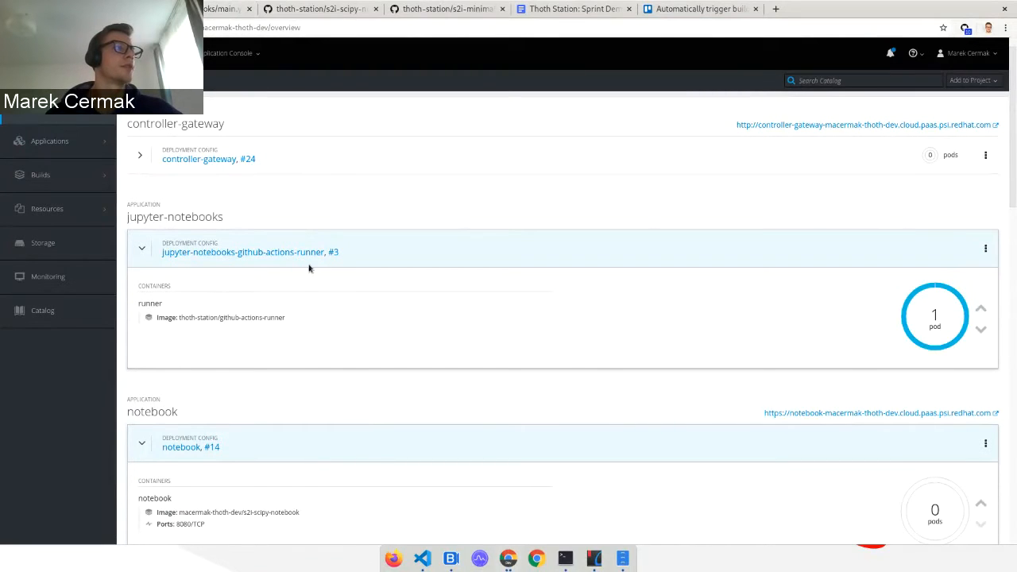
Show the logs of deployment #3 of jupyter-notebooks-github-actions-runner with completed build jobs.
{"action": "left_click", "coordinate": [245, 251]}
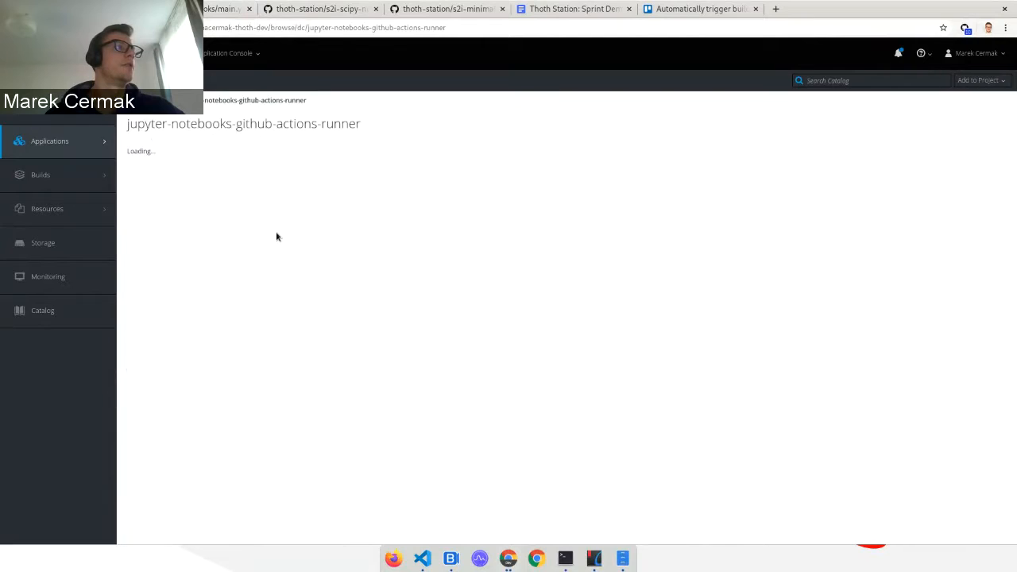
{"action": "left_click", "coordinate": [984, 124]}
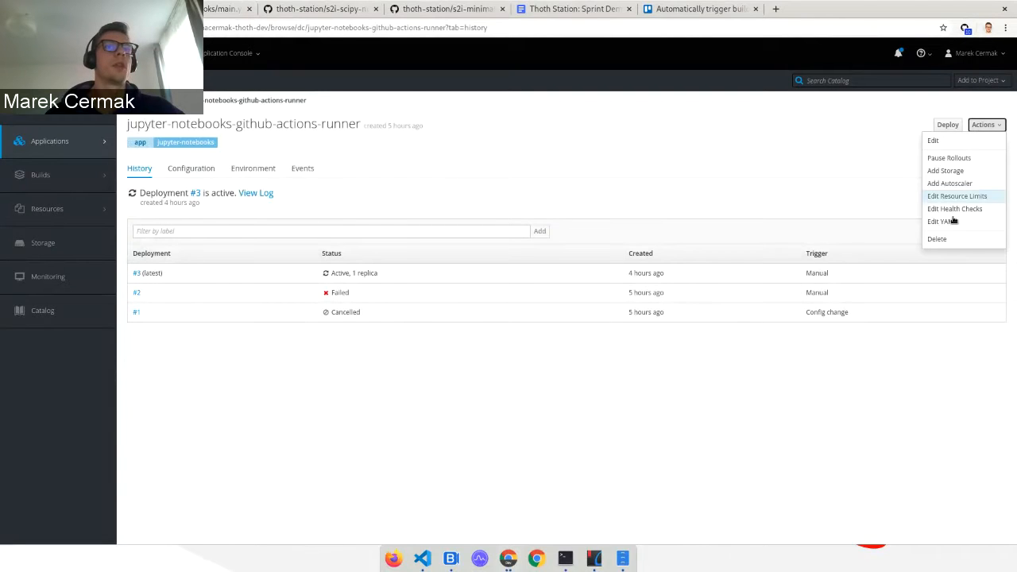
{"action": "left_click", "coordinate": [289, 162]}
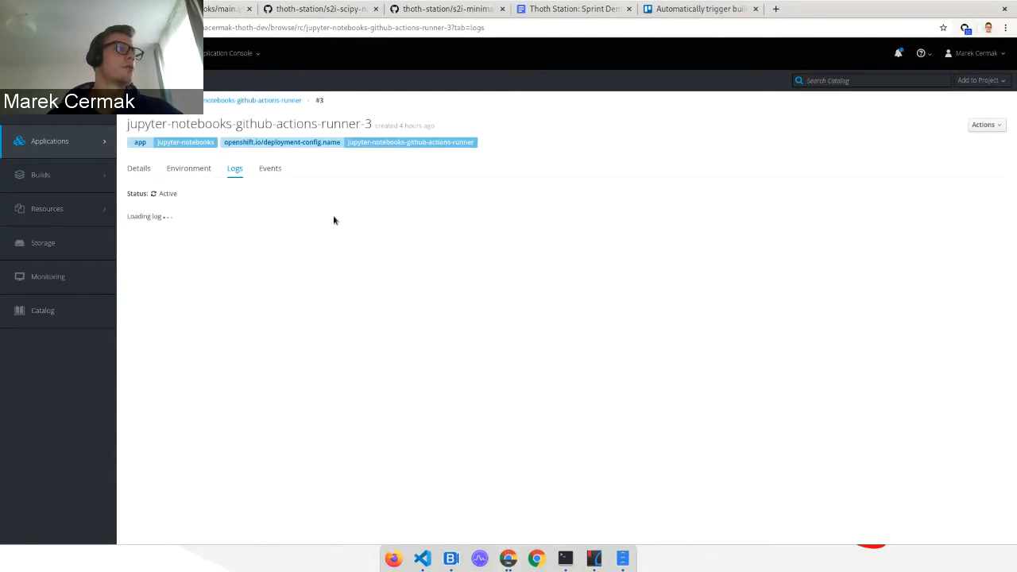
{"action": "mouse_move", "coordinate": [354, 248]}
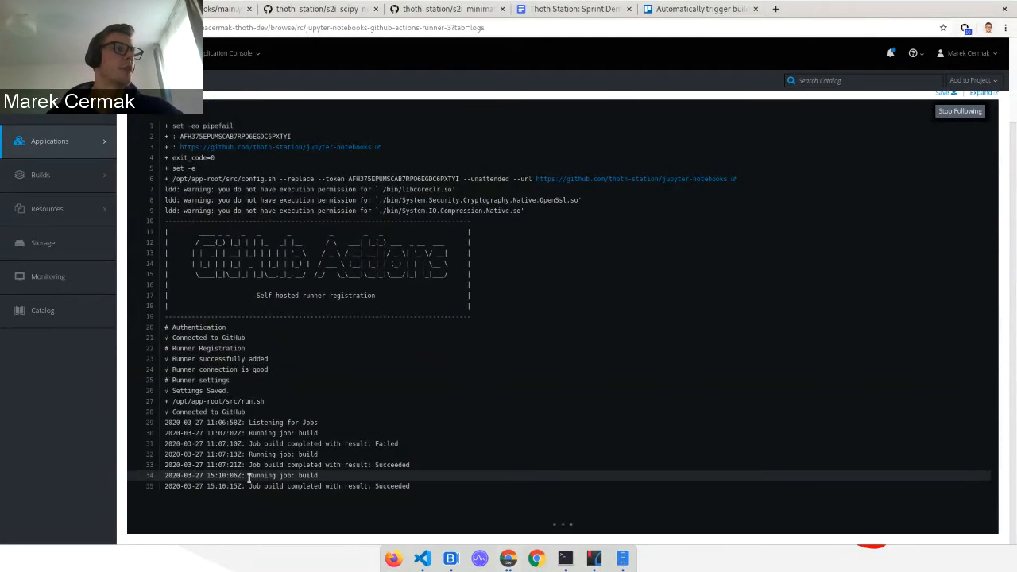
{"action": "double_click", "coordinate": [283, 475]}
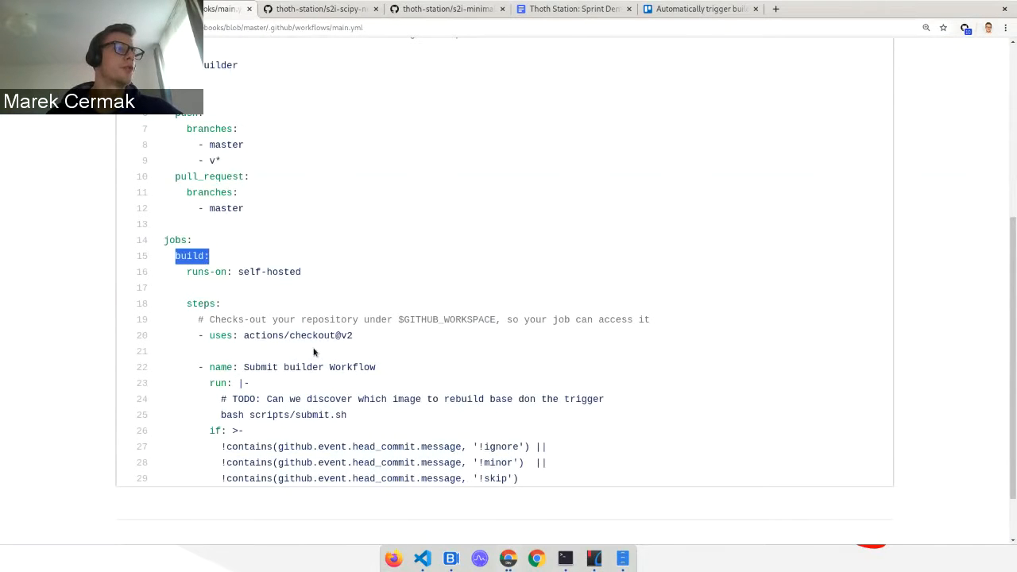
{"action": "double_click", "coordinate": [299, 415]}
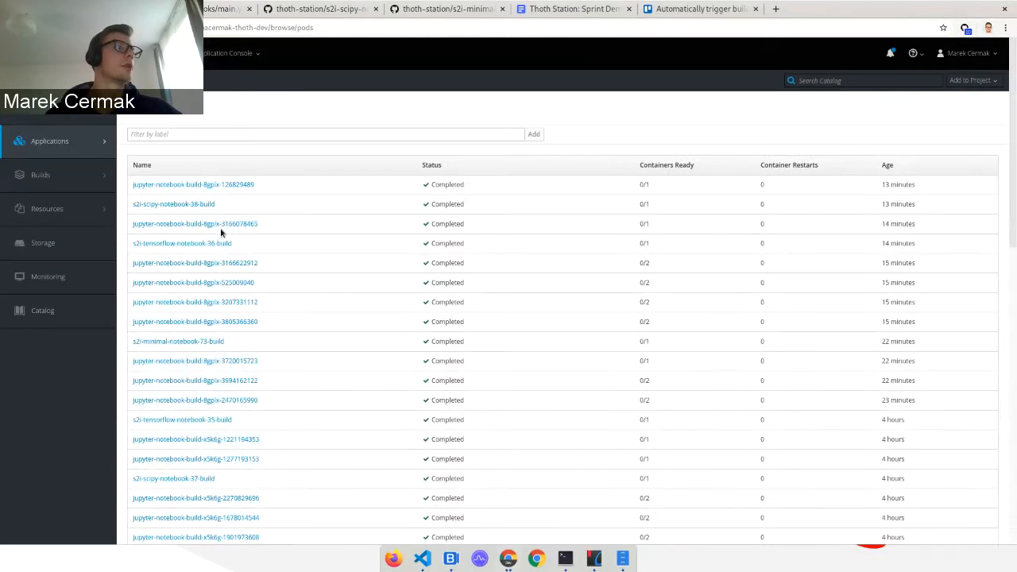
{"action": "mouse_move", "coordinate": [146, 408]}
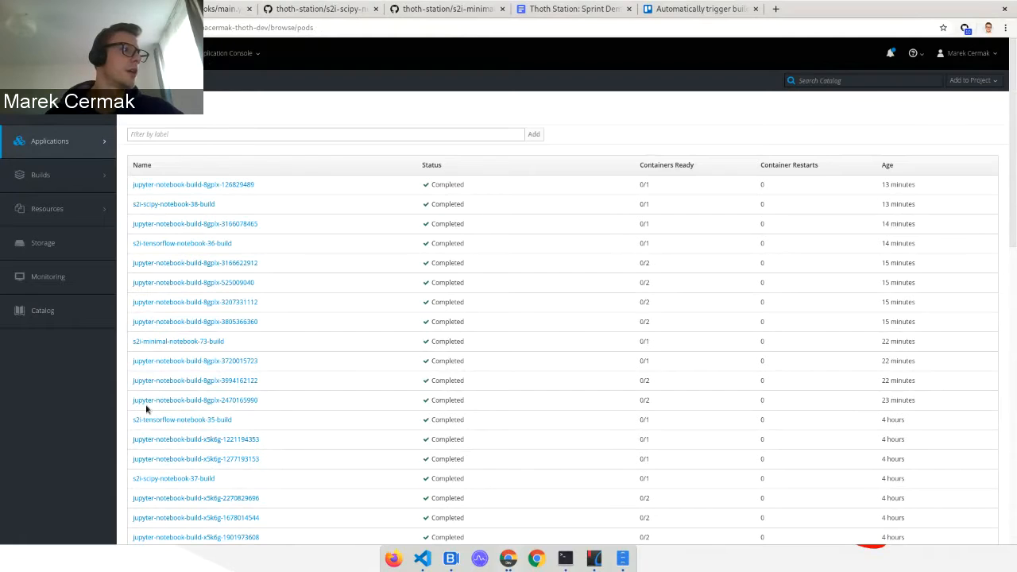
{"action": "mouse_move", "coordinate": [134, 353]}
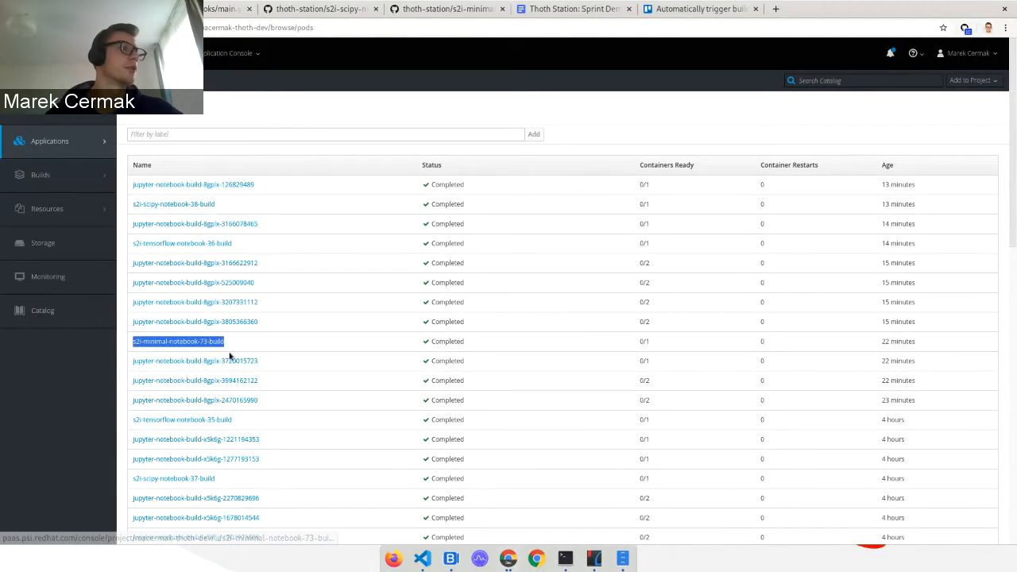
{"action": "mouse_move", "coordinate": [248, 343]}
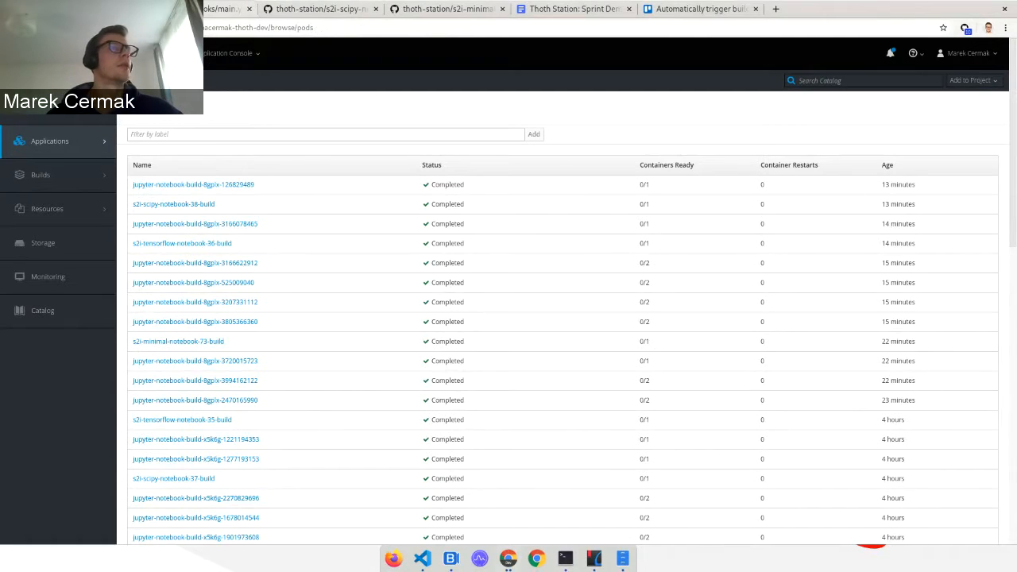
{"action": "mouse_move", "coordinate": [219, 91]}
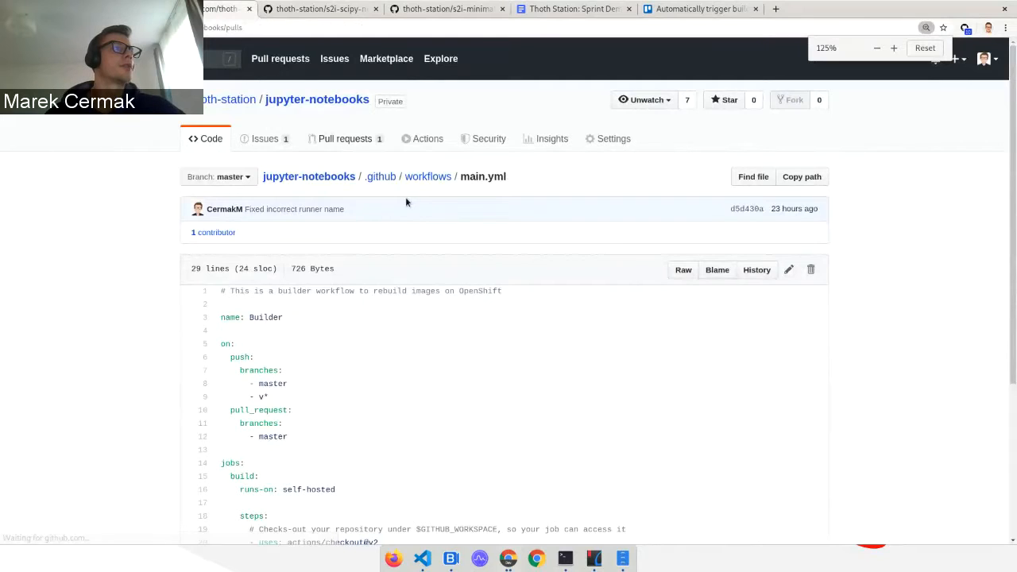
View pull request #4 'Automatic update of s2i-tensorflow-notebook' and scroll its conversation.
{"action": "left_click", "coordinate": [345, 138]}
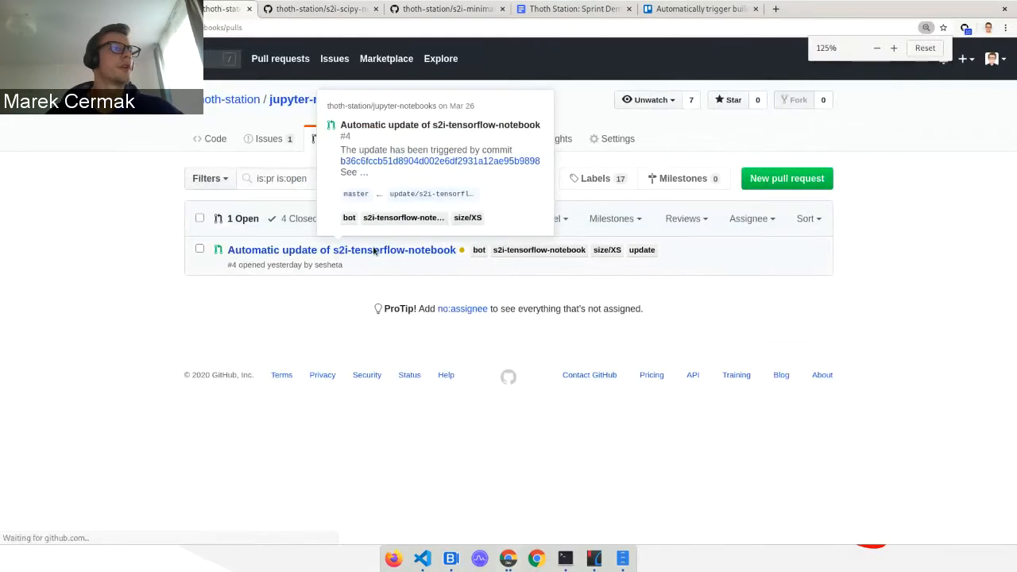
{"action": "left_click", "coordinate": [341, 250]}
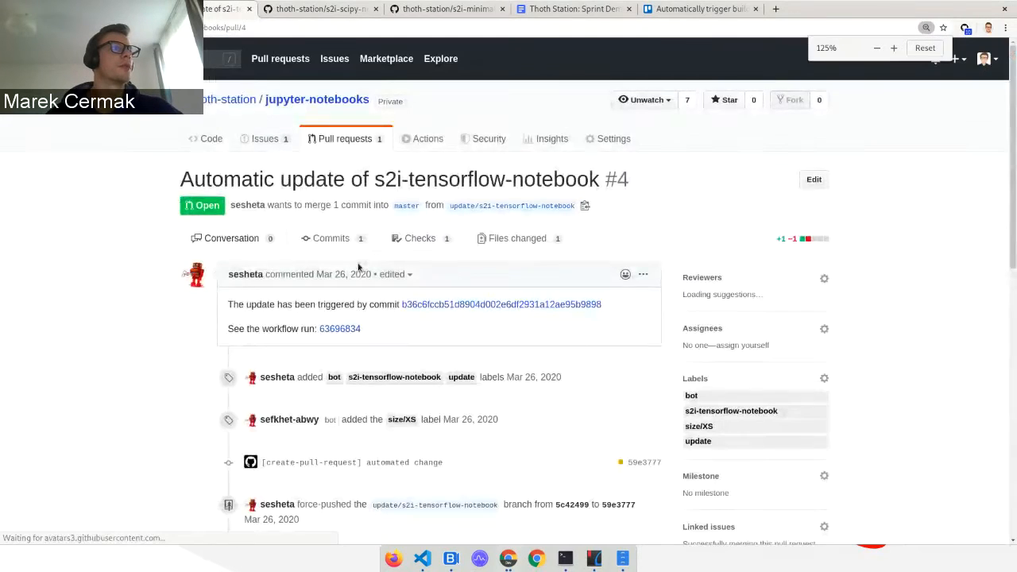
{"action": "scroll", "scroll_direction": "down", "scroll_amount": 3}
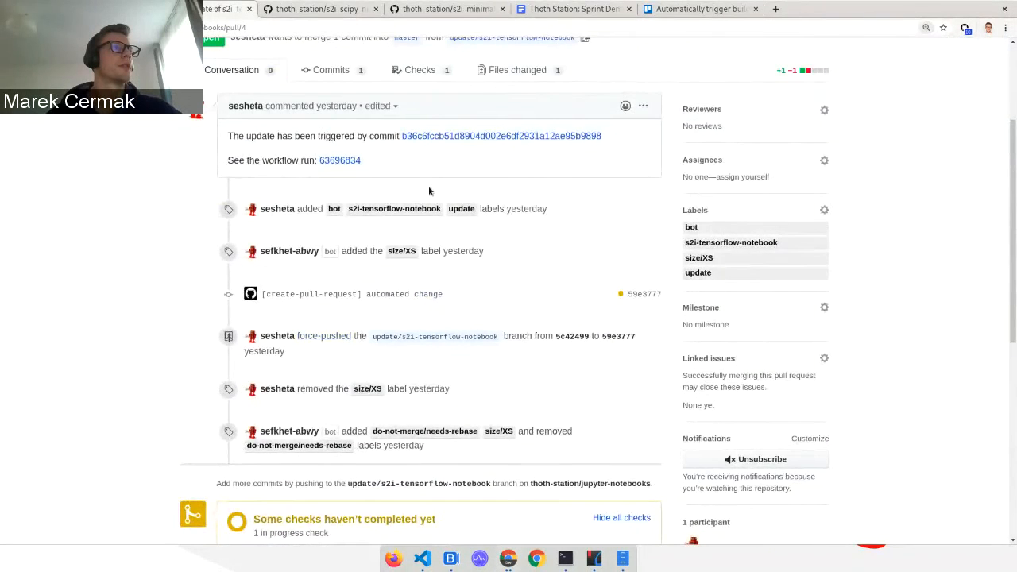
{"action": "scroll", "scroll_direction": "up", "scroll_amount": 3}
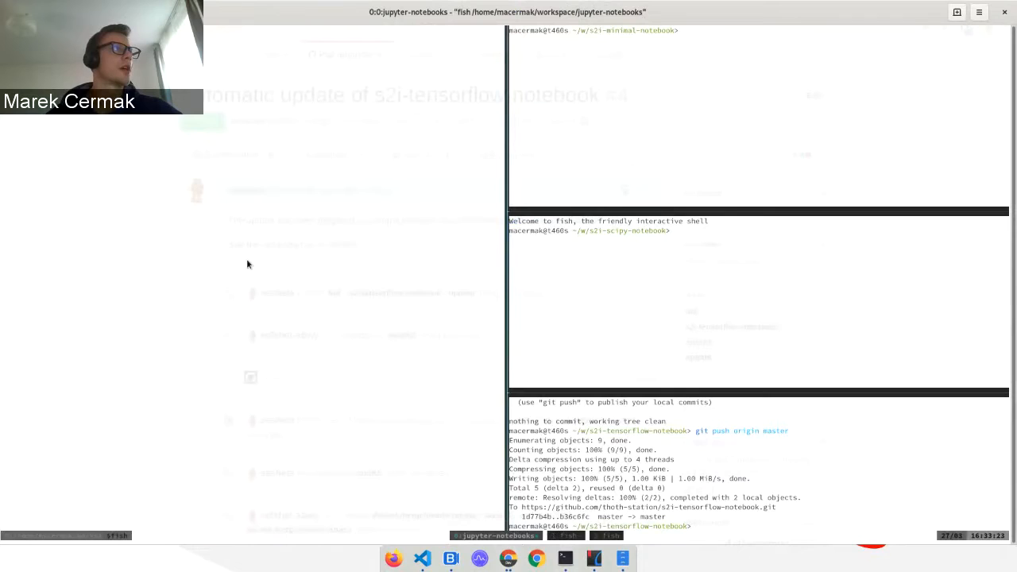
Edit README.md of s2i-scipy-notebook in vim.
{"action": "left_click", "coordinate": [699, 324]}
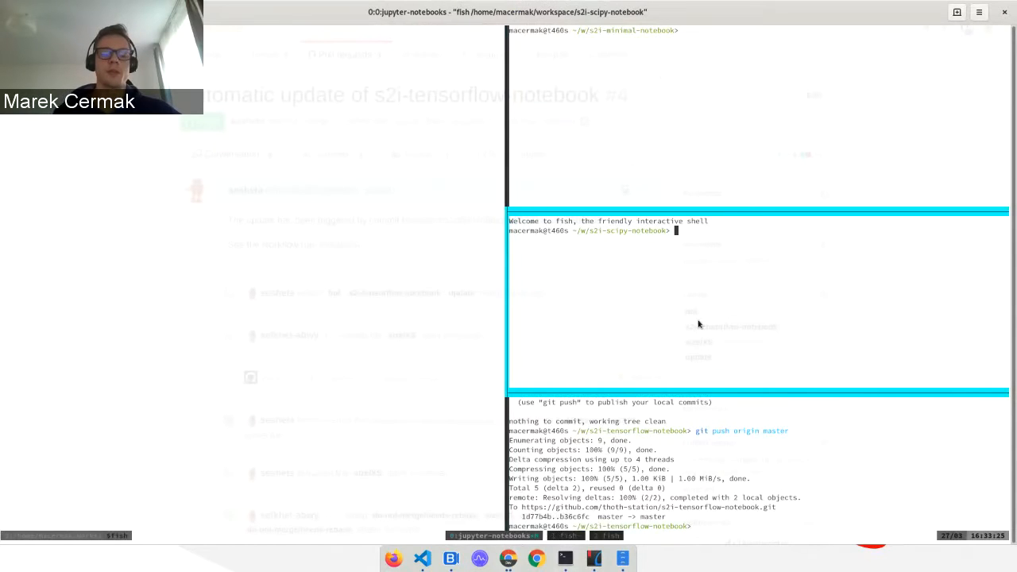
{"action": "type", "text": "vim REquirements.in"}
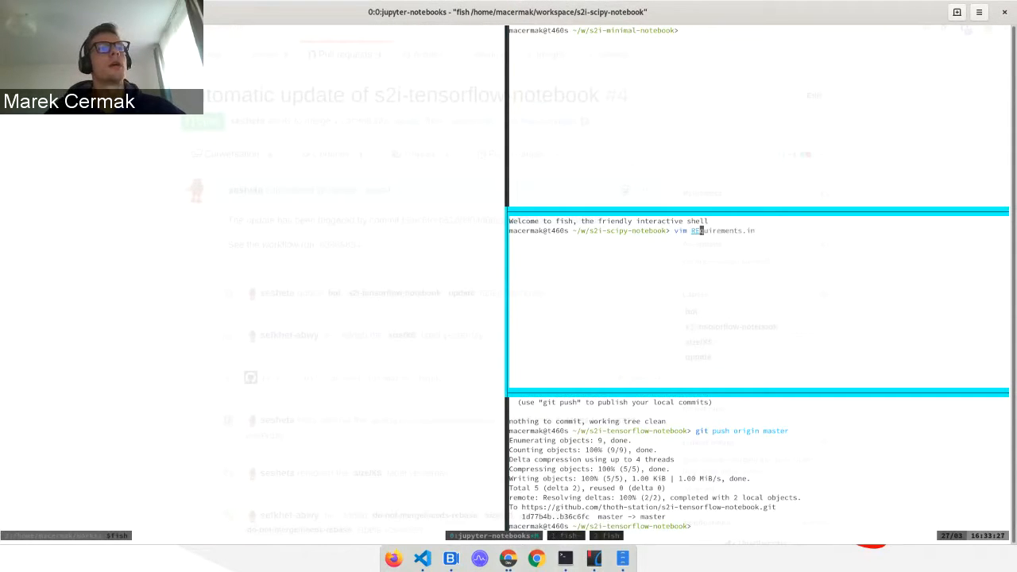
{"action": "key", "text": "Return"}
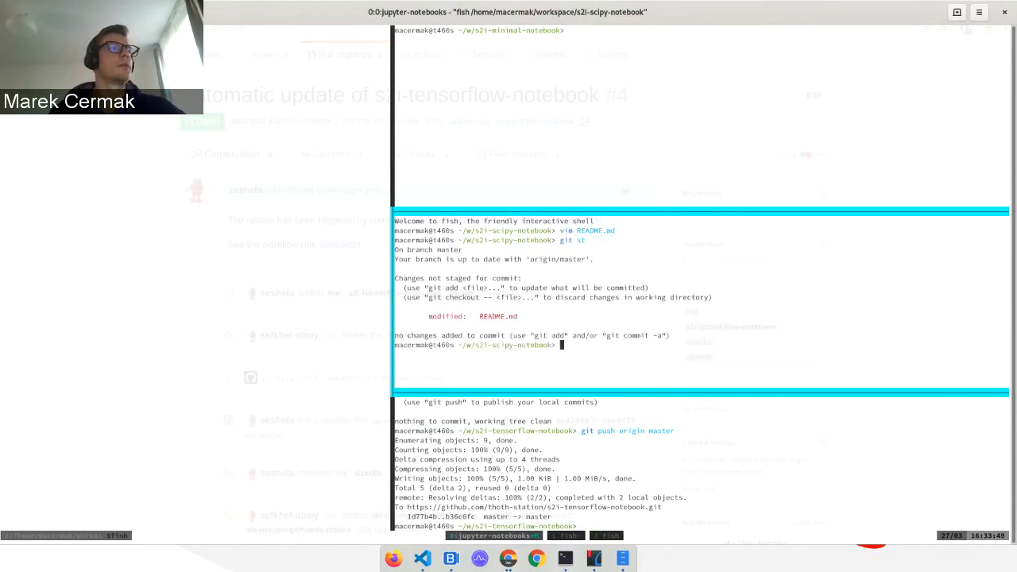
Amend the commit with 'git ci -a --amend --signoff' and save the message 'Updated README.md'.
{"action": "type", "text": "git ci -a --amend"}
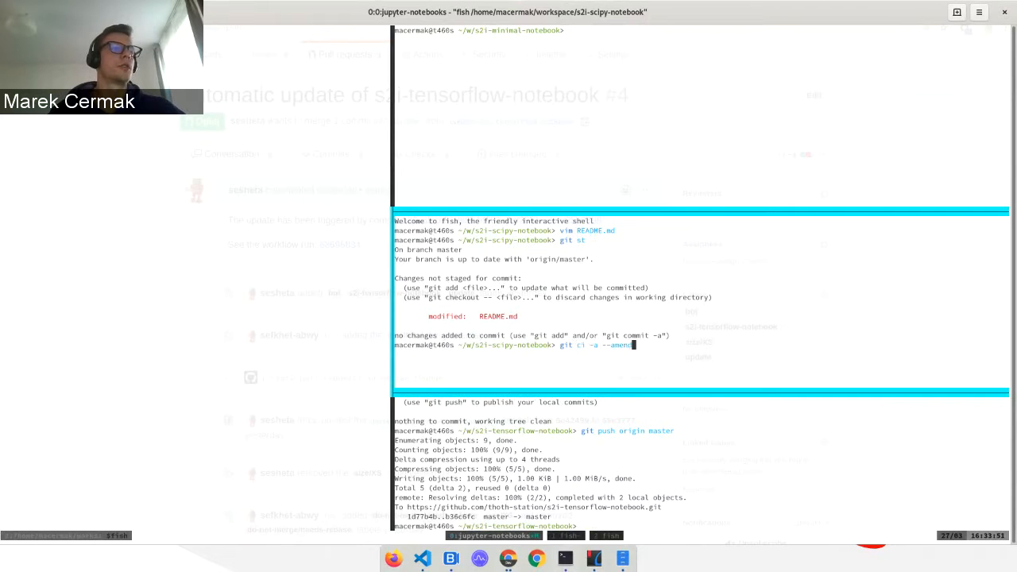
{"action": "type", "text": "sign"}
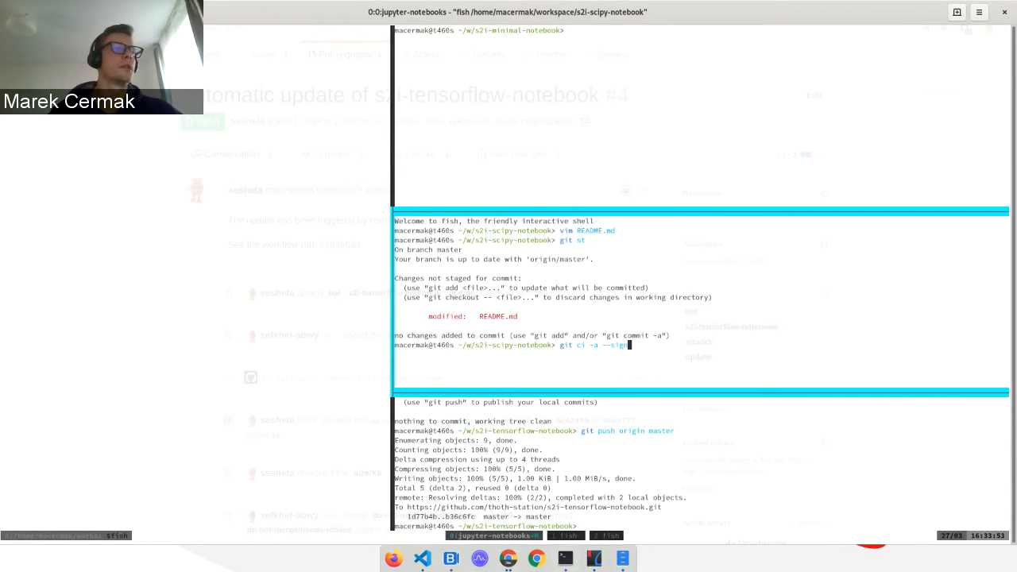
{"action": "key", "text": "Return"}
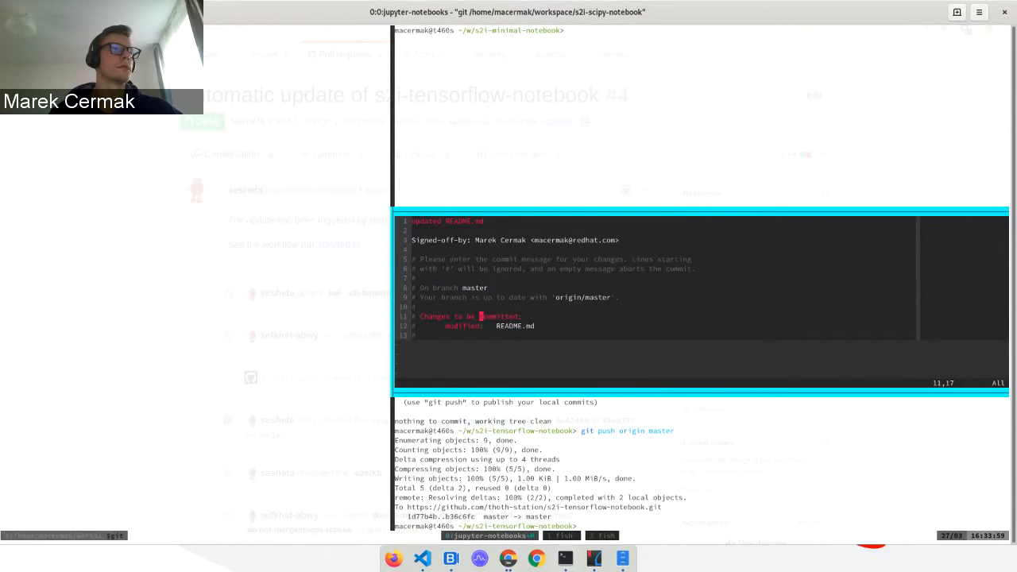
{"action": "type", "text": ":wq"}
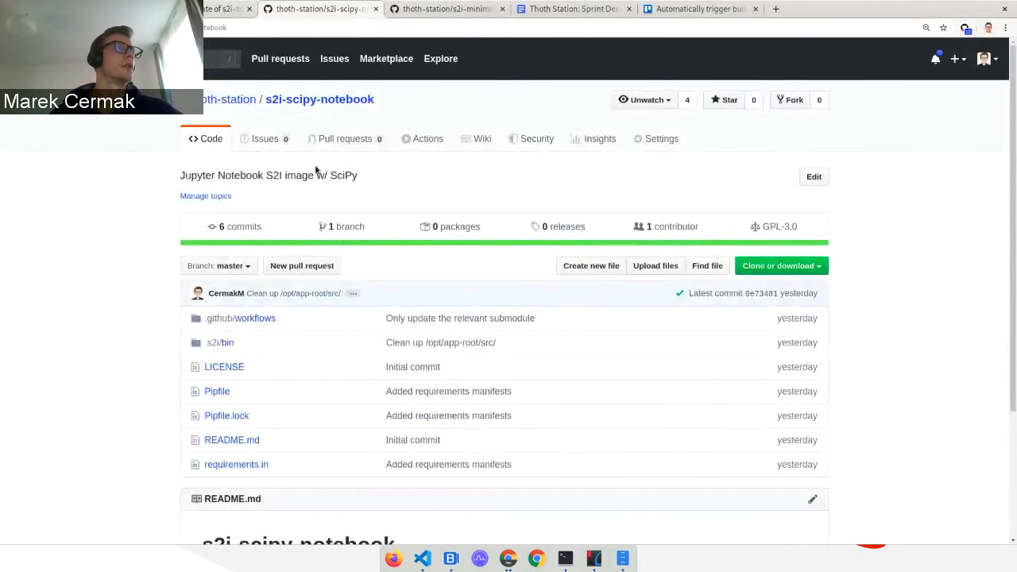
In Actions, view the queued 'Updated README.md' run and its trigger job's step log.
{"action": "left_click", "coordinate": [428, 138]}
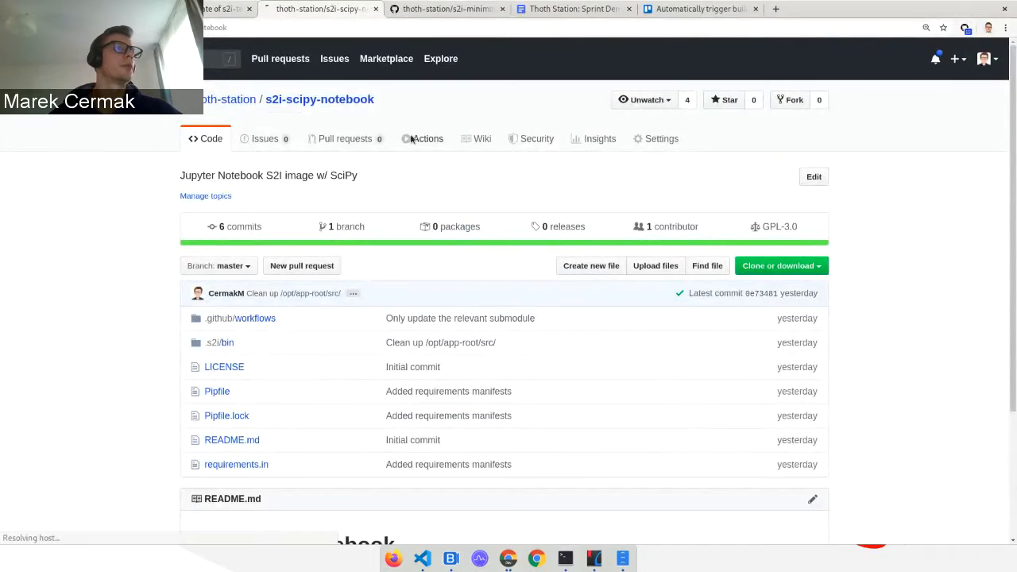
{"action": "left_click", "coordinate": [425, 139]}
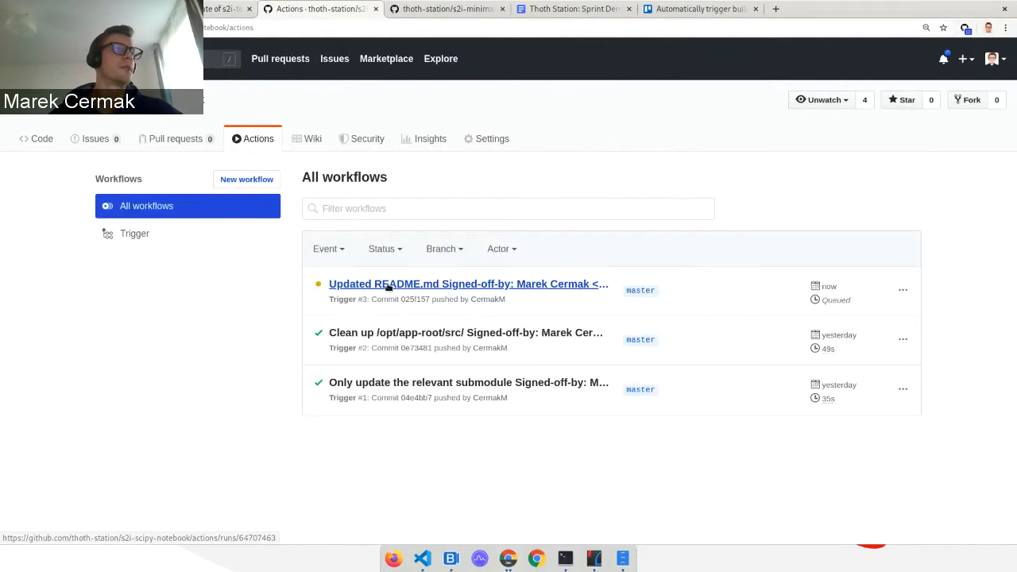
{"action": "left_click", "coordinate": [467, 283]}
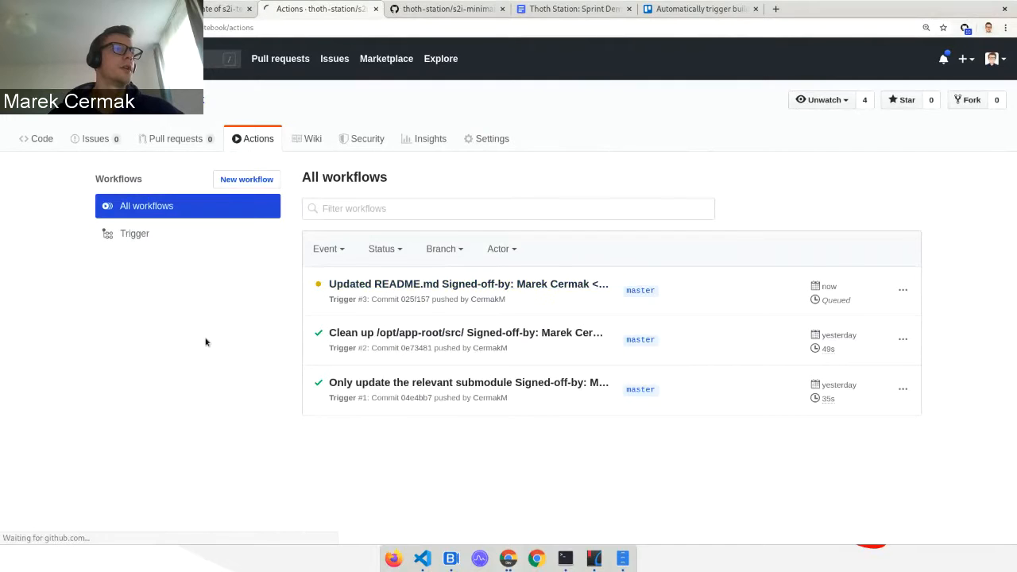
{"action": "left_click", "coordinate": [469, 283]}
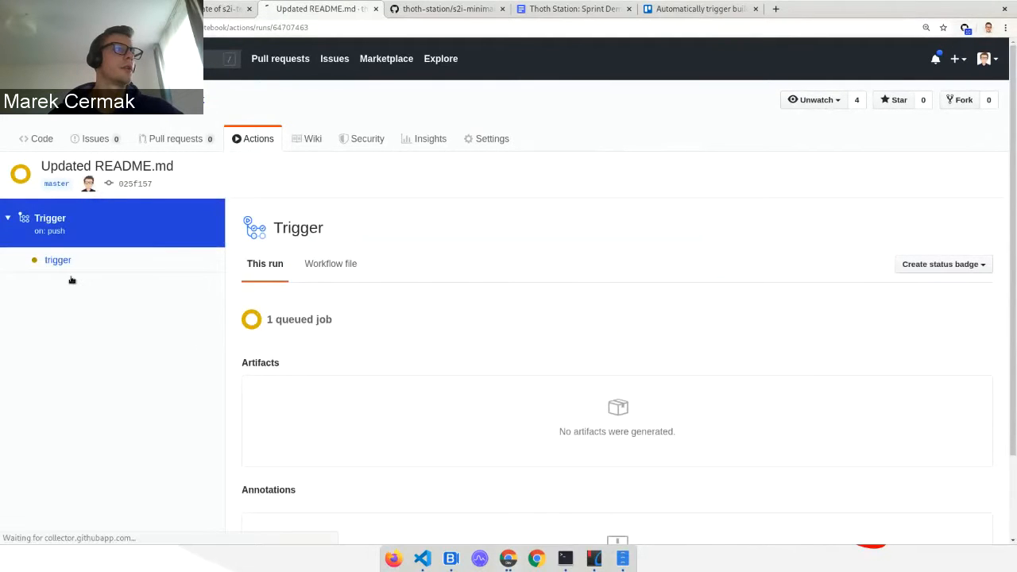
{"action": "left_click", "coordinate": [57, 261]}
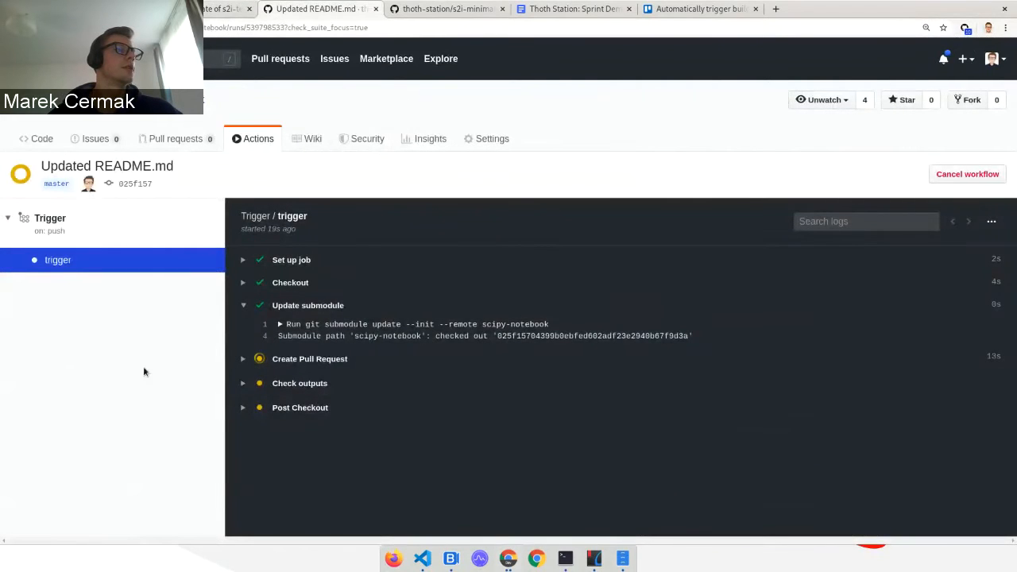
{"action": "mouse_move", "coordinate": [151, 374]}
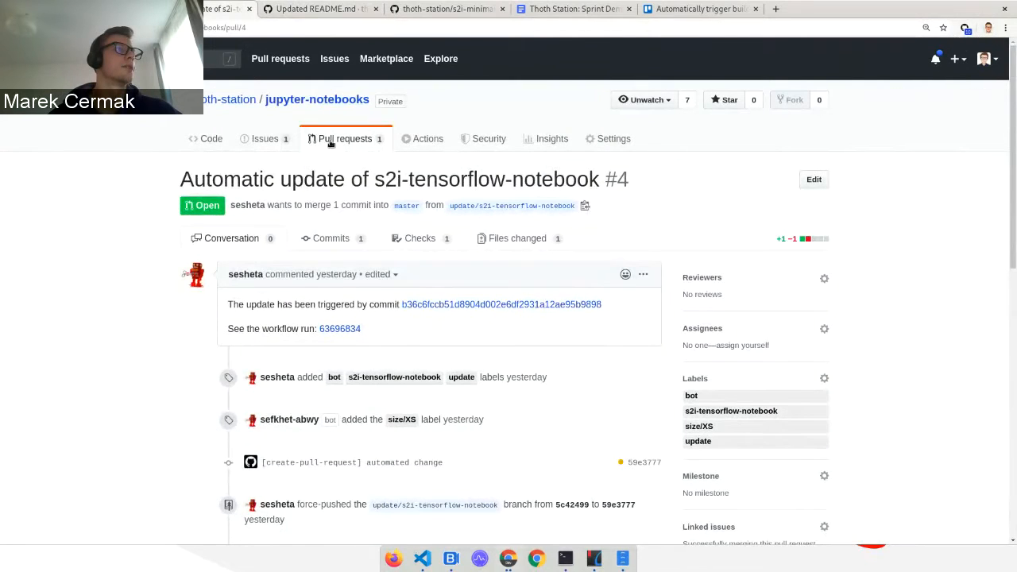
View pull request #8 'Automatic update of s2i-scipy-notebook'.
{"action": "left_click", "coordinate": [345, 138]}
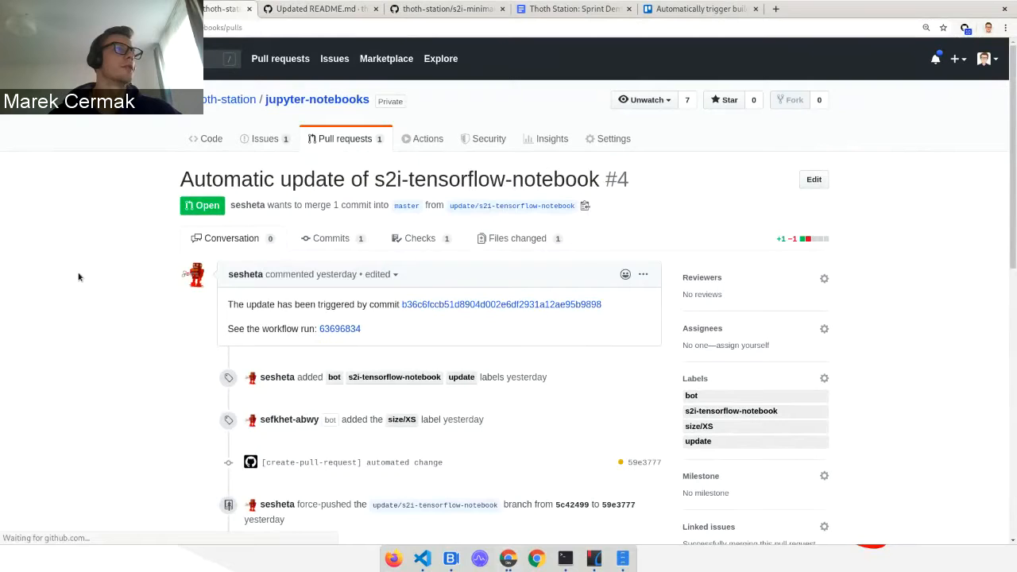
{"action": "left_click", "coordinate": [344, 138]}
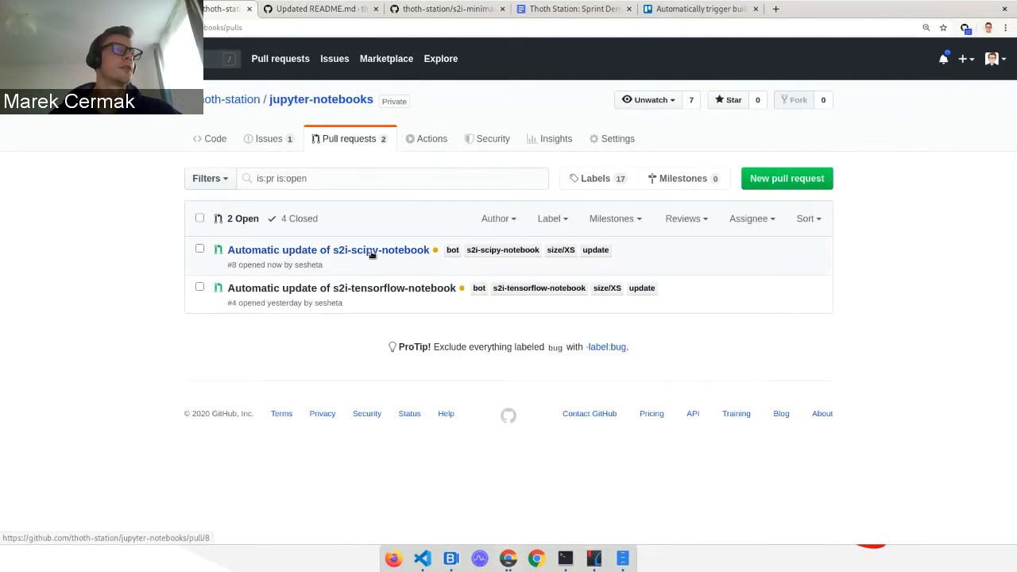
{"action": "left_click", "coordinate": [327, 250]}
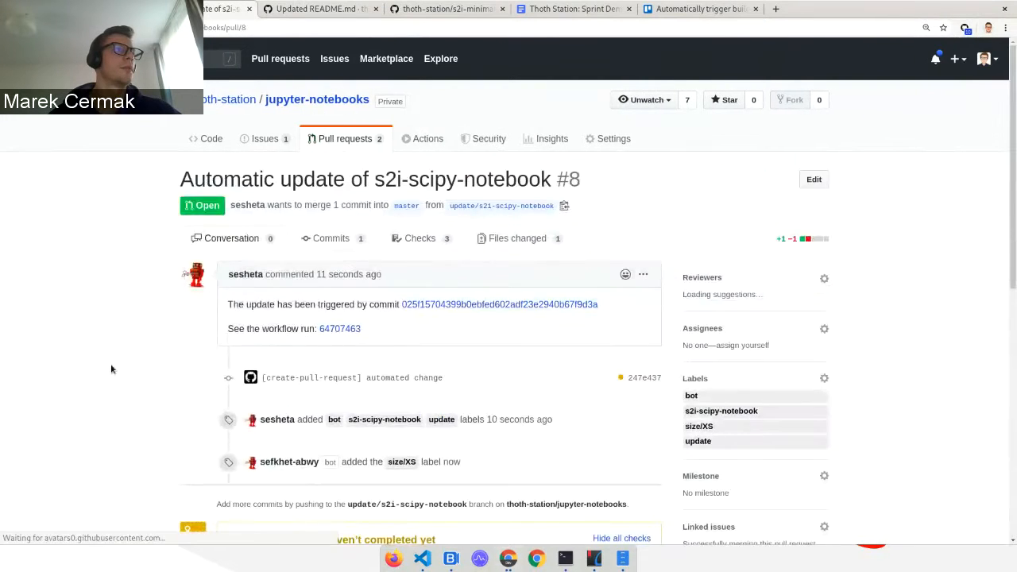
Scroll to the checks and show details of the in-progress Builder / build check.
{"action": "scroll", "scroll_direction": "down", "scroll_amount": 3}
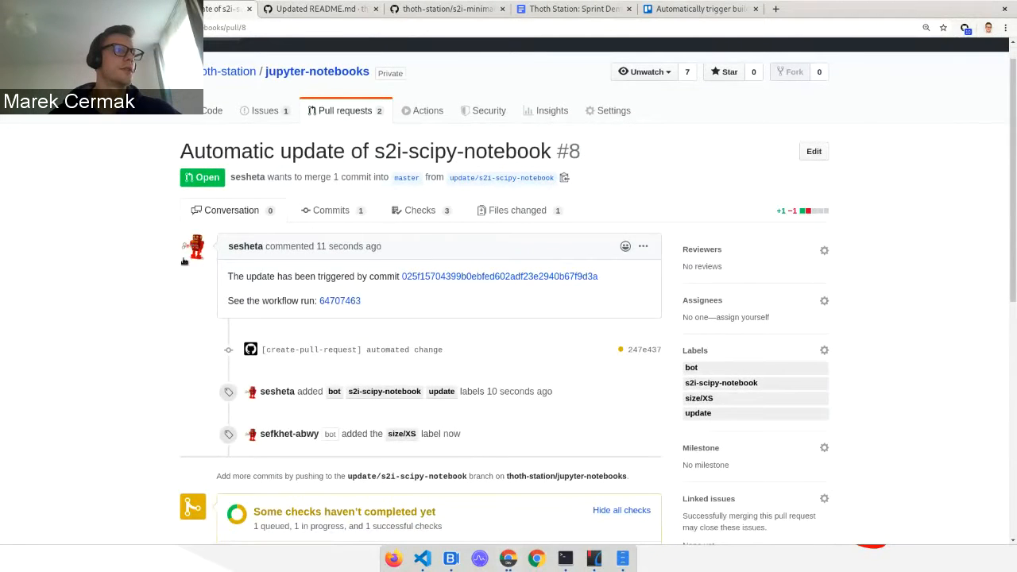
{"action": "scroll", "scroll_direction": "down", "scroll_amount": 3}
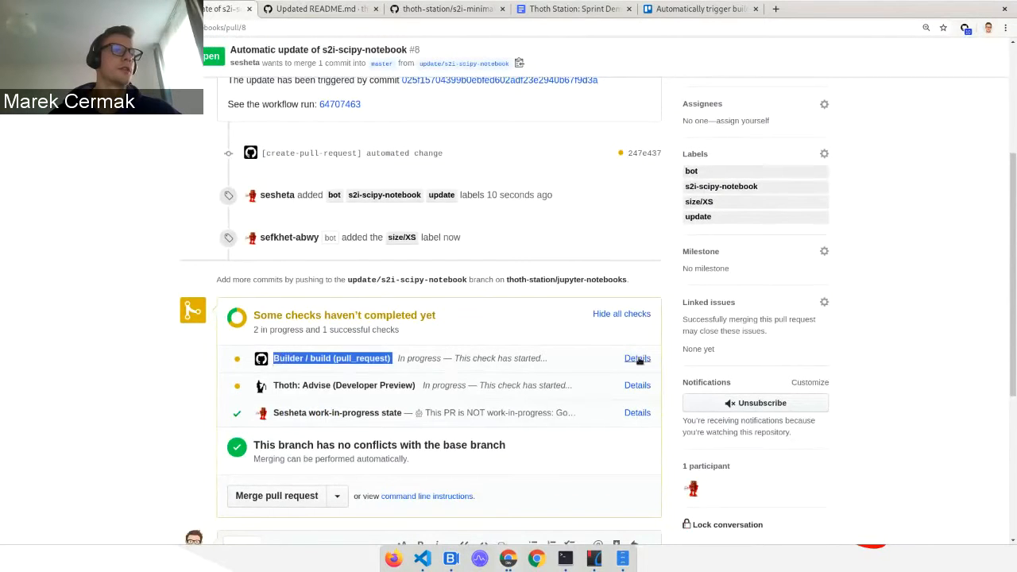
{"action": "left_click", "coordinate": [636, 358]}
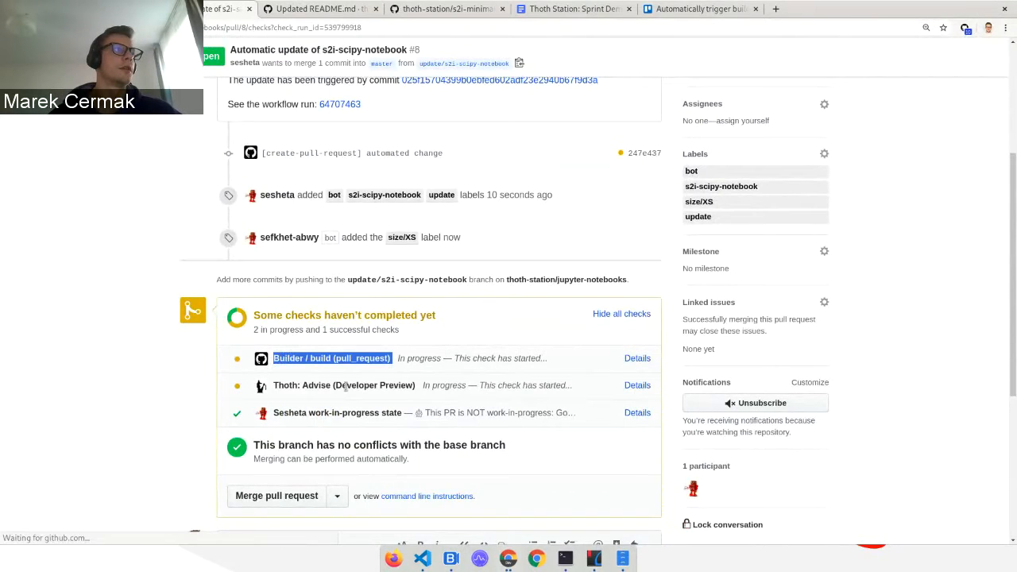
{"action": "left_click", "coordinate": [636, 357]}
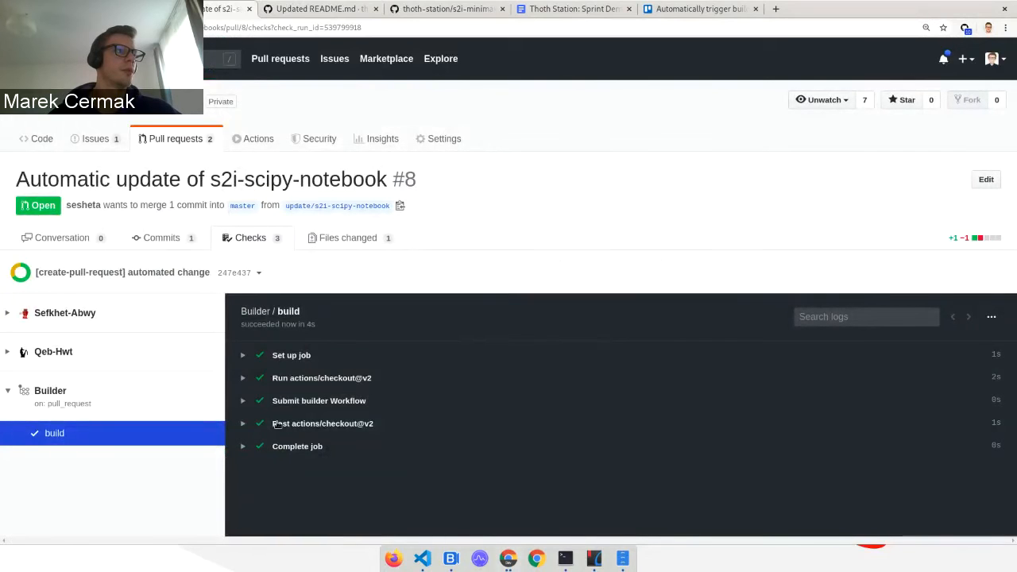
{"action": "left_click", "coordinate": [243, 401]}
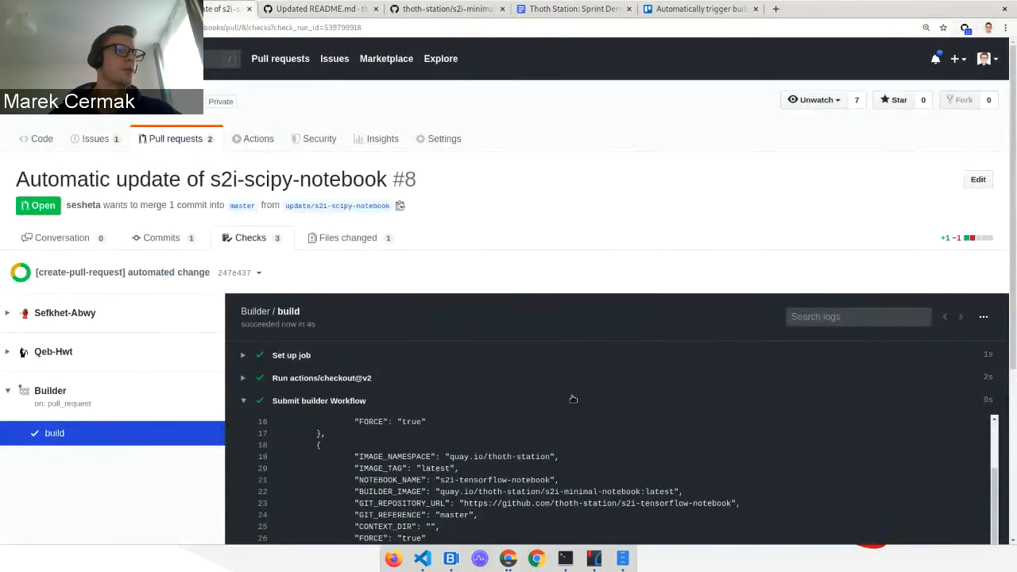
{"action": "scroll", "scroll_direction": "down", "scroll_amount": 3}
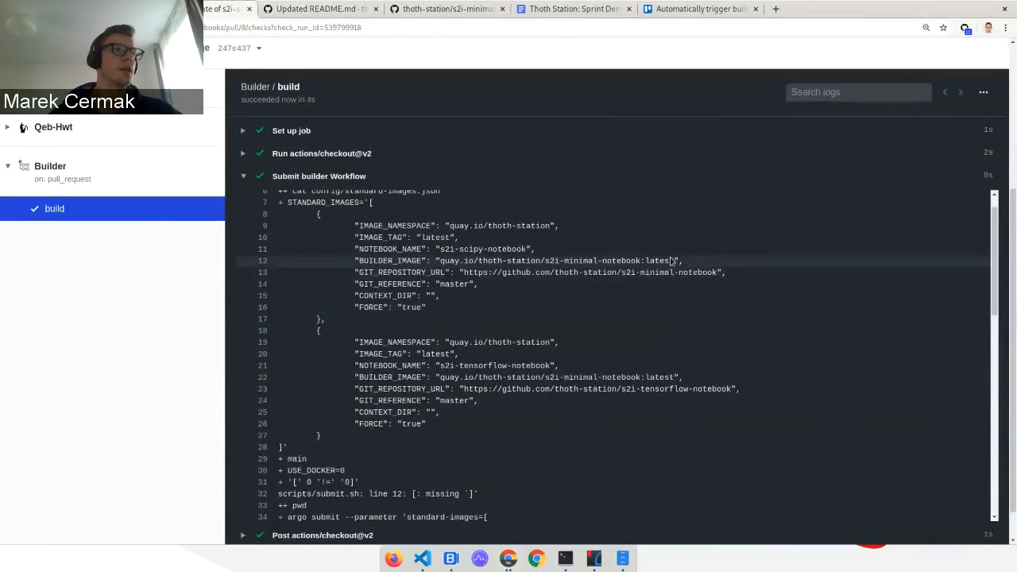
{"action": "double_click", "coordinate": [611, 260]}
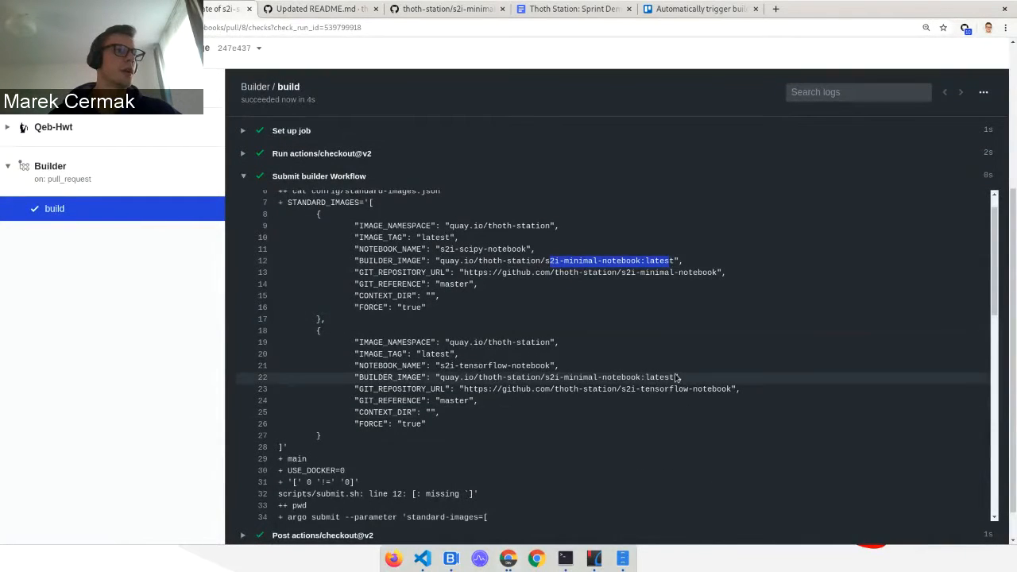
{"action": "mouse_move", "coordinate": [618, 272]}
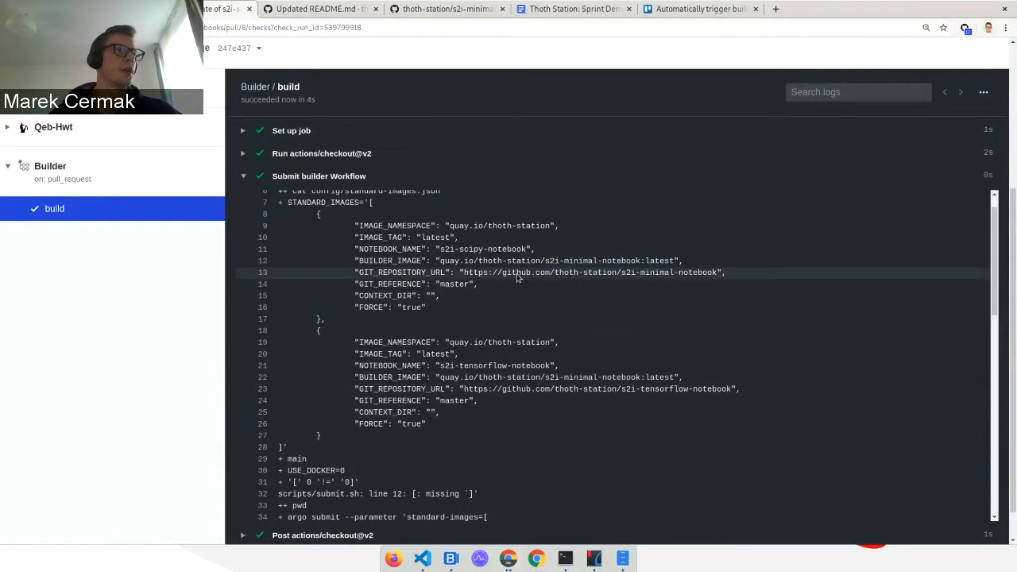
{"action": "mouse_move", "coordinate": [712, 277]}
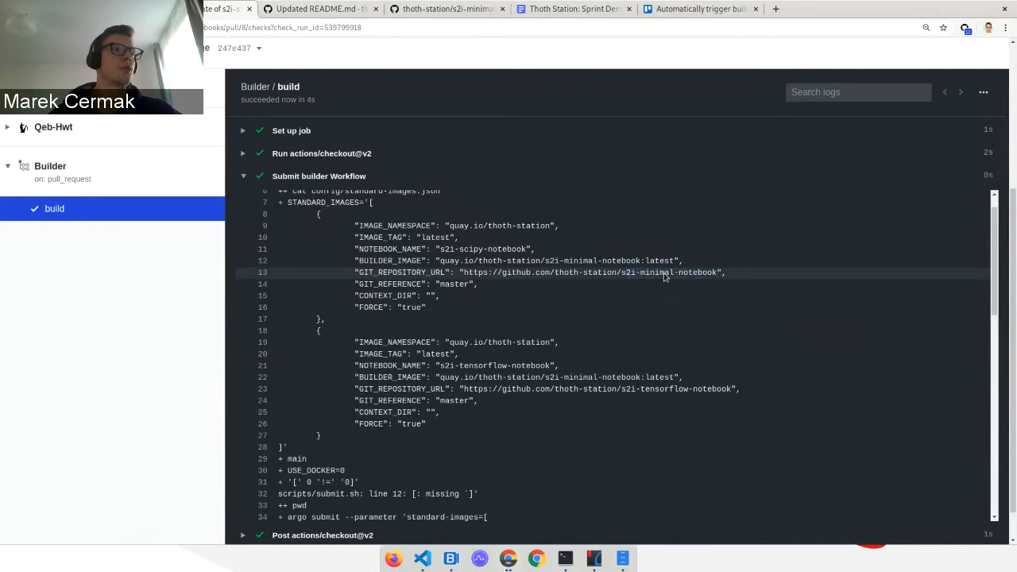
{"action": "double_click", "coordinate": [656, 272]}
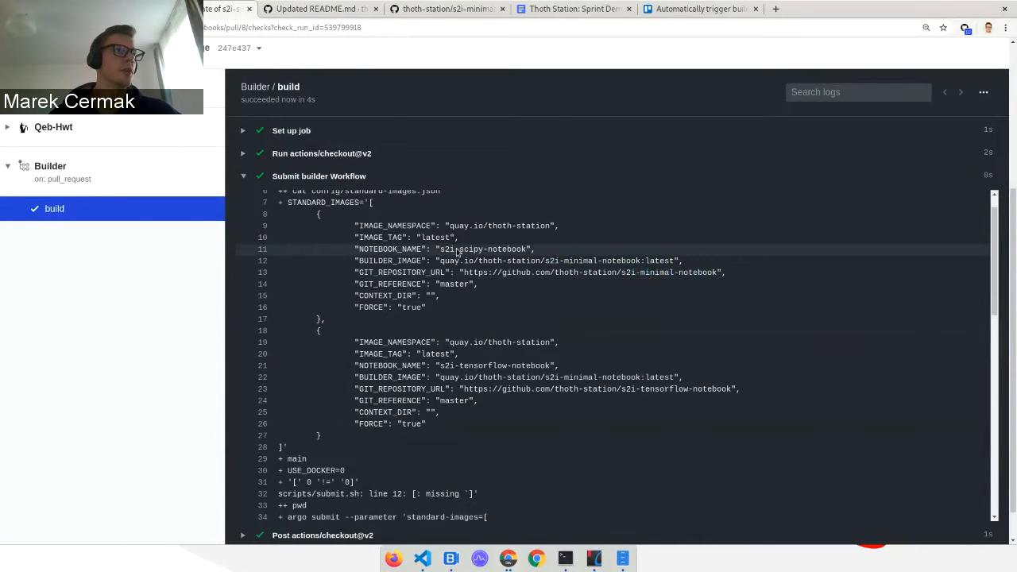
{"action": "scroll", "scroll_direction": "down", "scroll_amount": 3}
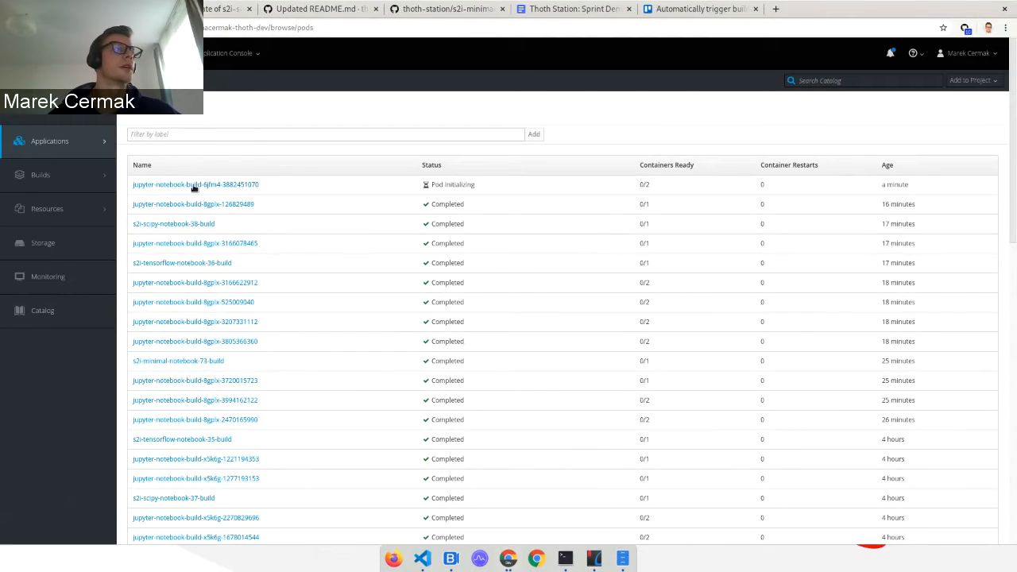
{"action": "mouse_move", "coordinate": [196, 184]}
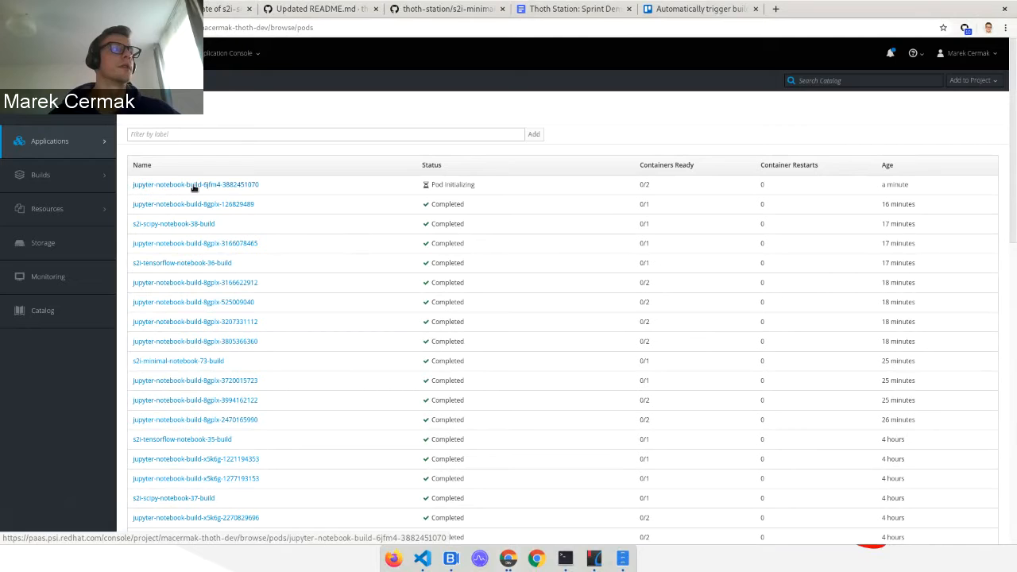
{"action": "left_click", "coordinate": [195, 184]}
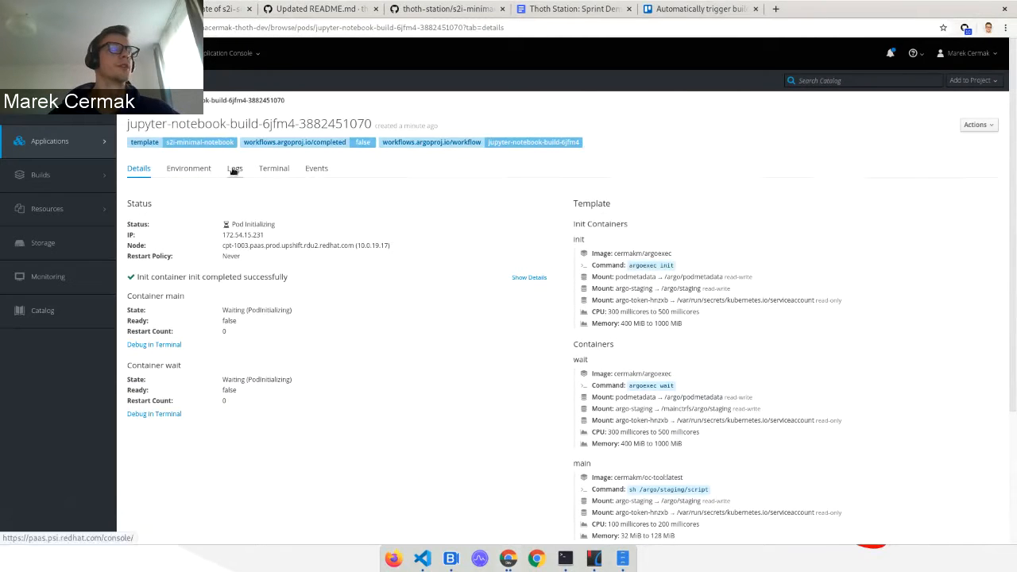
{"action": "right_click", "coordinate": [235, 168]}
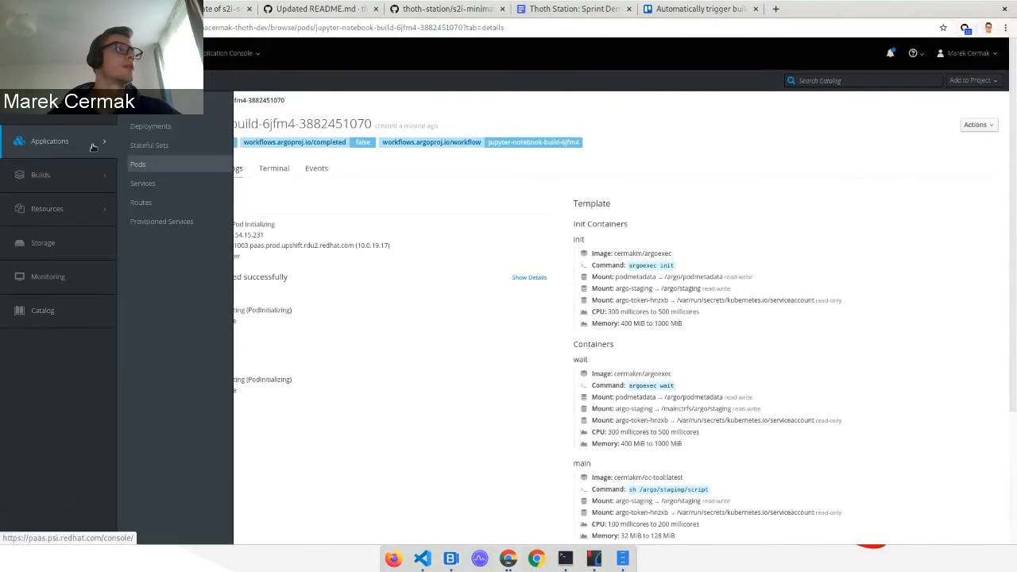
{"action": "left_click", "coordinate": [137, 164]}
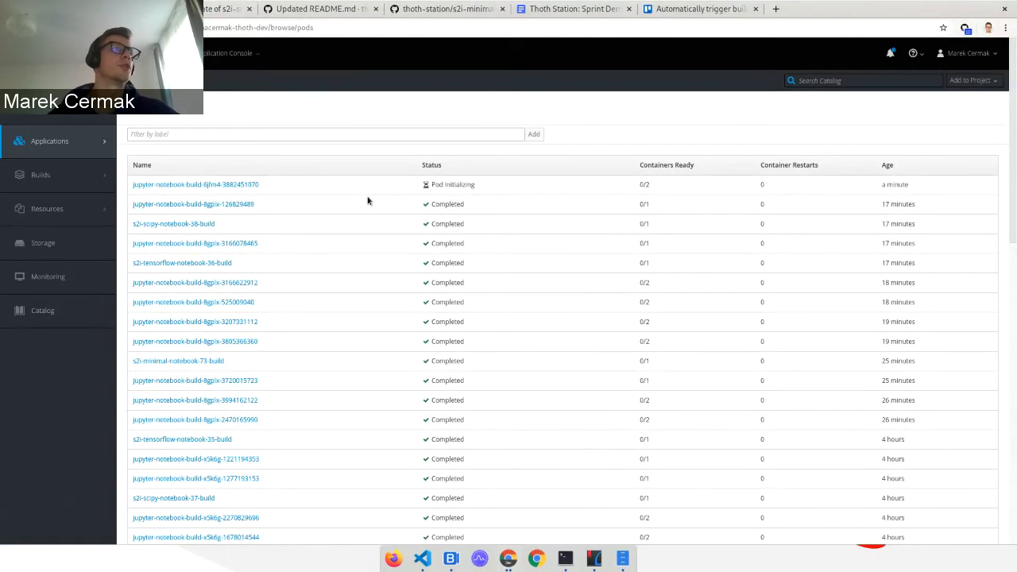
{"action": "mouse_move", "coordinate": [348, 229]}
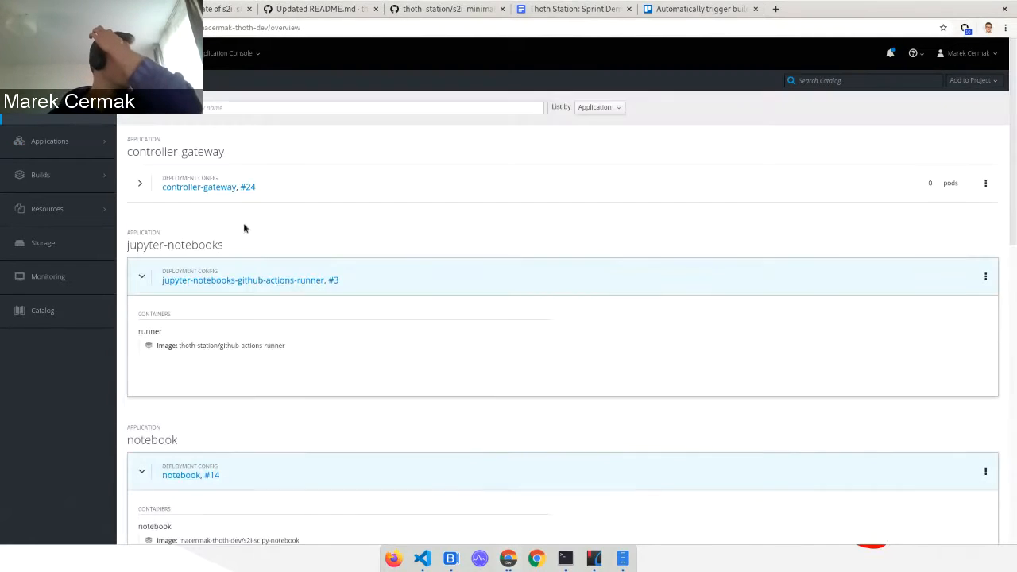
Scroll the overview to Other Resources and expand the argo-ui #2 deployment to show its service and route.
{"action": "scroll", "scroll_direction": "down", "scroll_amount": 3}
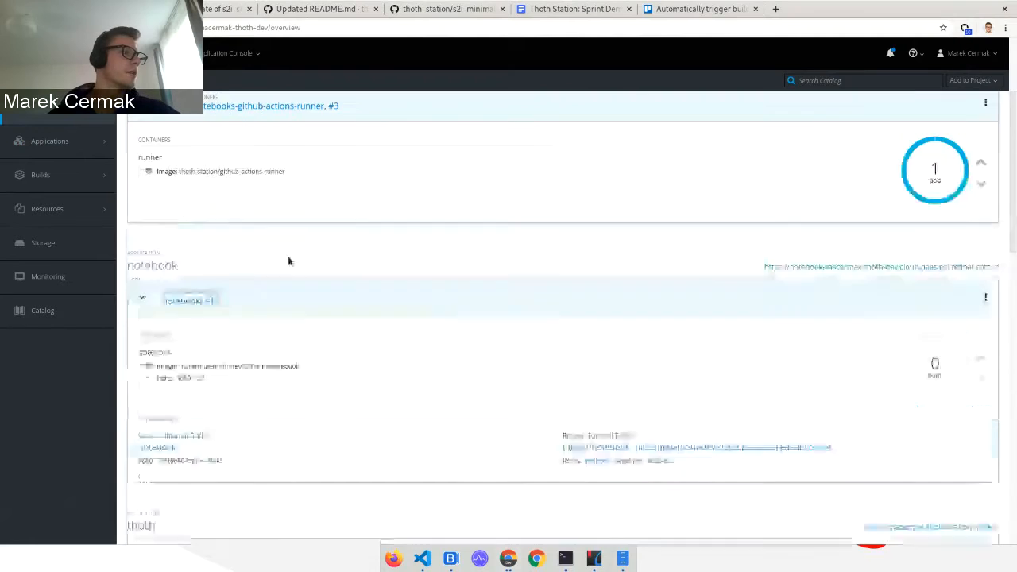
{"action": "scroll", "scroll_direction": "down", "scroll_amount": 3}
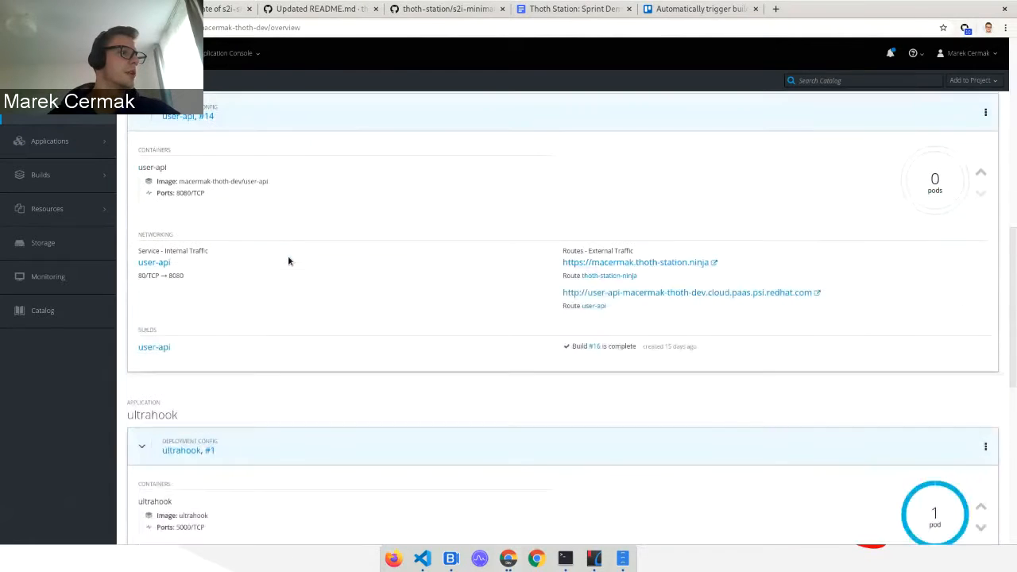
{"action": "scroll", "scroll_direction": "down", "scroll_amount": 3}
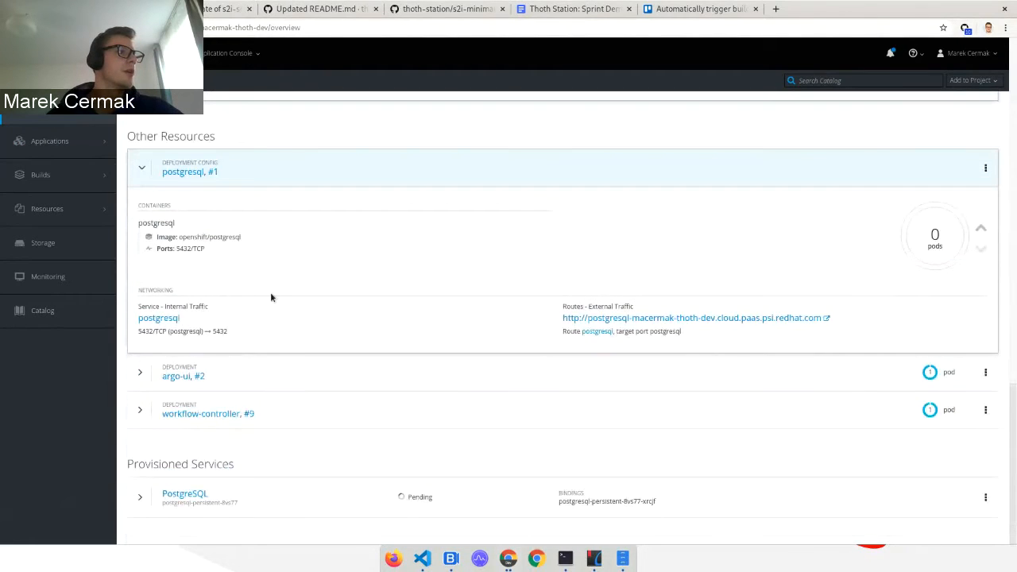
{"action": "left_click", "coordinate": [140, 372]}
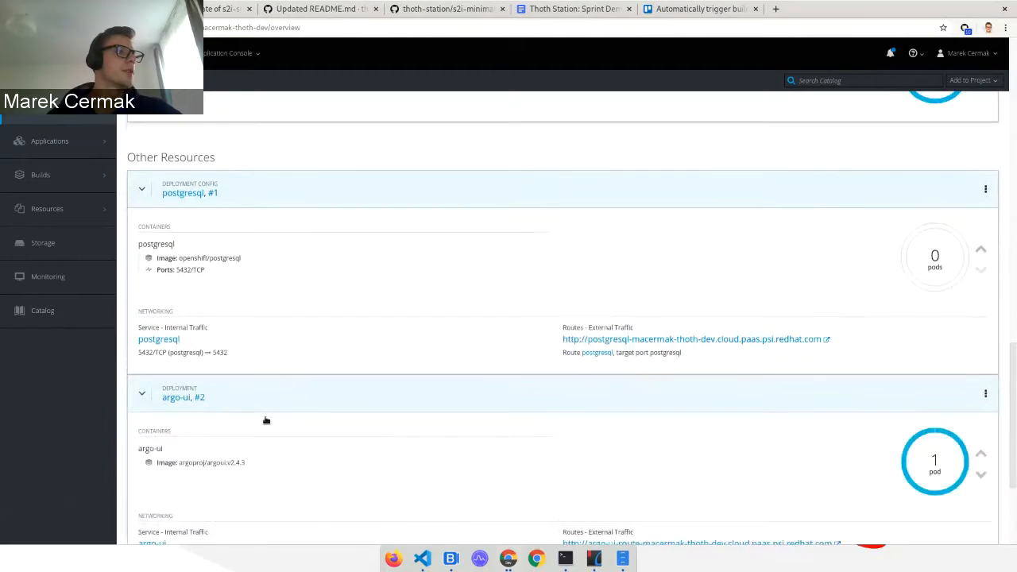
{"action": "scroll", "scroll_direction": "down", "scroll_amount": 3}
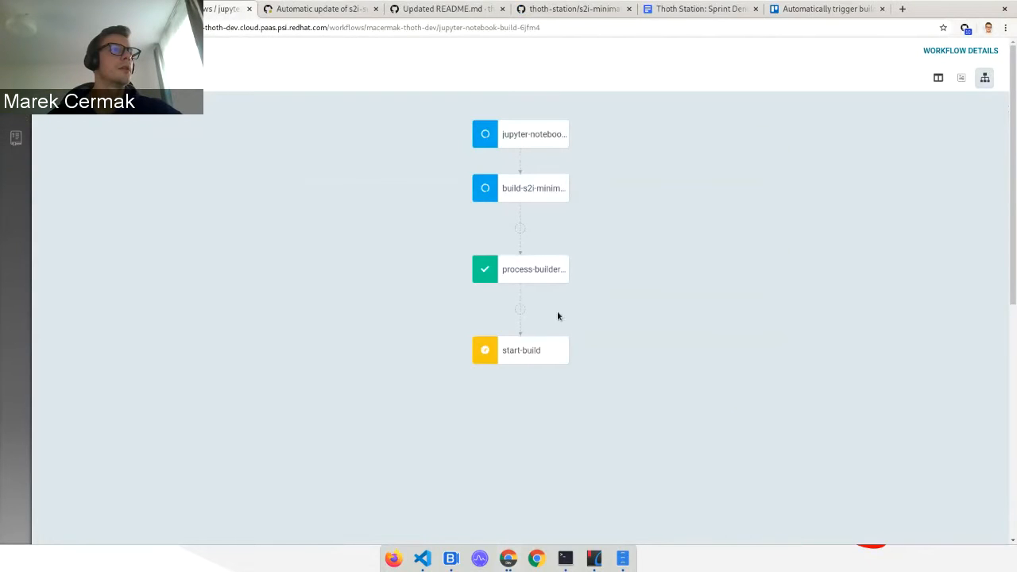
{"action": "mouse_move", "coordinate": [522, 356]}
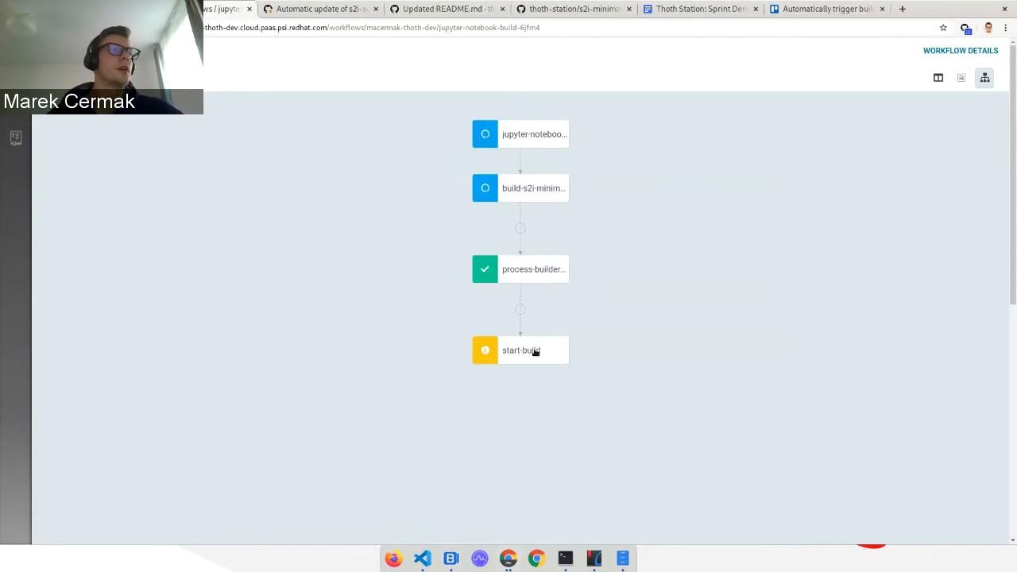
{"action": "mouse_move", "coordinate": [548, 188]}
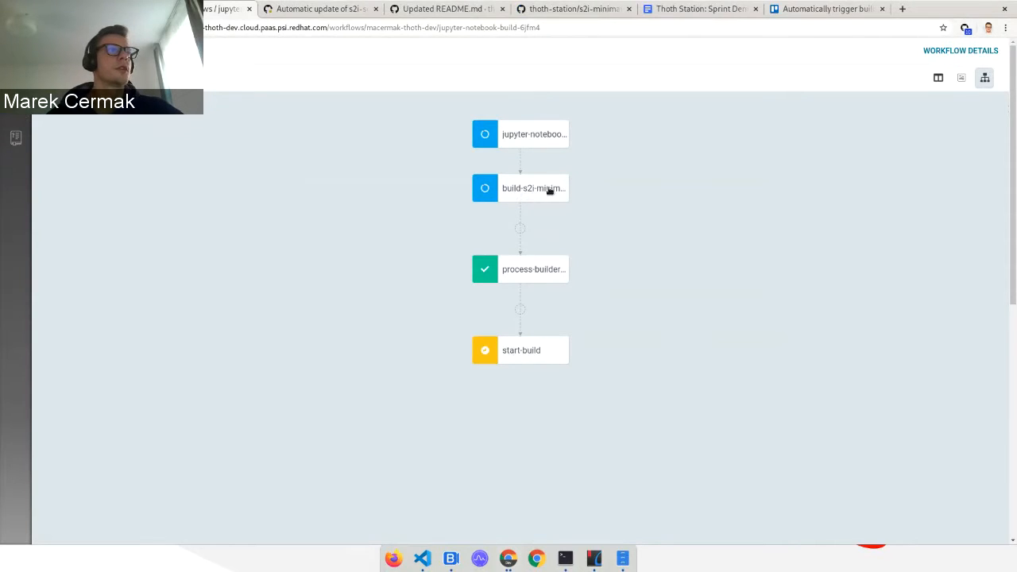
Inspect the build-s2i-minimal and await-build nodes and select the resource quota error message.
{"action": "left_click", "coordinate": [533, 188]}
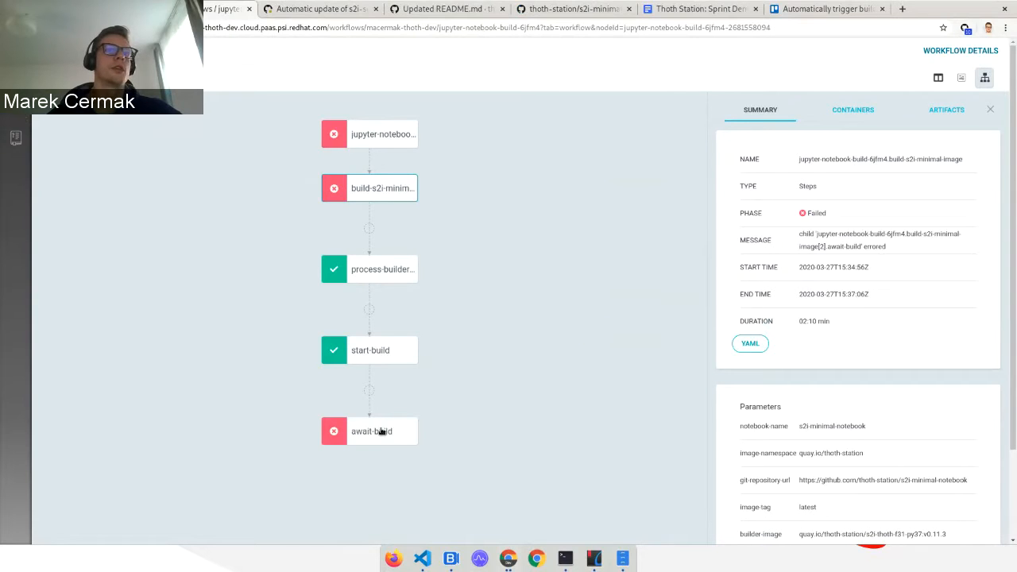
{"action": "scroll", "scroll_direction": "down", "scroll_amount": 3}
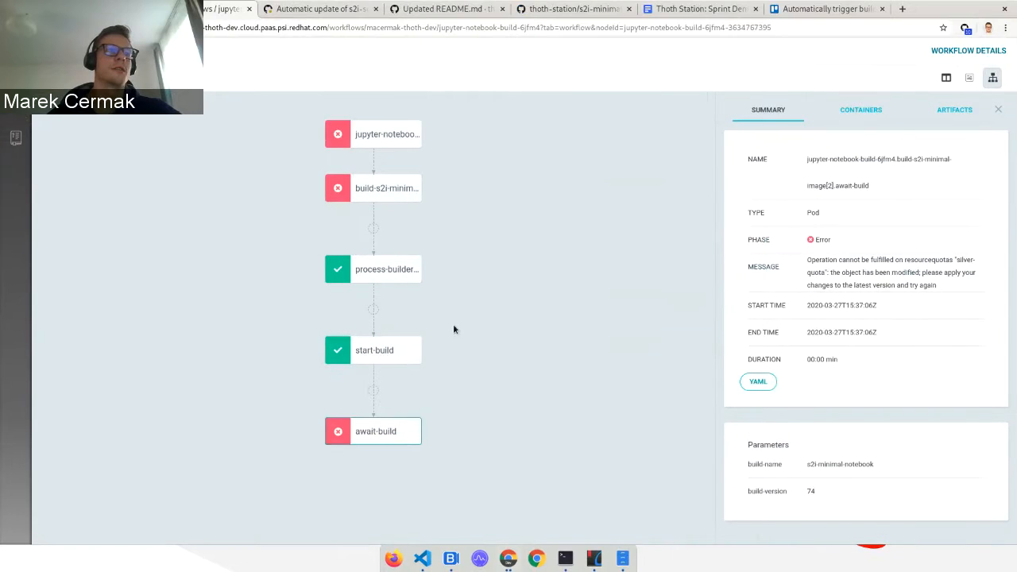
{"action": "mouse_move", "coordinate": [541, 276]}
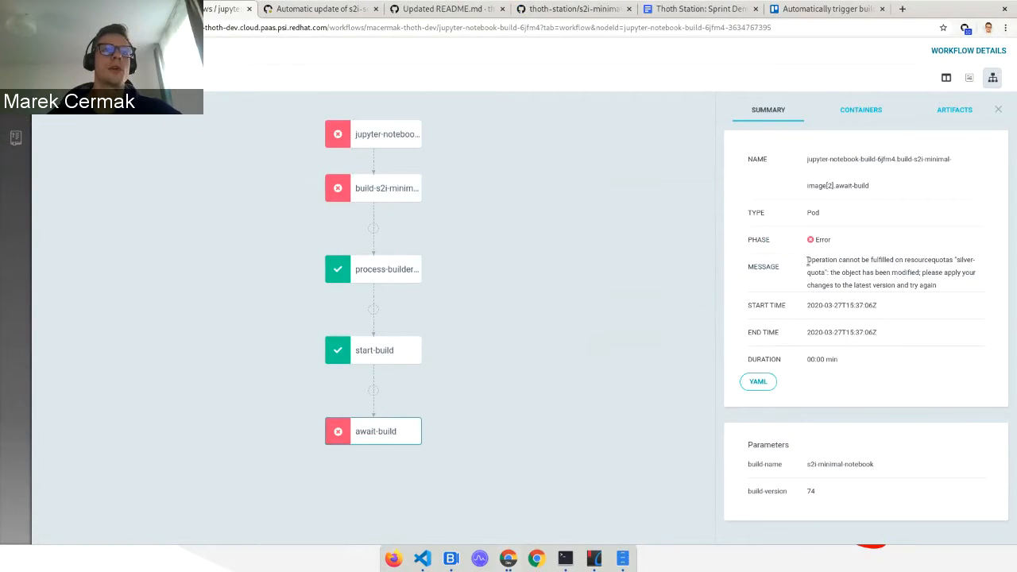
{"action": "triple_click", "coordinate": [890, 272]}
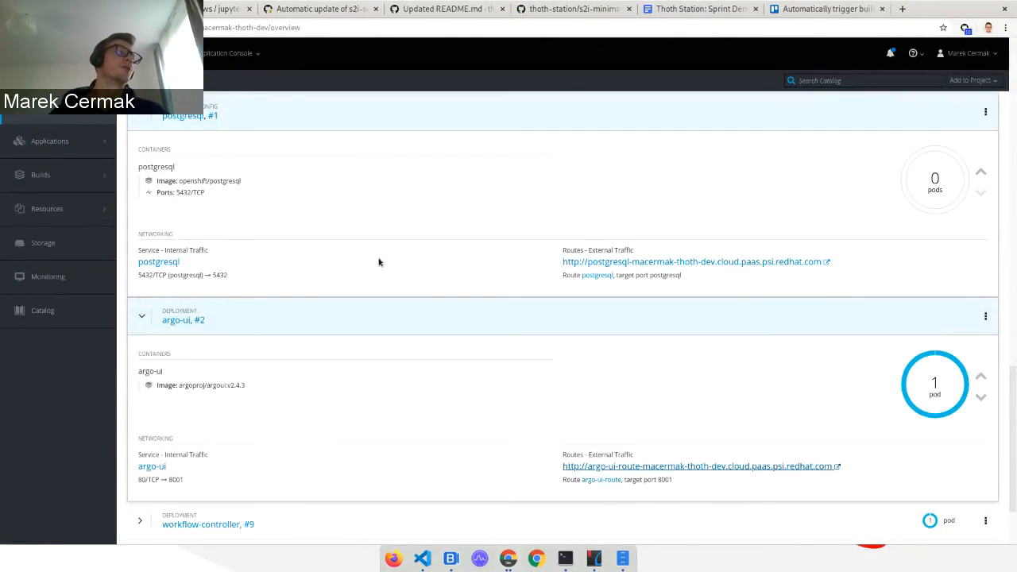
Show the open pull requests list of the jupyter-notebooks repository.
{"action": "scroll", "scroll_direction": "up", "scroll_amount": 3}
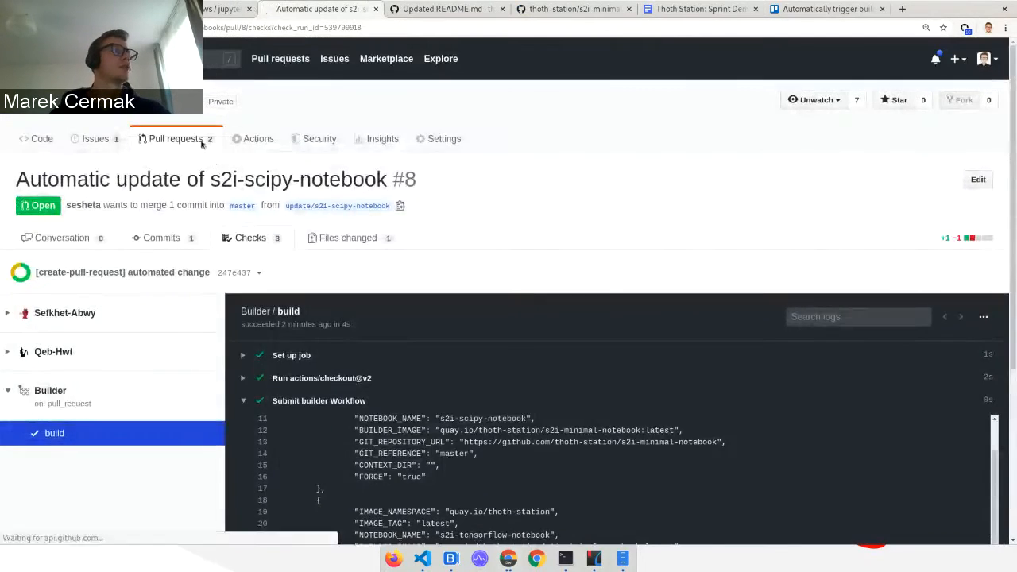
{"action": "left_click", "coordinate": [174, 139]}
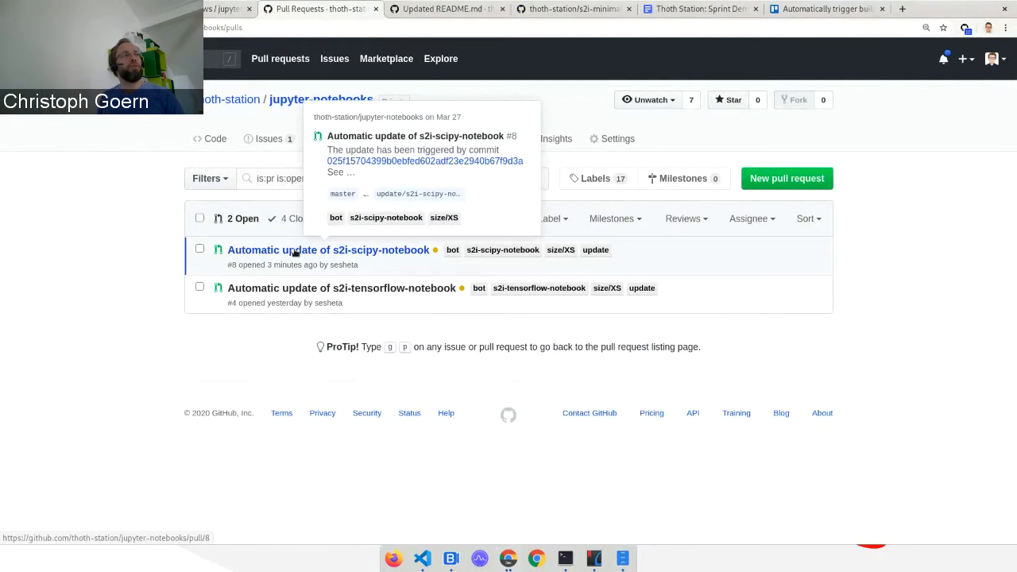
{"action": "mouse_move", "coordinate": [167, 340]}
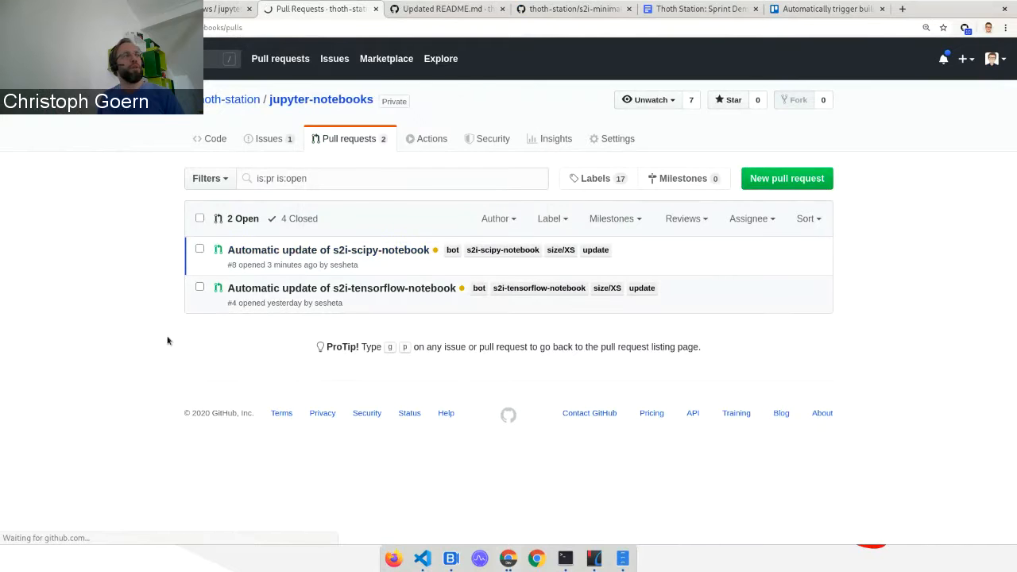
{"action": "left_click", "coordinate": [328, 250]}
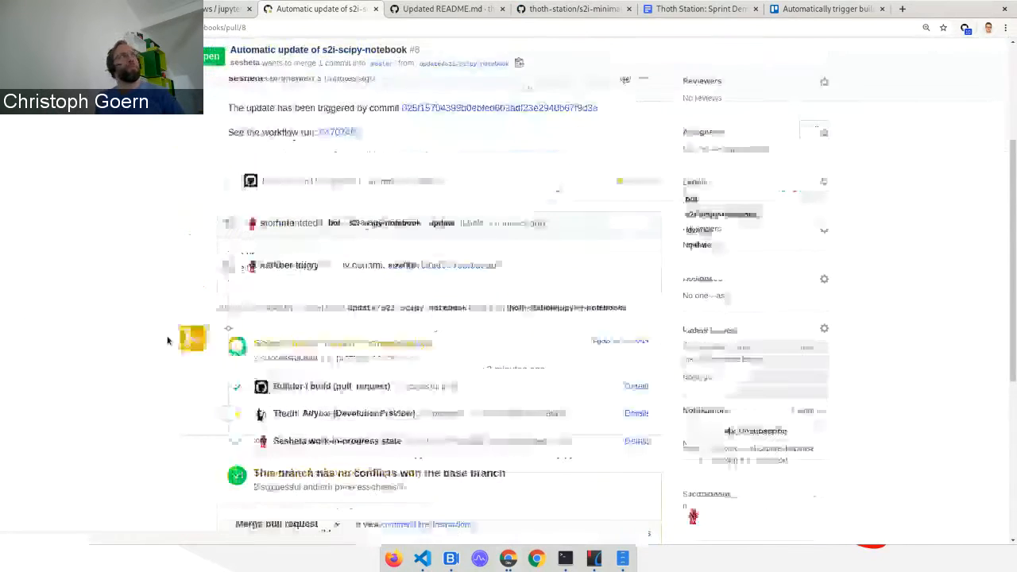
{"action": "scroll", "scroll_direction": "down", "scroll_amount": 3}
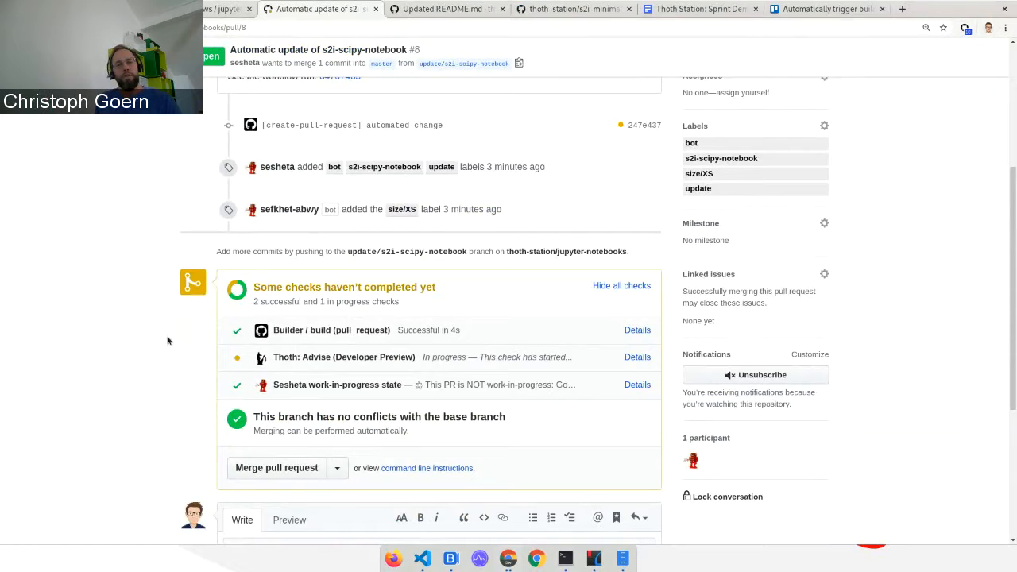
{"action": "scroll", "scroll_direction": "up", "scroll_amount": 3}
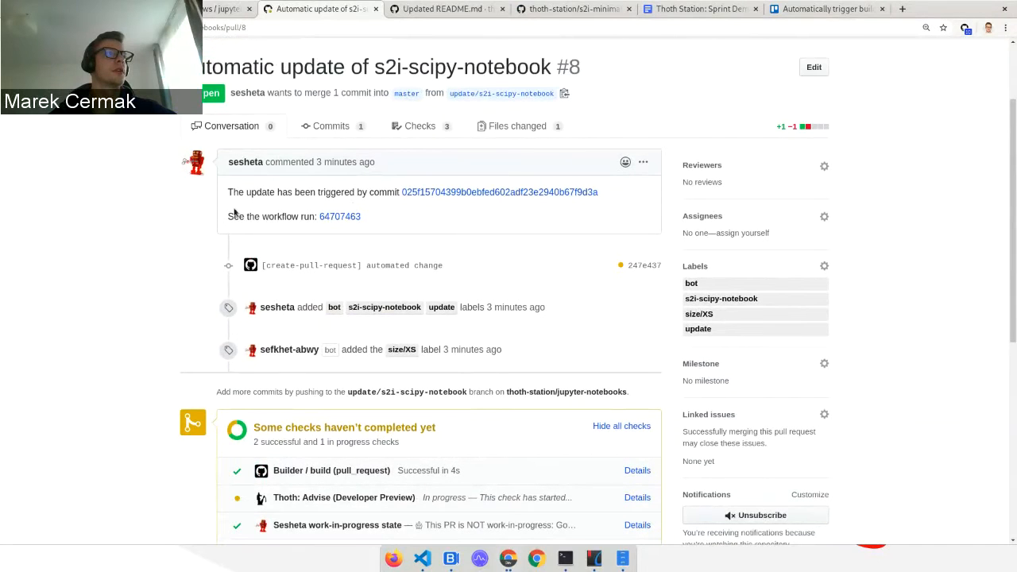
{"action": "scroll", "scroll_direction": "up", "scroll_amount": 3}
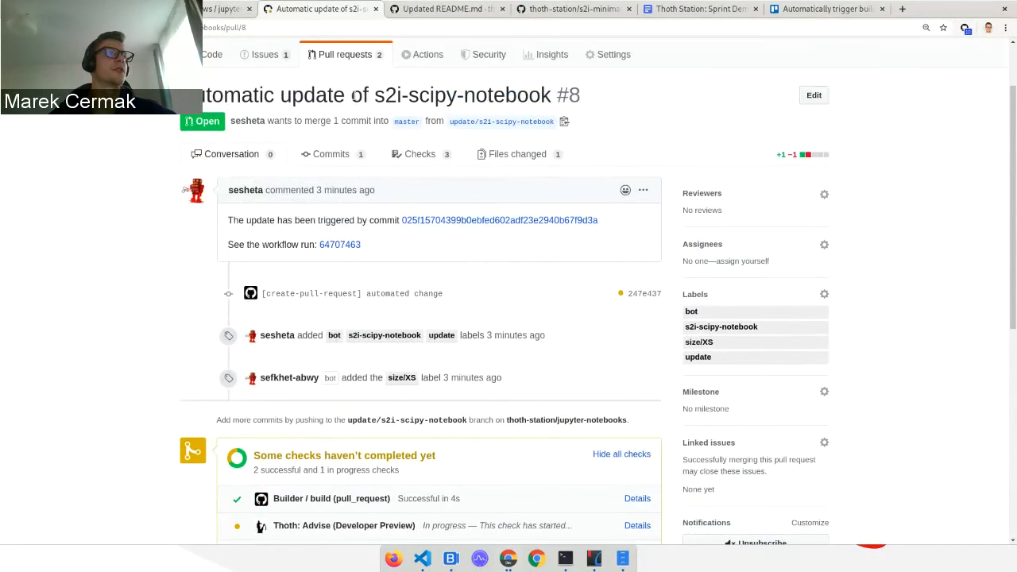
{"action": "scroll", "scroll_direction": "down", "scroll_amount": 3}
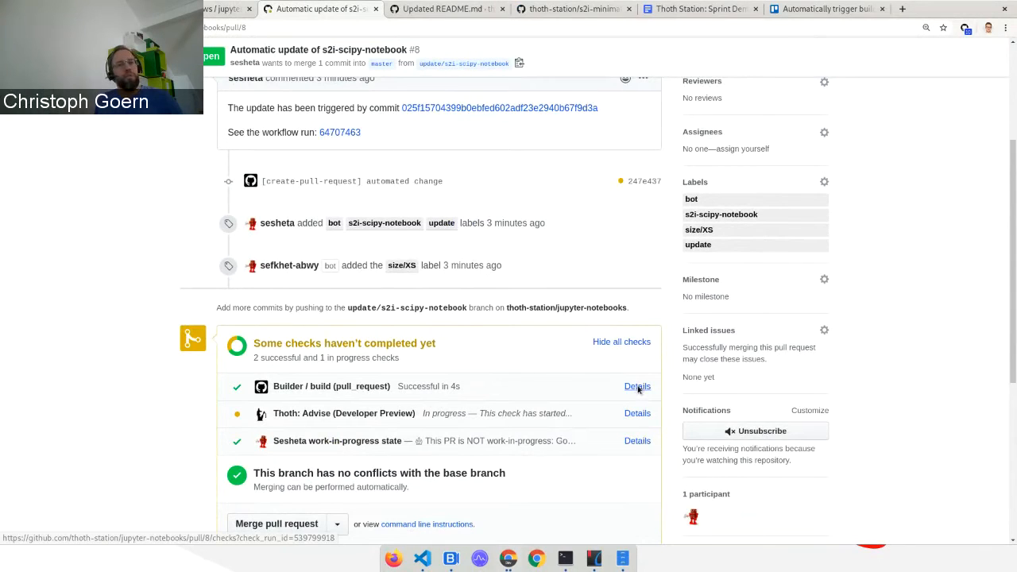
Review the successful Builder/build check details and go to the repository's Actions workflow runs.
{"action": "left_click", "coordinate": [637, 386]}
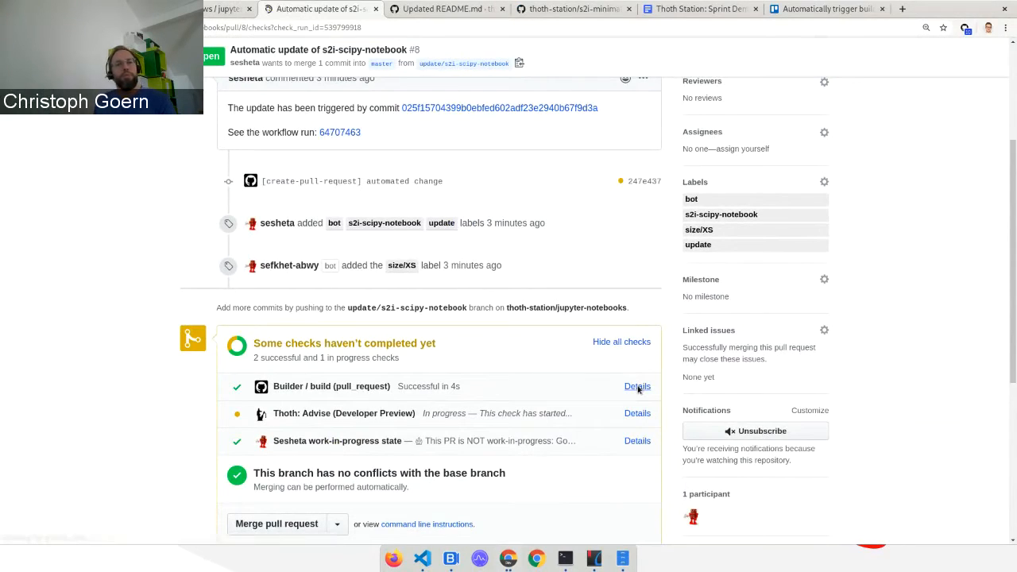
{"action": "left_click", "coordinate": [636, 387]}
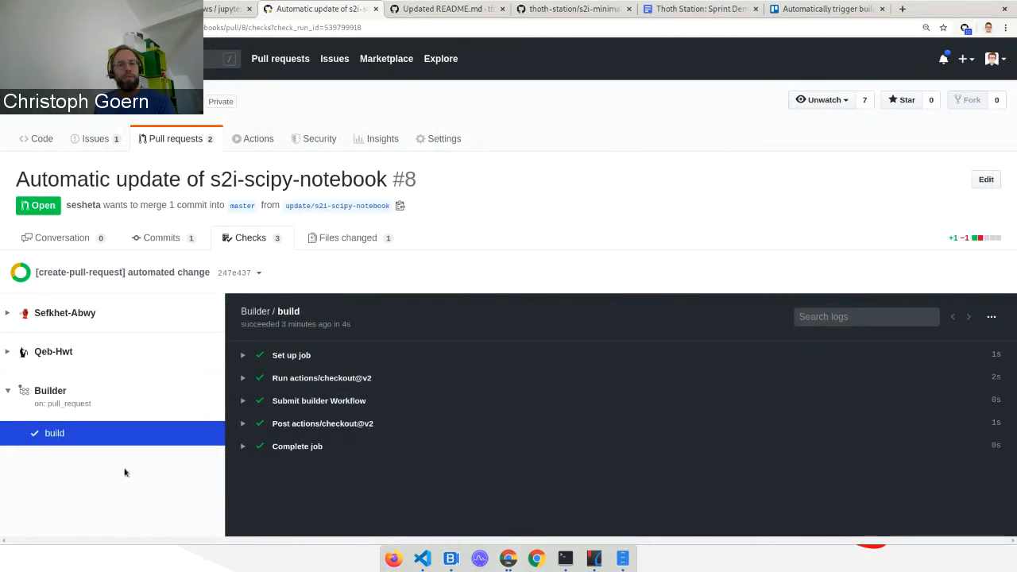
{"action": "mouse_move", "coordinate": [809, 348]}
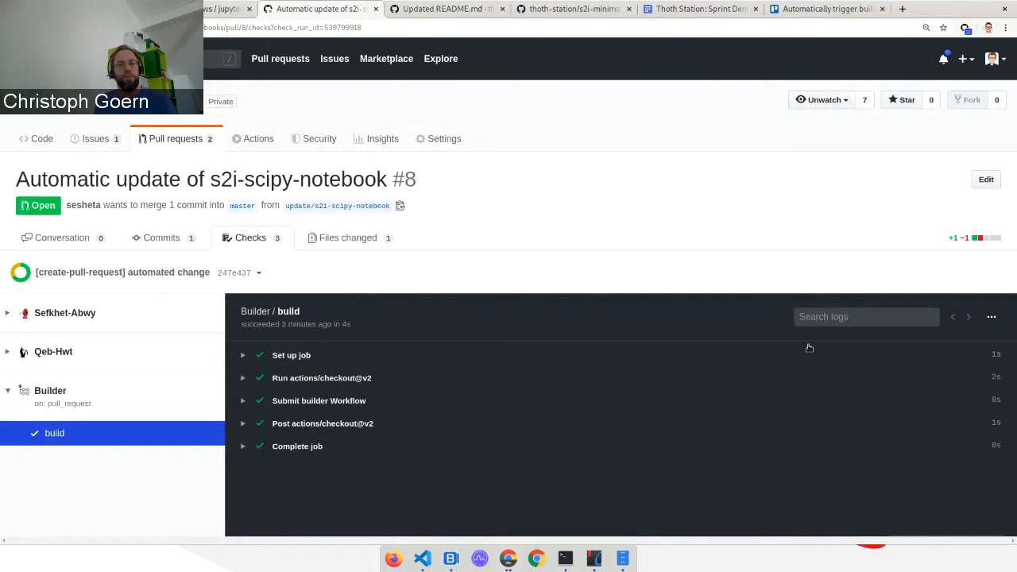
{"action": "mouse_move", "coordinate": [232, 220]}
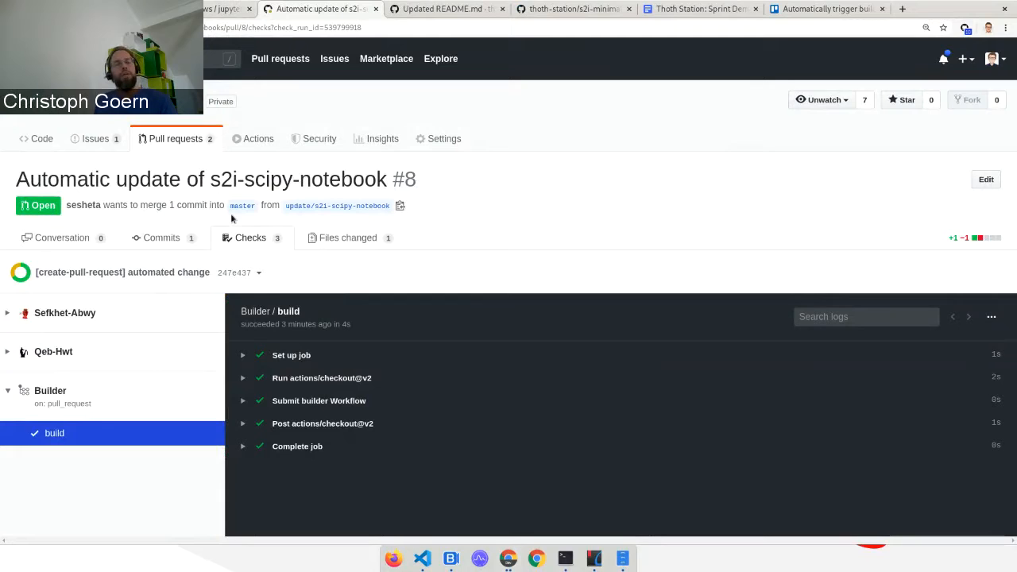
{"action": "left_click", "coordinate": [257, 138]}
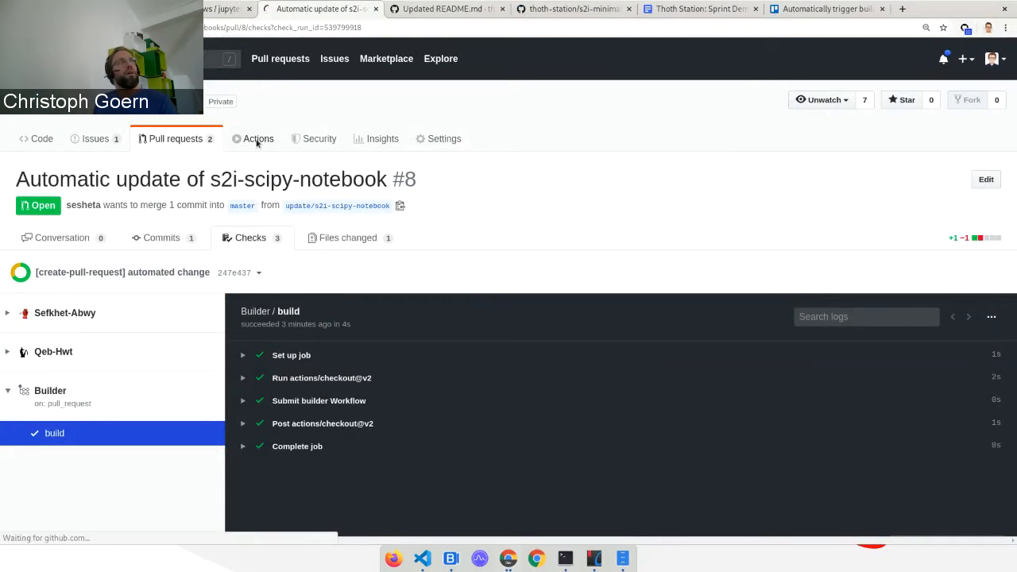
{"action": "left_click", "coordinate": [257, 139]}
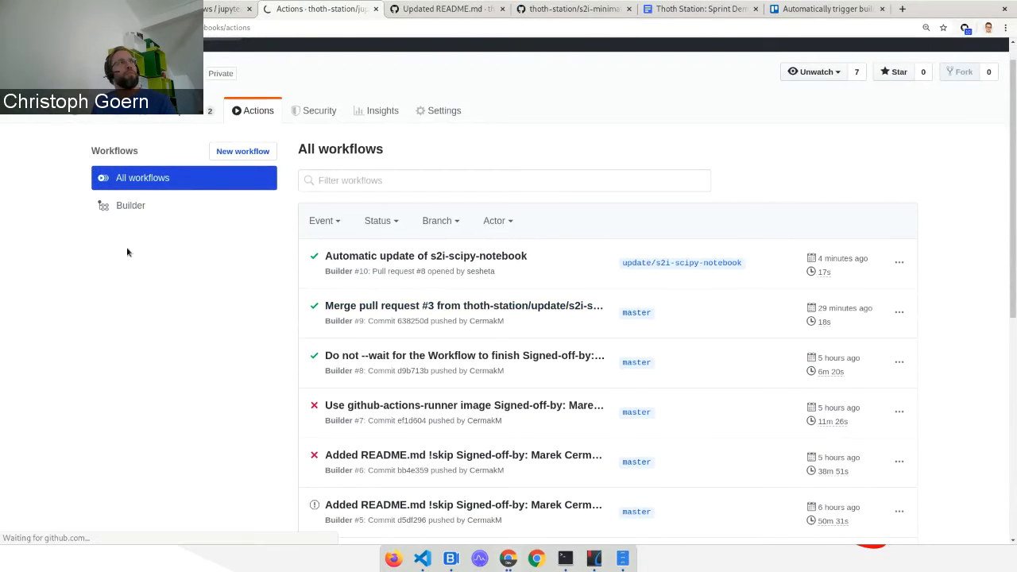
Filter runs to the Builder workflow and view its workflow file main.yml from the latest run.
{"action": "left_click", "coordinate": [130, 205]}
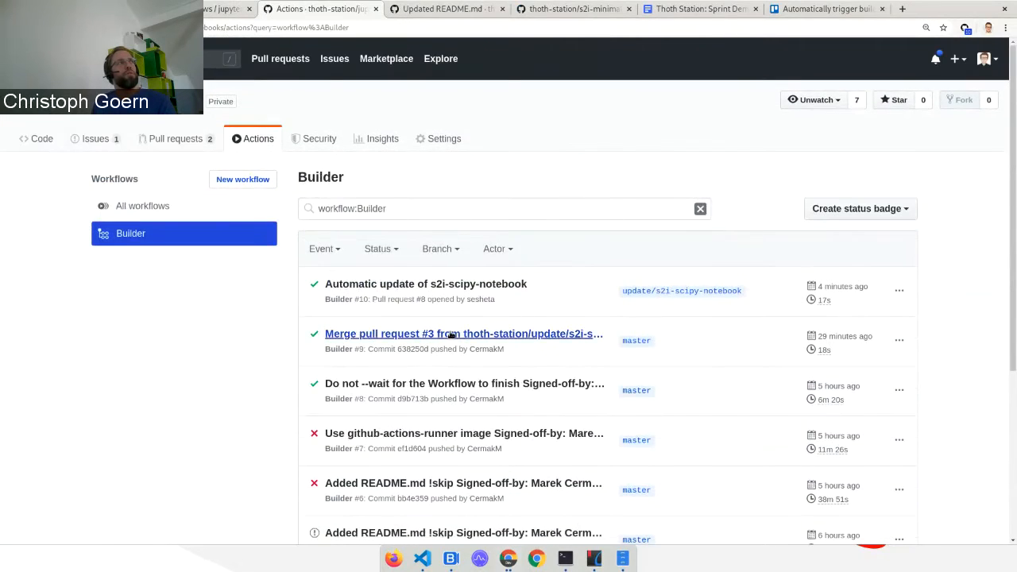
{"action": "left_click", "coordinate": [900, 289]}
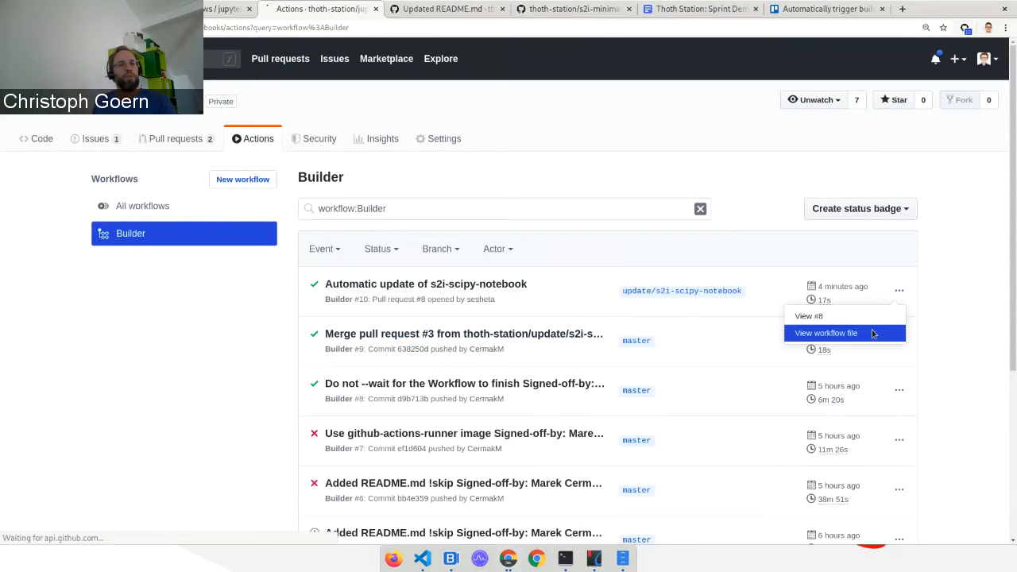
{"action": "left_click", "coordinate": [826, 334]}
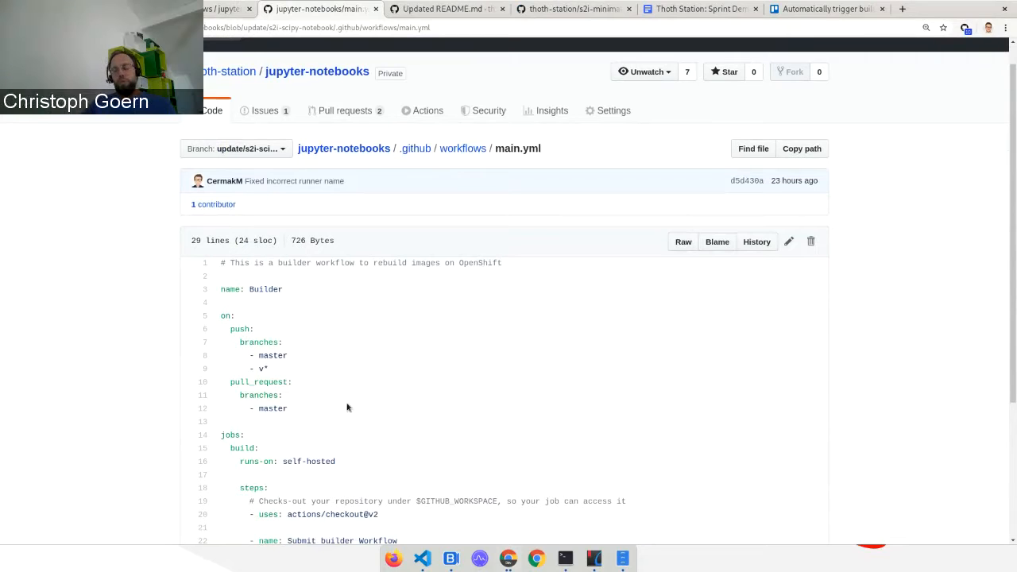
{"action": "left_click_drag", "start_coordinate": [238, 381], "coordinate": [289, 408]}
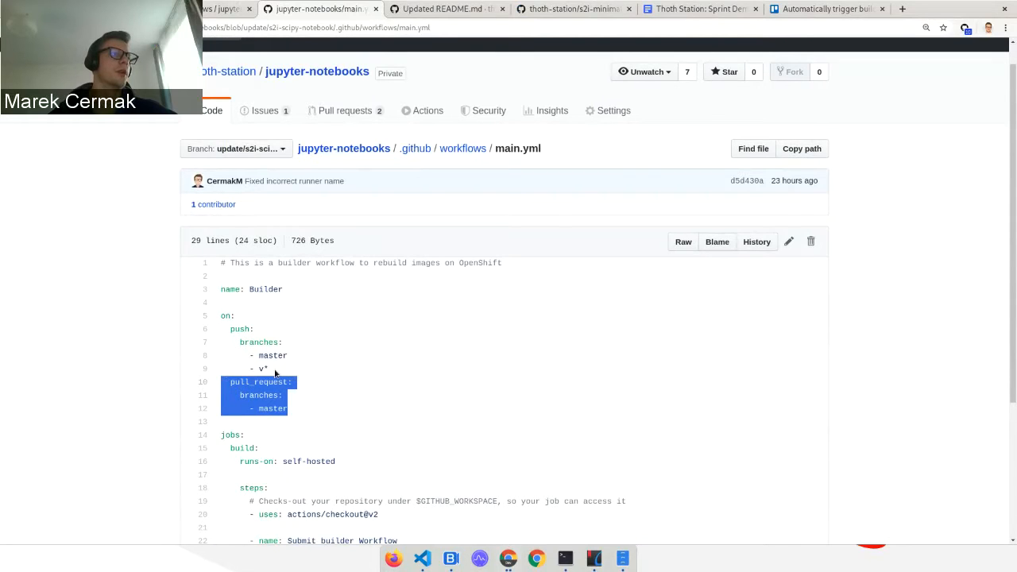
{"action": "left_click", "coordinate": [299, 394]}
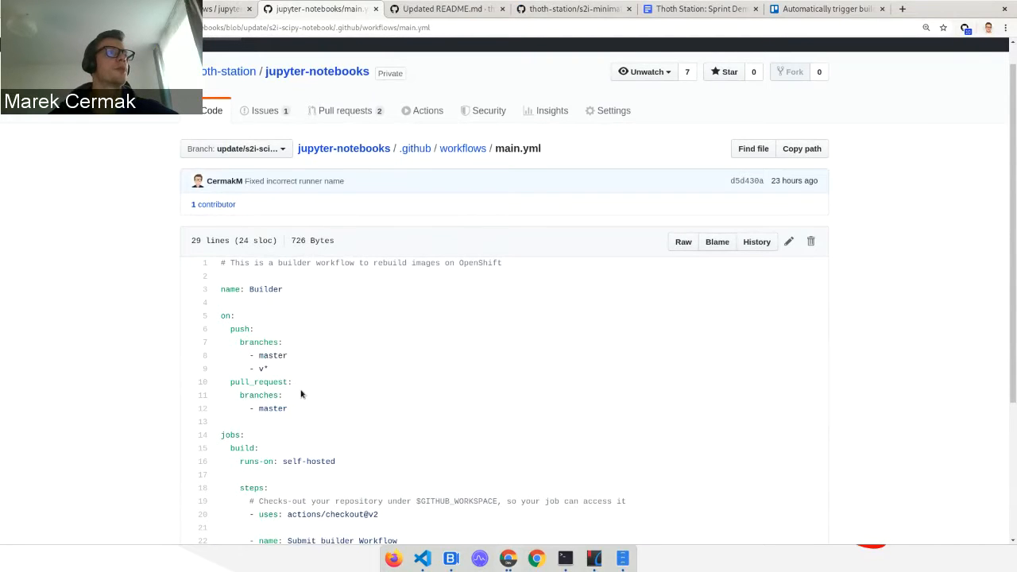
{"action": "scroll", "scroll_direction": "up", "scroll_amount": 3}
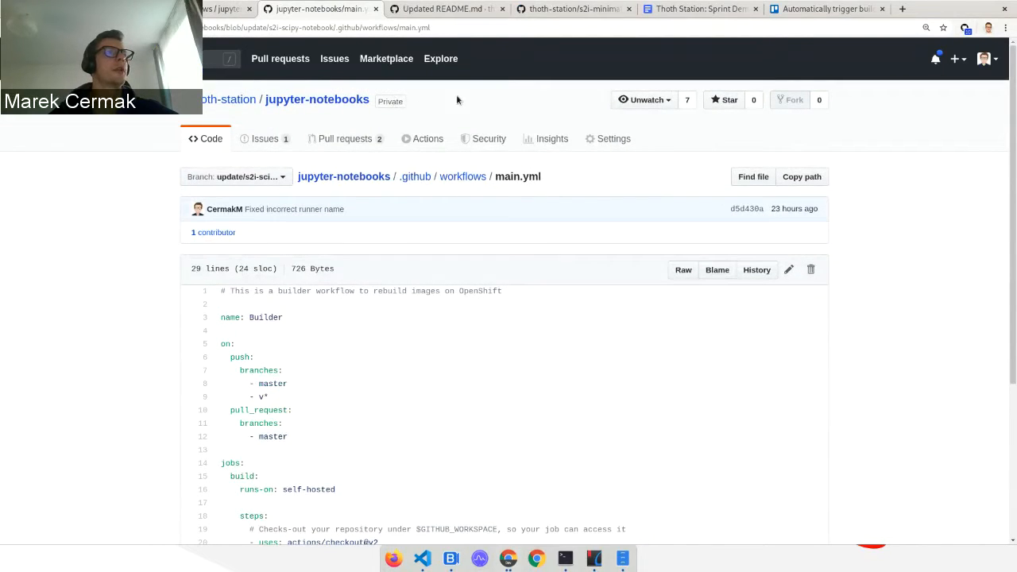
{"action": "mouse_move", "coordinate": [458, 397]}
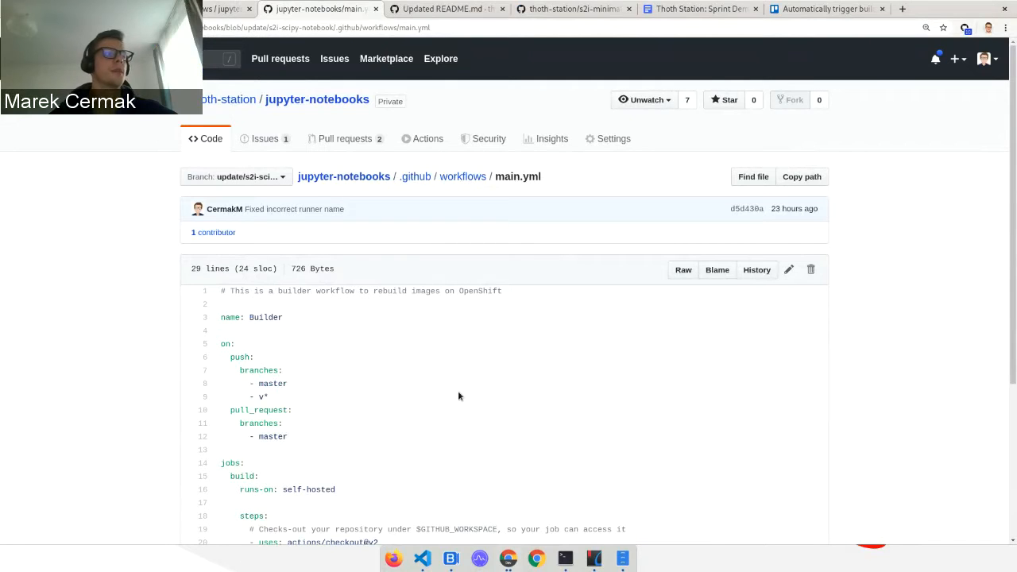
{"action": "mouse_move", "coordinate": [410, 310]}
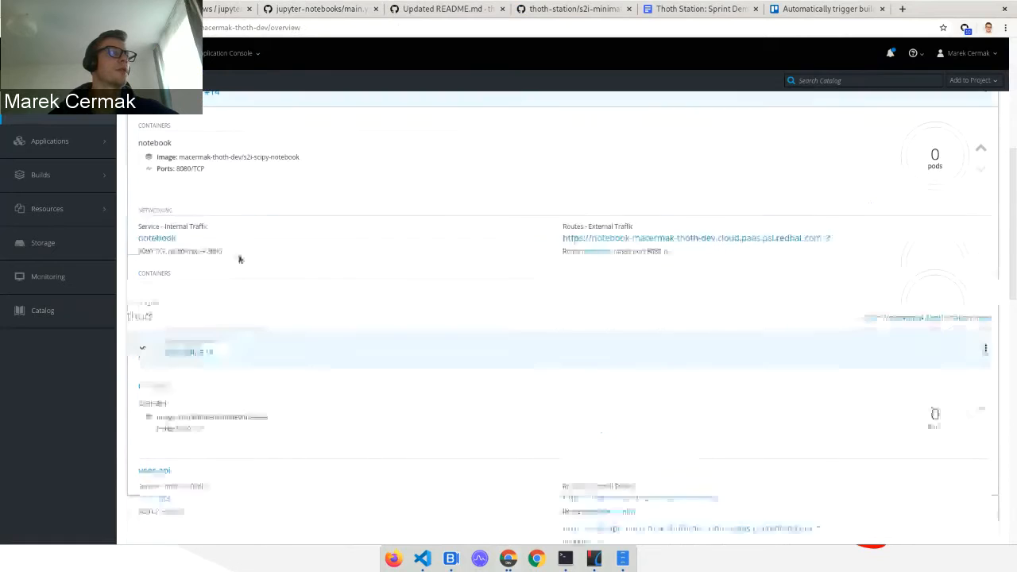
{"action": "scroll", "scroll_direction": "up", "scroll_amount": 3}
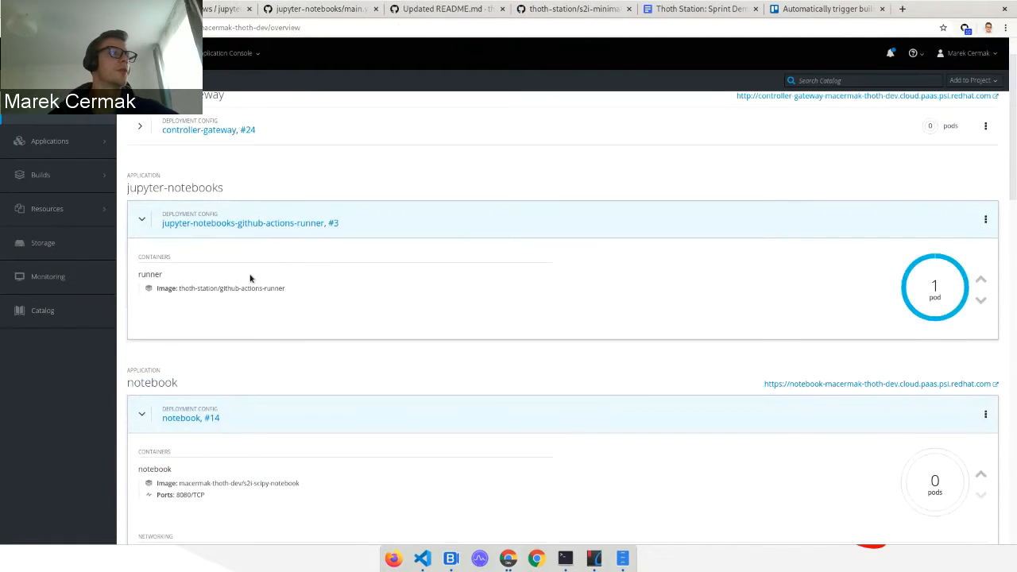
{"action": "scroll", "scroll_direction": "up", "scroll_amount": 3}
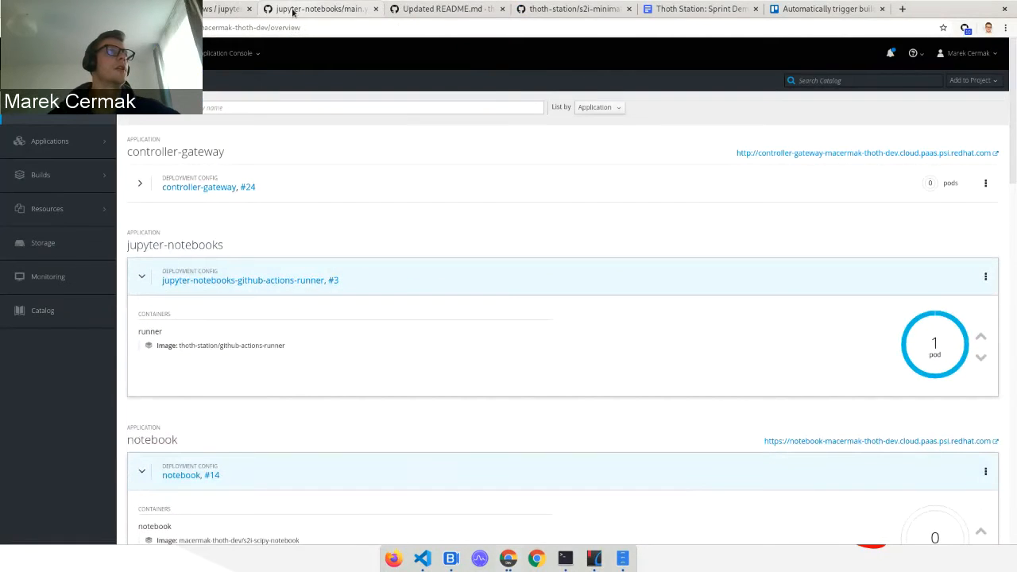
{"action": "left_click", "coordinate": [318, 9]}
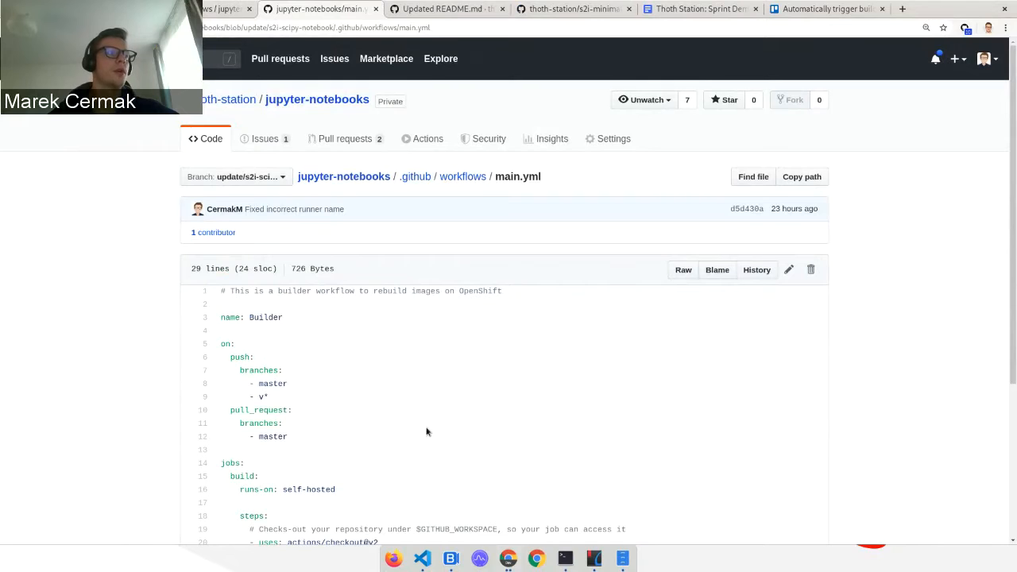
{"action": "scroll", "scroll_direction": "down", "scroll_amount": 3}
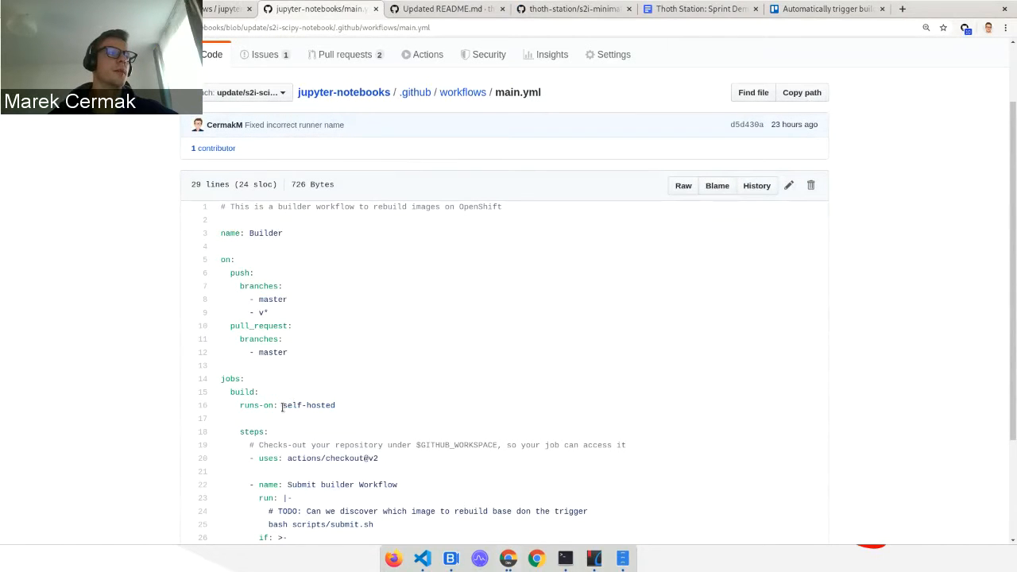
{"action": "mouse_move", "coordinate": [375, 387]}
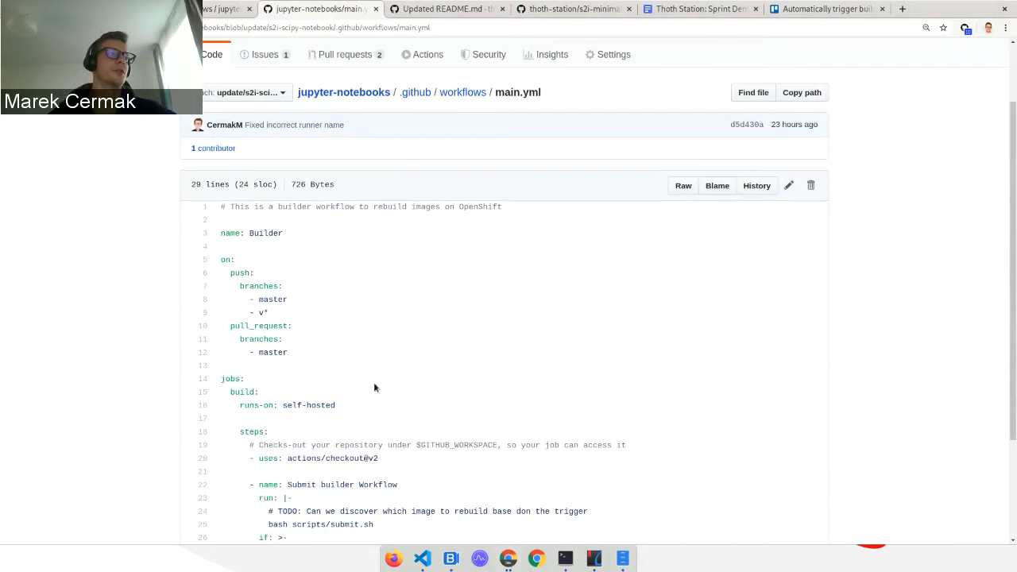
{"action": "mouse_move", "coordinate": [65, 136]}
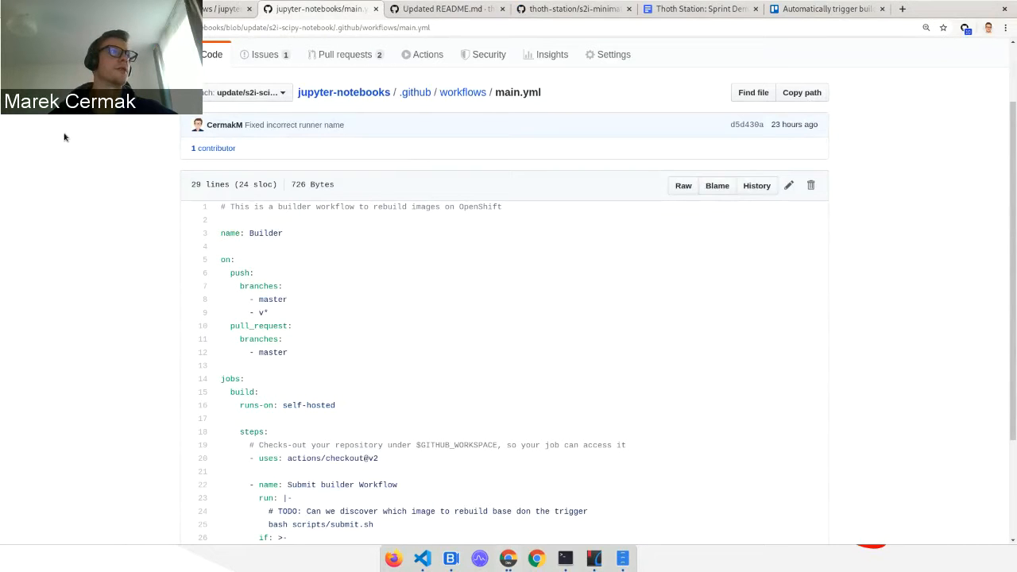
{"action": "scroll", "scroll_direction": "up", "scroll_amount": 3}
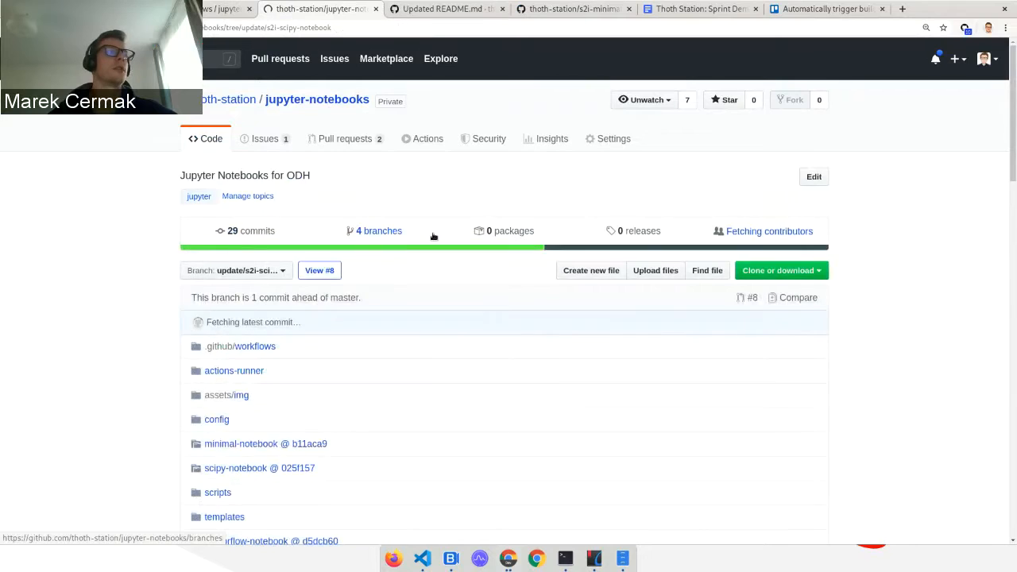
Scroll through the jupyter-notebooks file list on the update/s2i-scipy-notebook branch.
{"action": "scroll", "scroll_direction": "down", "scroll_amount": 3}
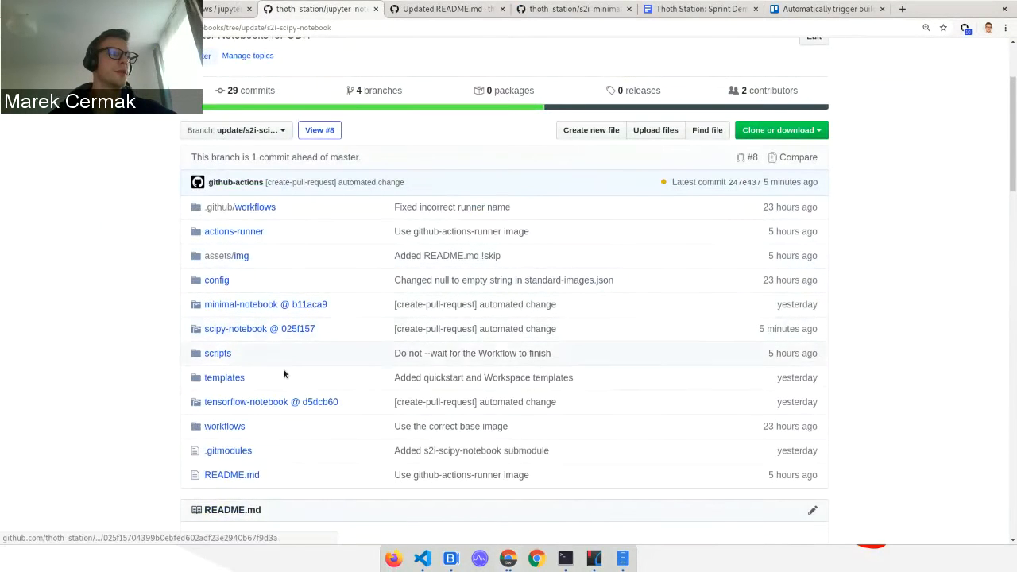
{"action": "mouse_move", "coordinate": [265, 305]}
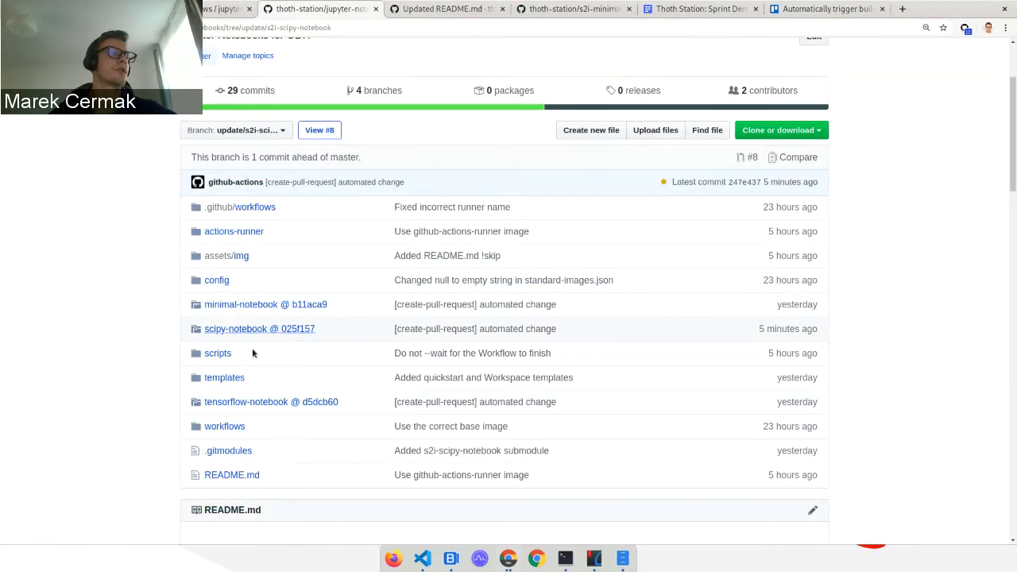
{"action": "mouse_move", "coordinate": [326, 360]}
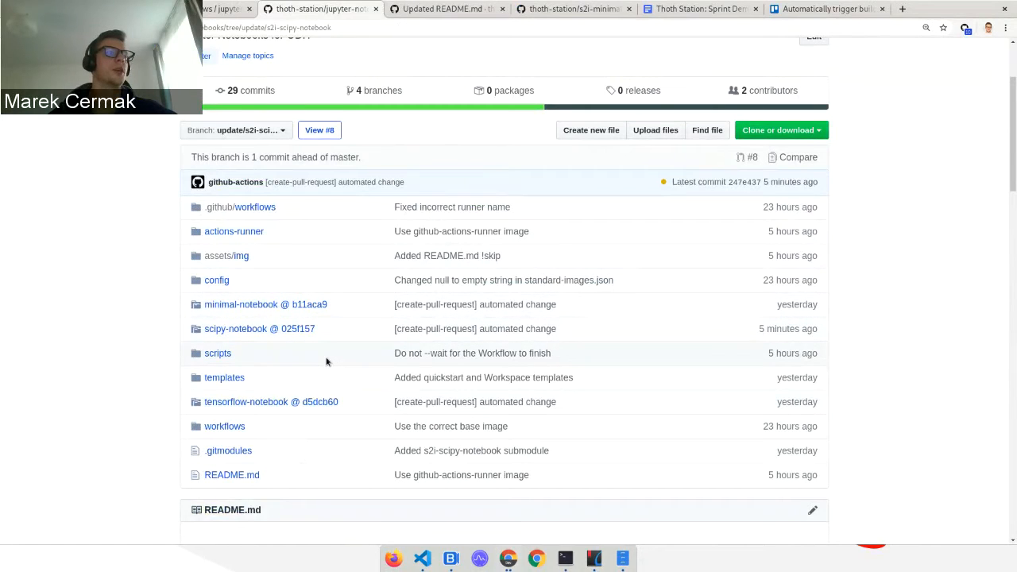
{"action": "mouse_move", "coordinate": [359, 327]}
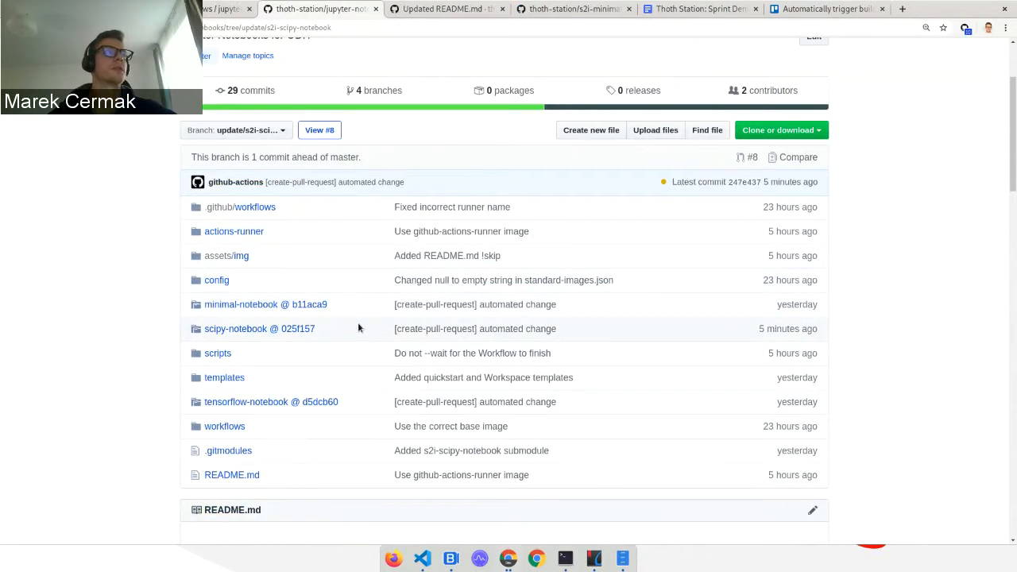
{"action": "mouse_move", "coordinate": [408, 134]}
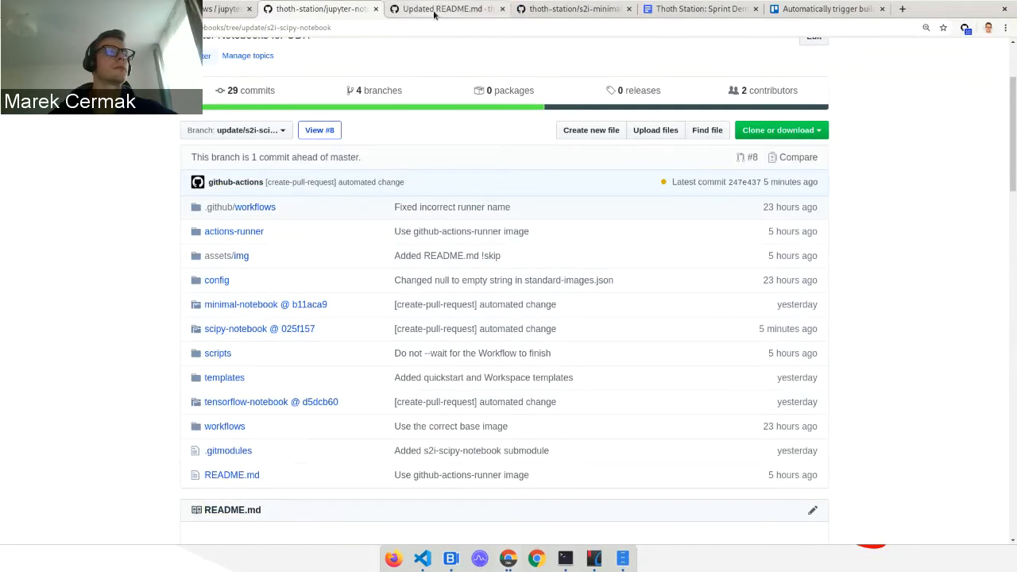
{"action": "left_click", "coordinate": [448, 10]}
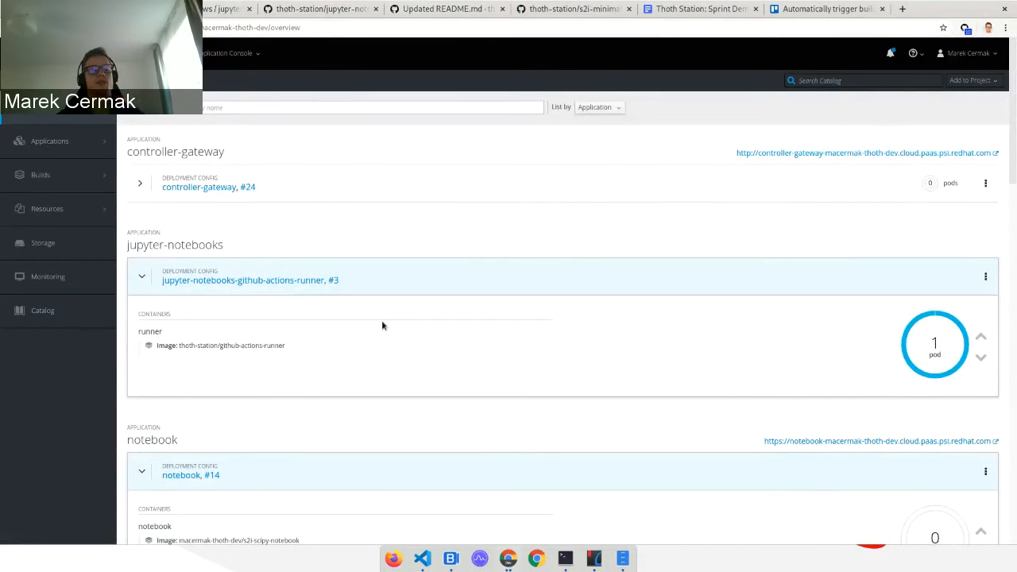
{"action": "mouse_move", "coordinate": [284, 294]}
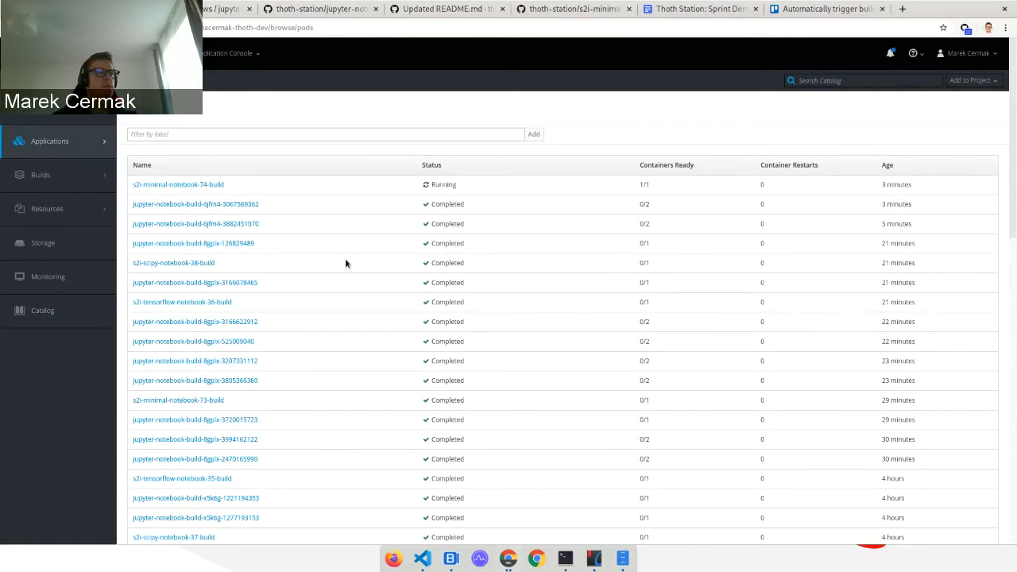
{"action": "scroll", "scroll_direction": "down", "scroll_amount": 3}
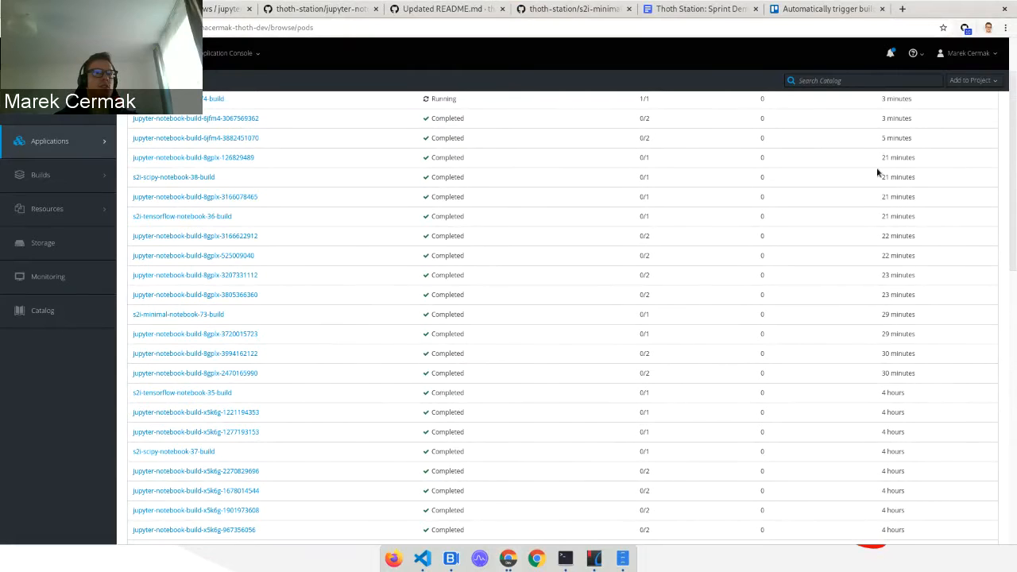
{"action": "scroll", "scroll_direction": "down", "scroll_amount": 3}
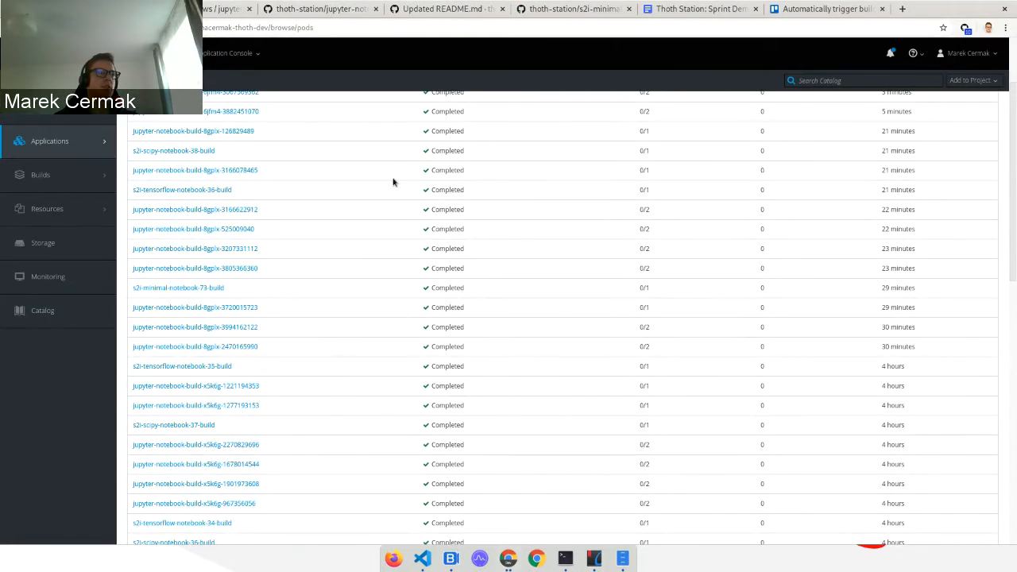
{"action": "scroll", "scroll_direction": "down", "scroll_amount": 3}
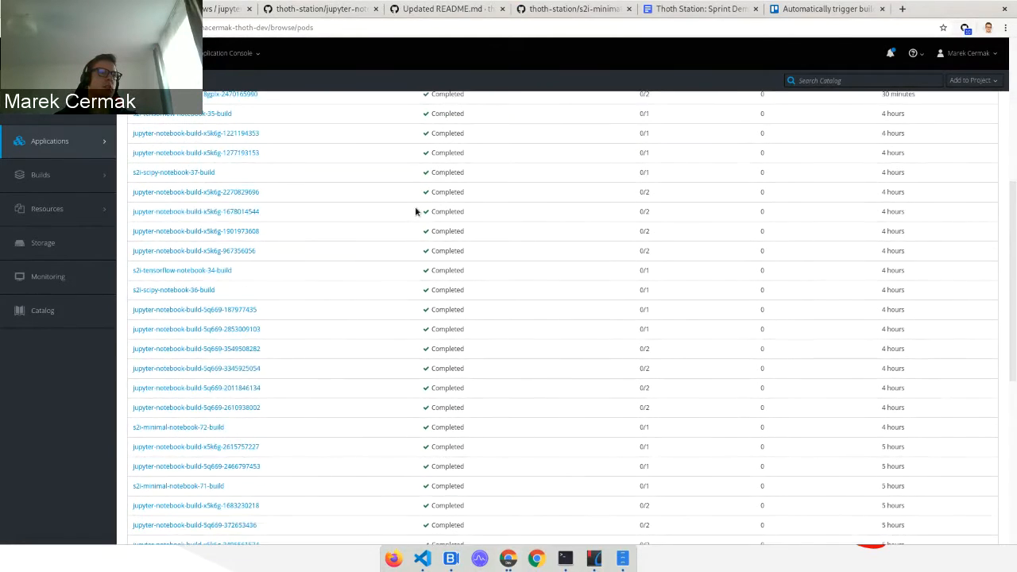
{"action": "scroll", "scroll_direction": "up", "scroll_amount": 3}
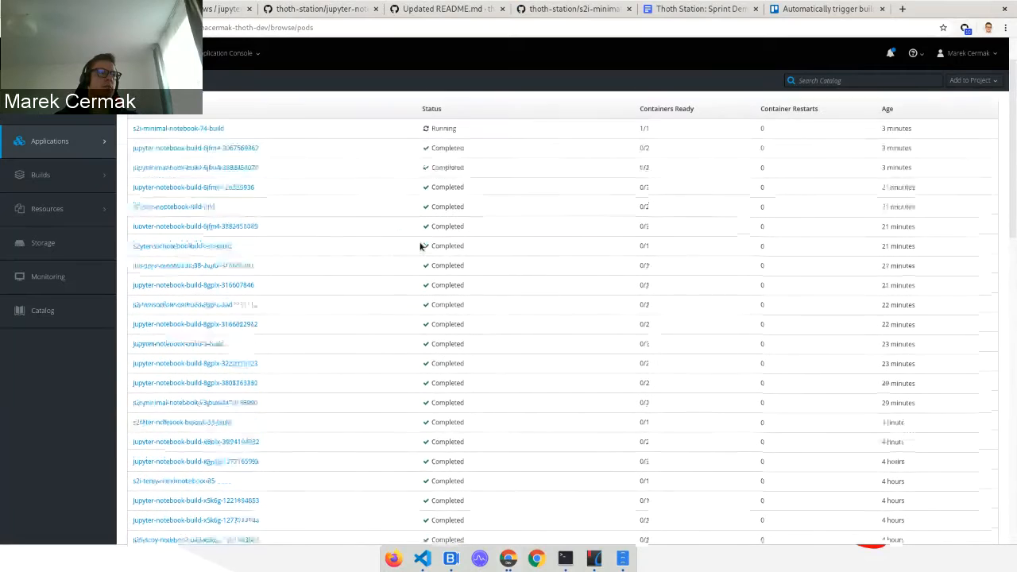
{"action": "scroll", "scroll_direction": "down", "scroll_amount": 3}
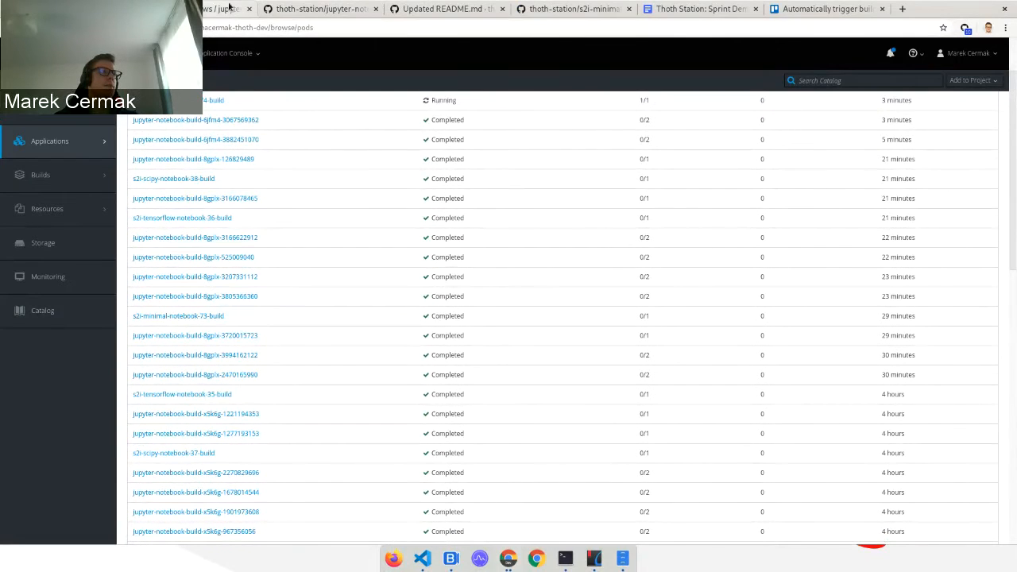
{"action": "mouse_move", "coordinate": [317, 10]}
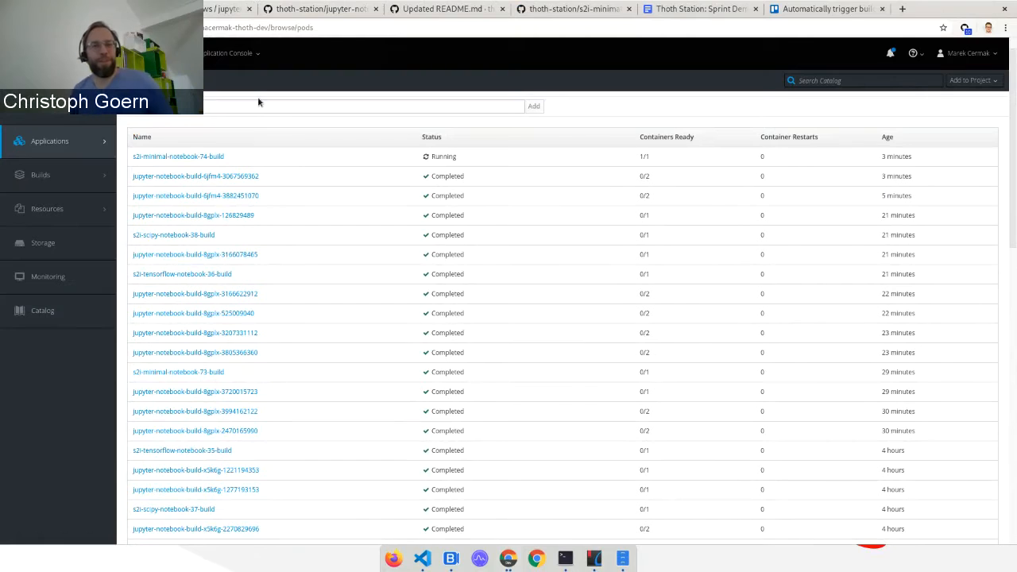
{"action": "mouse_move", "coordinate": [343, 219]}
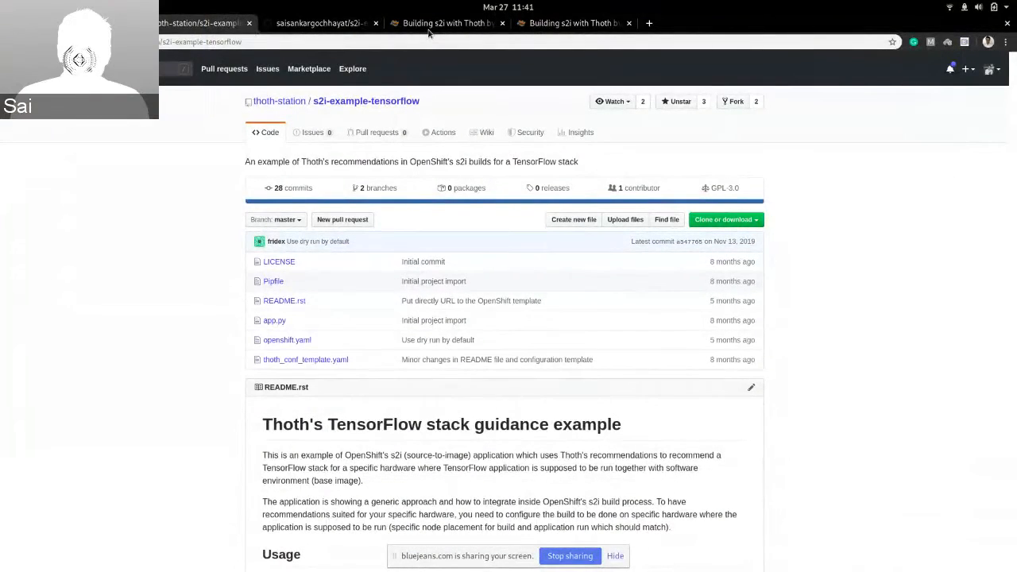
Bring up the Katacoda 'Building s2i with Thoth' tutorial intro page.
{"action": "left_click", "coordinate": [445, 22]}
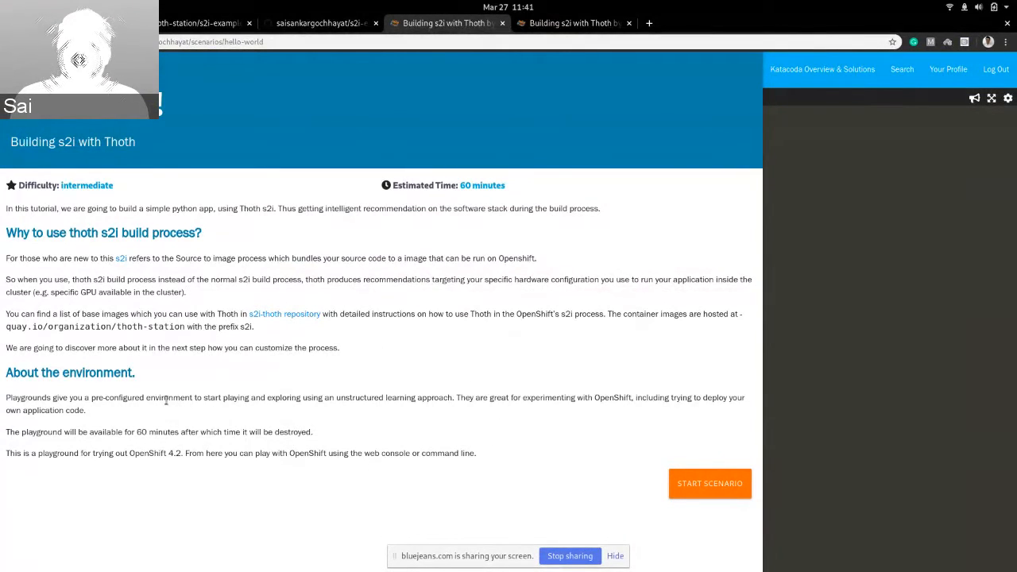
{"action": "mouse_move", "coordinate": [200, 415]}
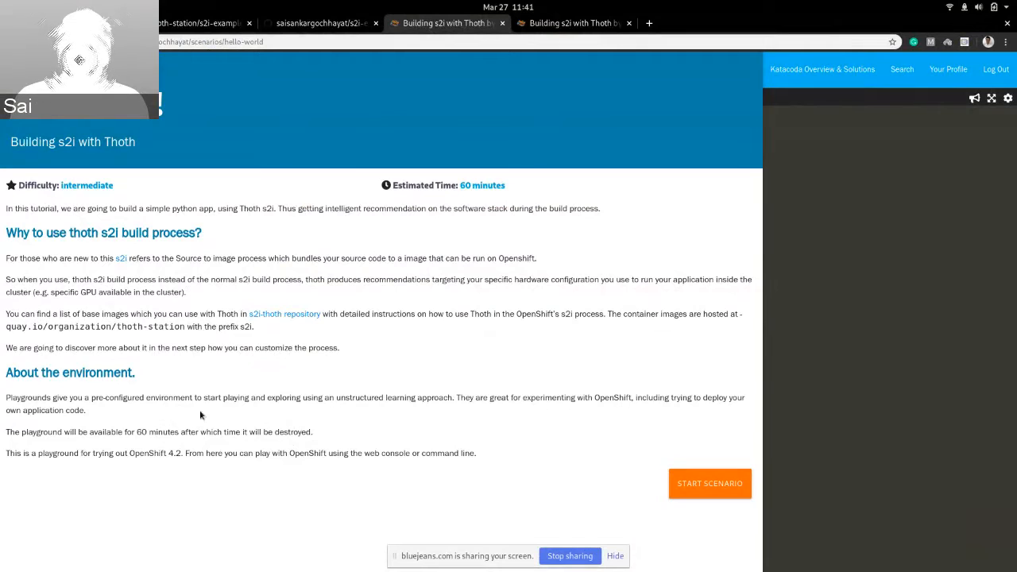
{"action": "mouse_move", "coordinate": [415, 365]}
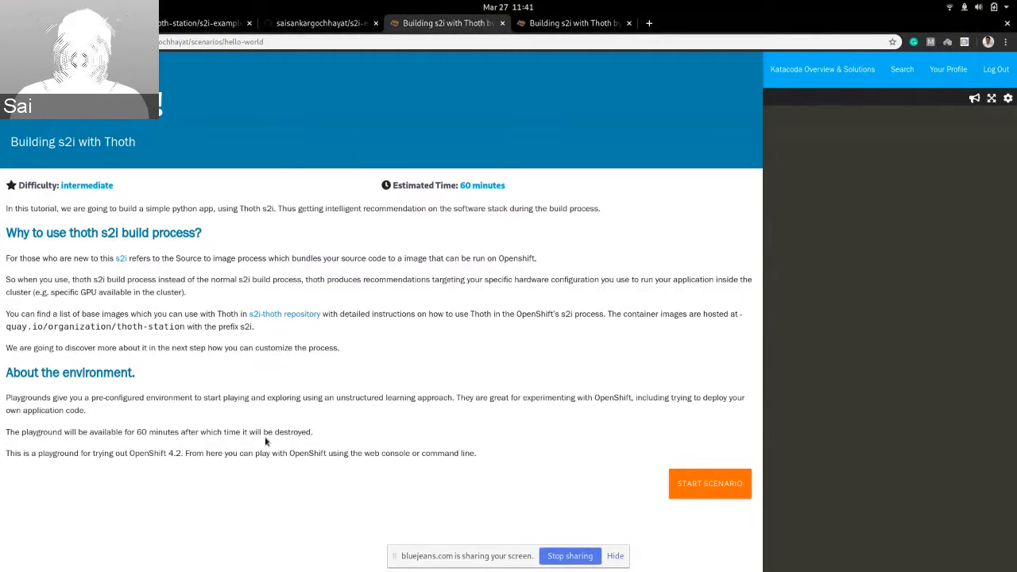
{"action": "mouse_move", "coordinate": [214, 451]}
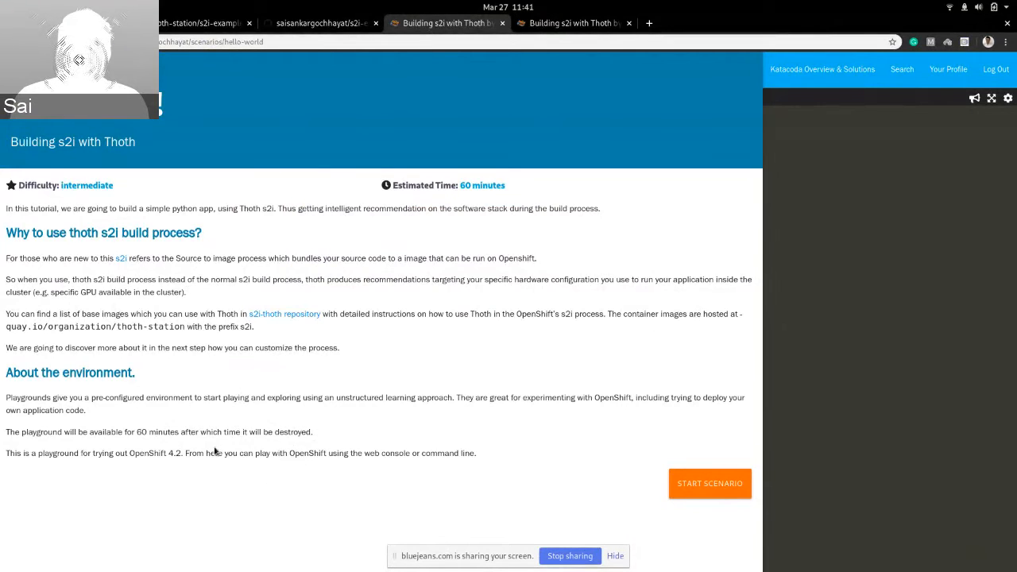
{"action": "mouse_move", "coordinate": [190, 397]}
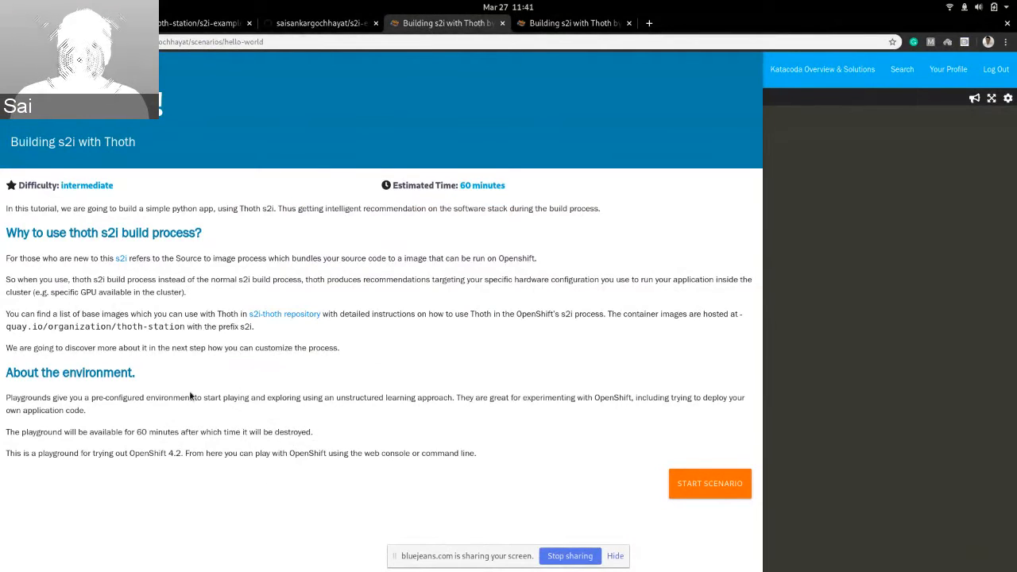
{"action": "mouse_move", "coordinate": [348, 251]}
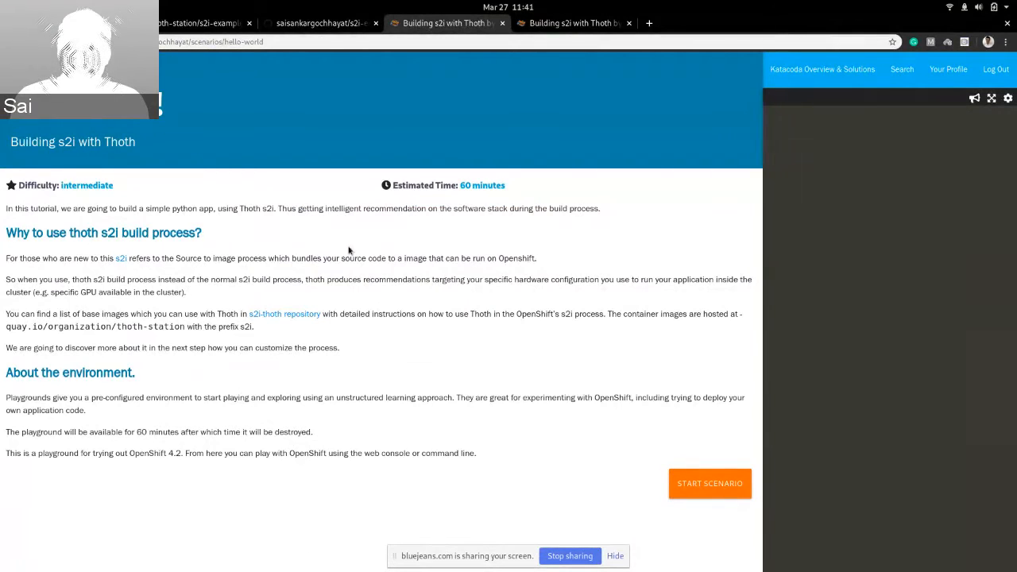
{"action": "mouse_move", "coordinate": [283, 302]}
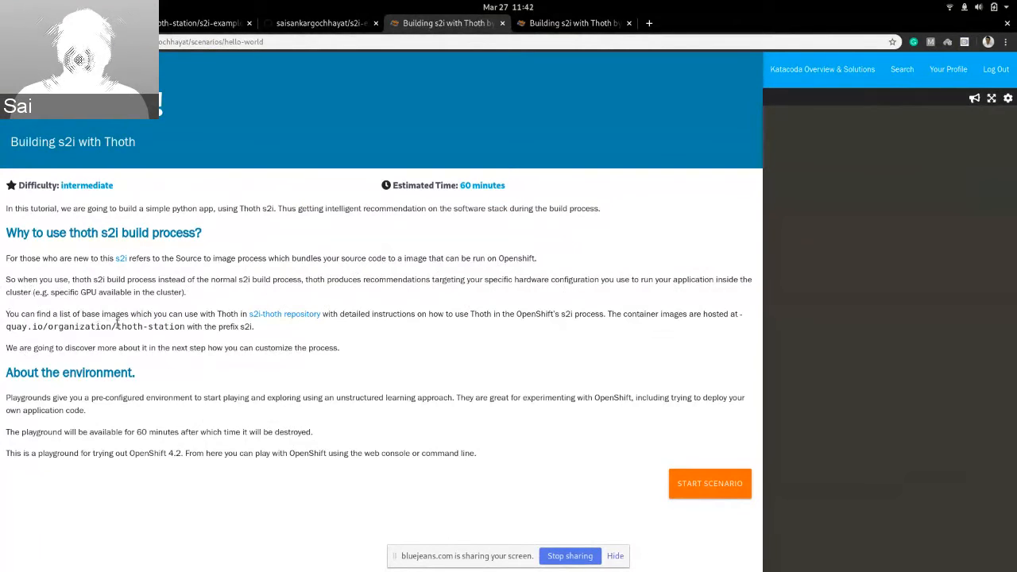
{"action": "mouse_move", "coordinate": [283, 302]}
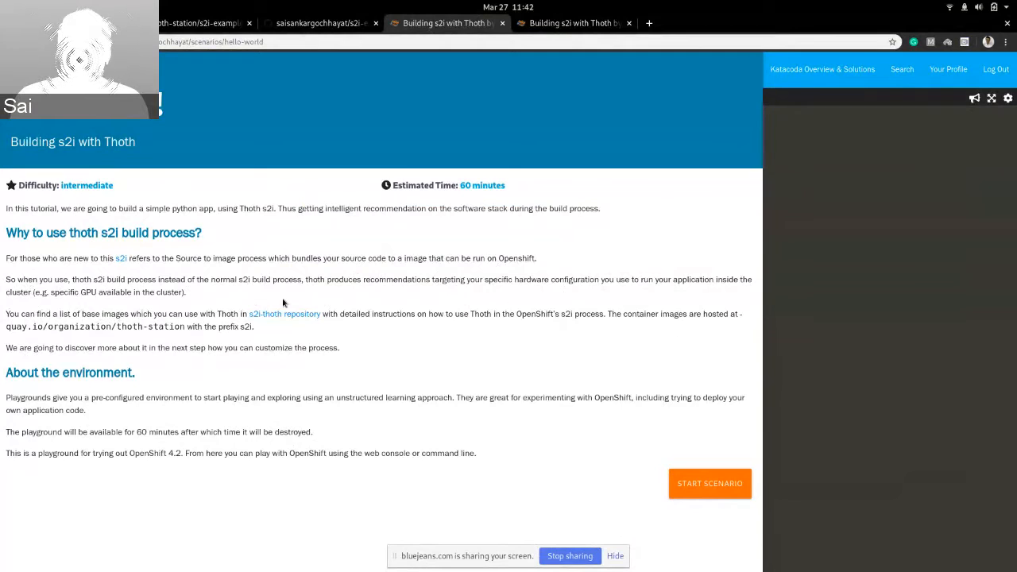
{"action": "mouse_move", "coordinate": [467, 334]}
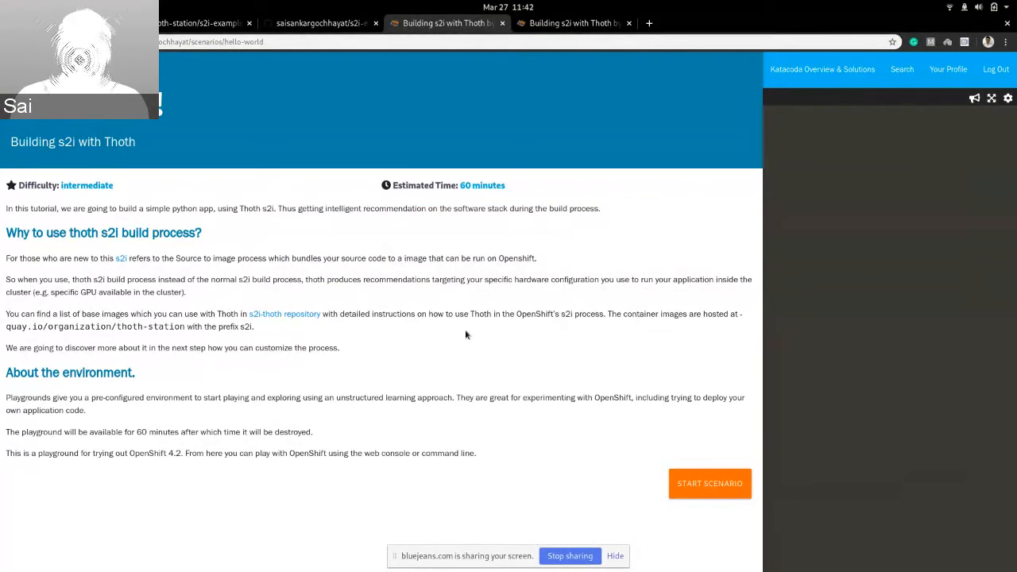
{"action": "mouse_move", "coordinate": [508, 360]}
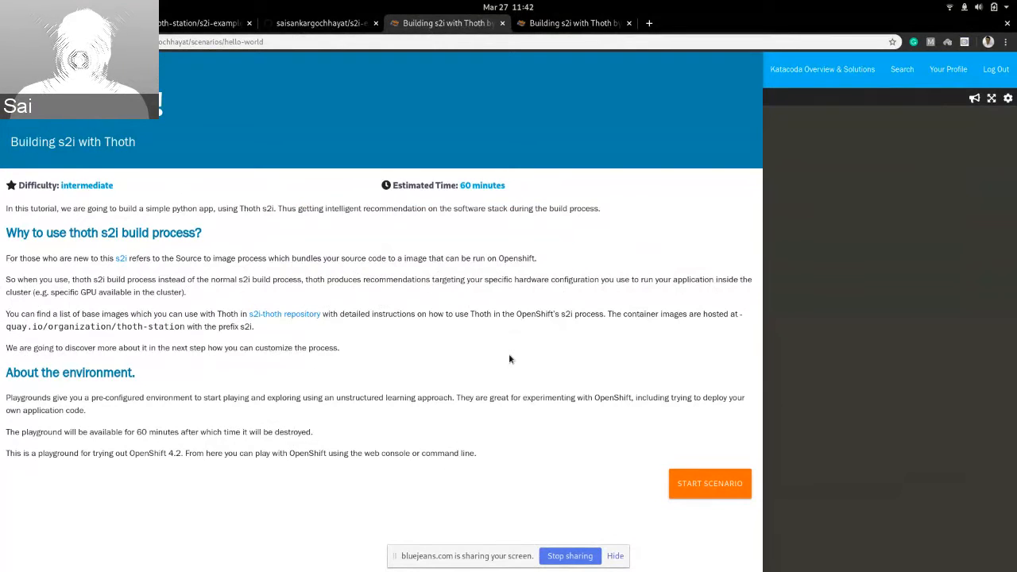
{"action": "mouse_move", "coordinate": [58, 337]}
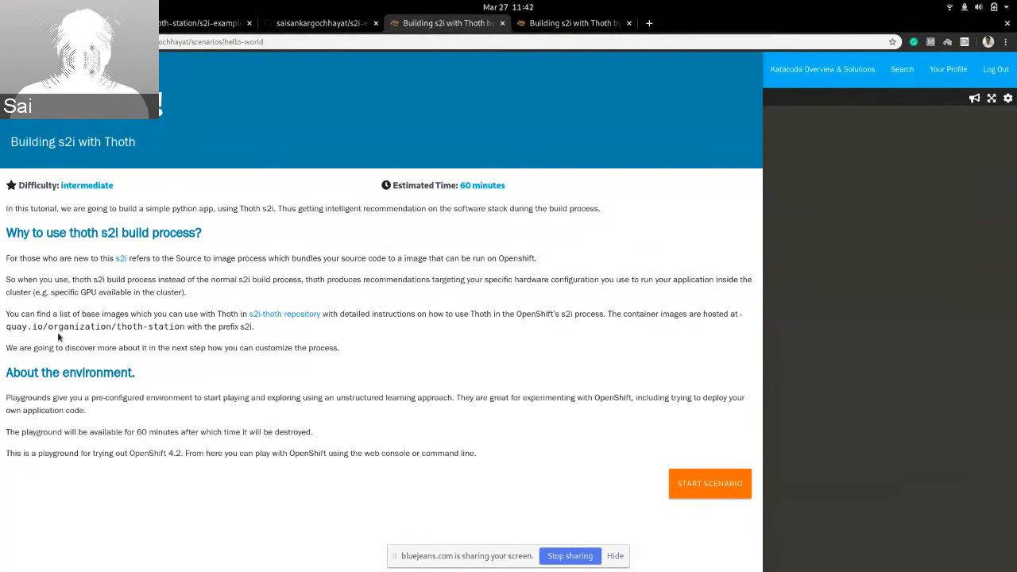
{"action": "mouse_move", "coordinate": [262, 364]}
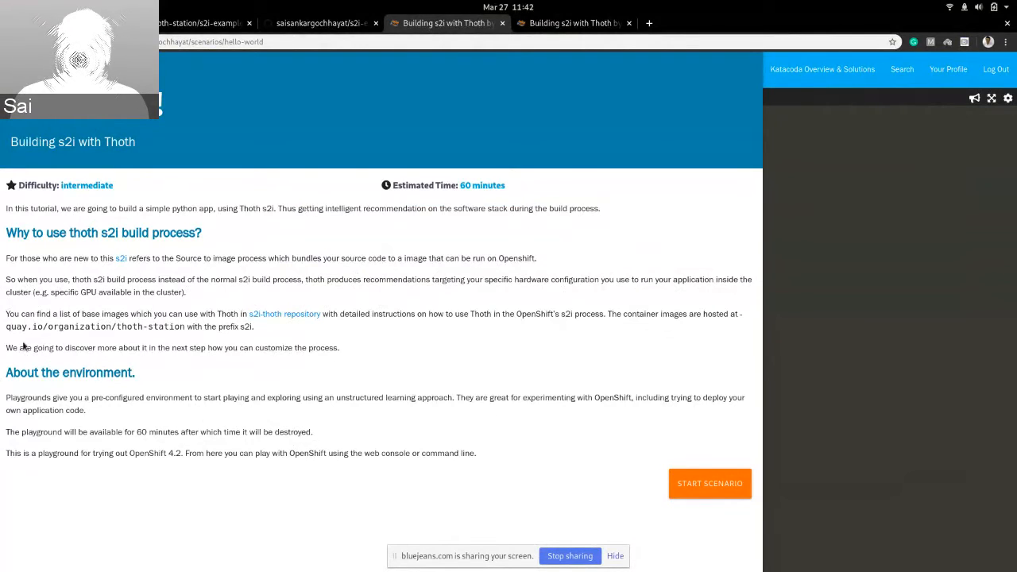
{"action": "mouse_move", "coordinate": [147, 340]}
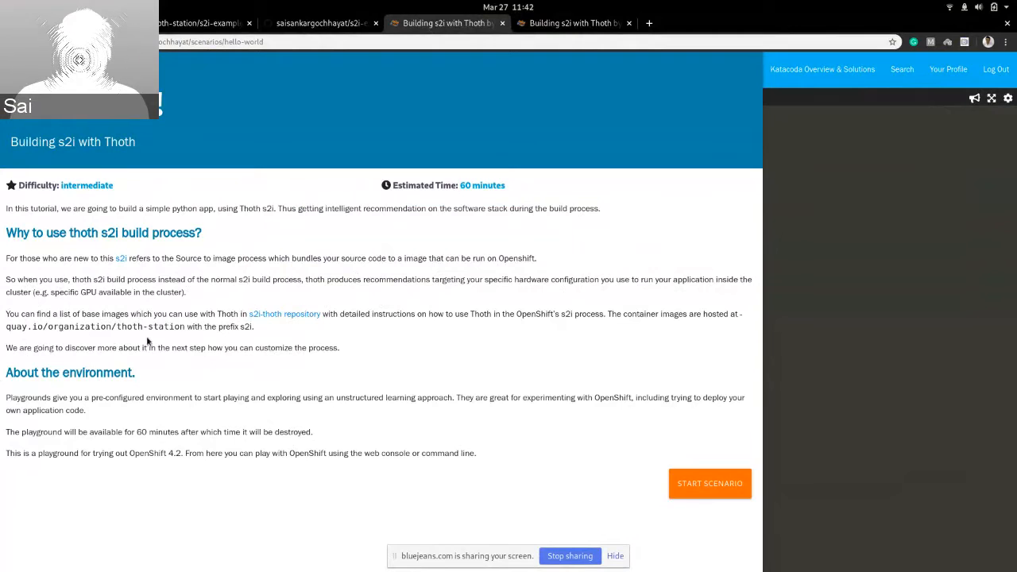
{"action": "mouse_move", "coordinate": [413, 432]}
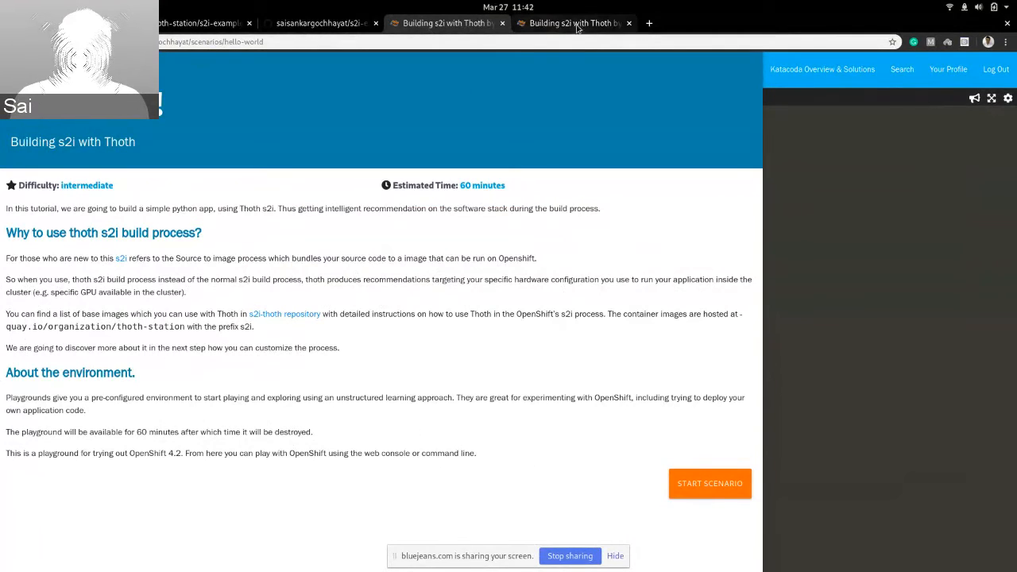
{"action": "mouse_move", "coordinate": [574, 24]}
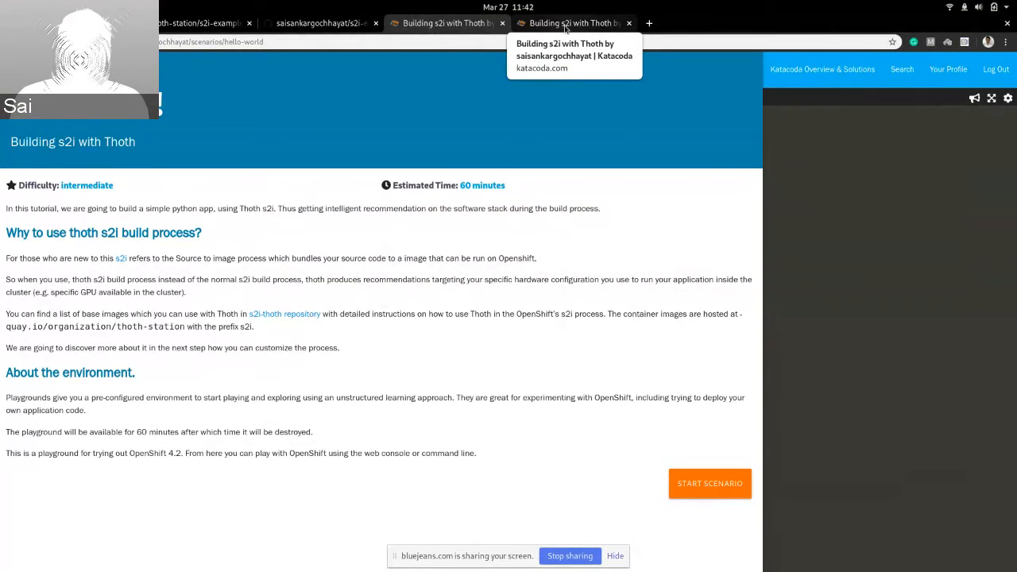
Return to the running playground scenario, review the oc login and myproject setup, and continue to step 2.
{"action": "left_click", "coordinate": [708, 483]}
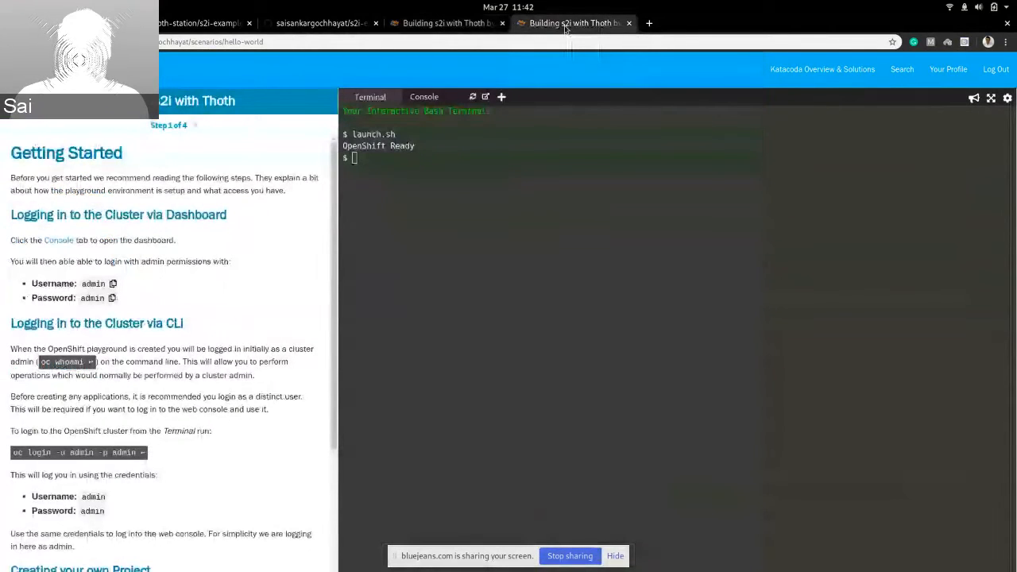
{"action": "scroll", "scroll_direction": "down", "scroll_amount": 3}
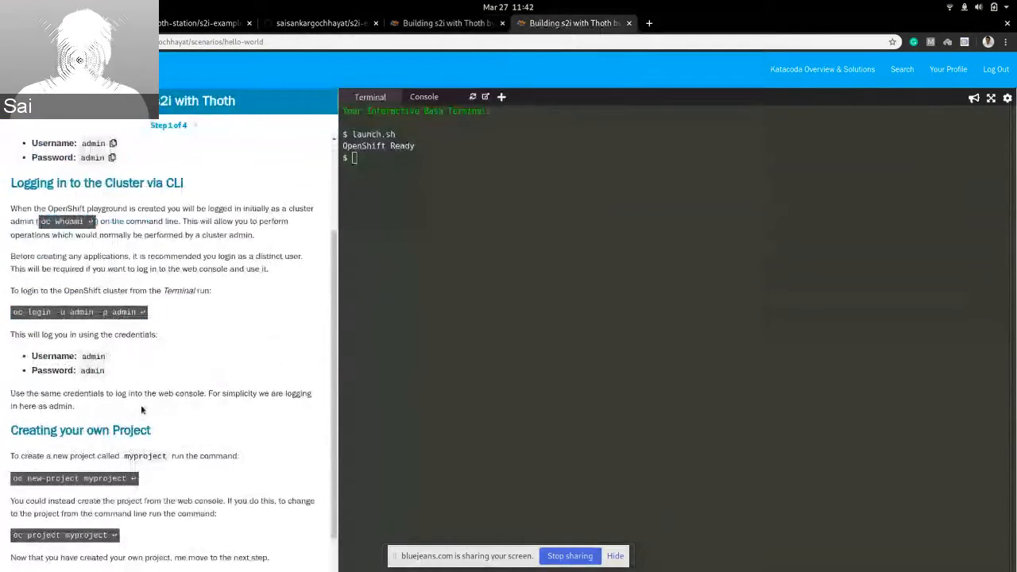
{"action": "mouse_move", "coordinate": [147, 345]}
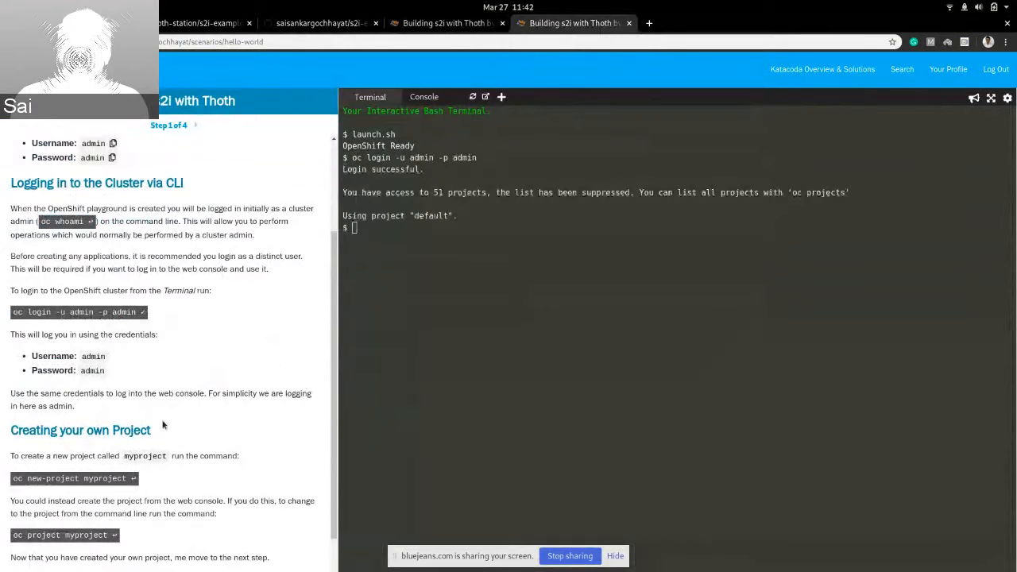
{"action": "scroll", "scroll_direction": "down", "scroll_amount": 3}
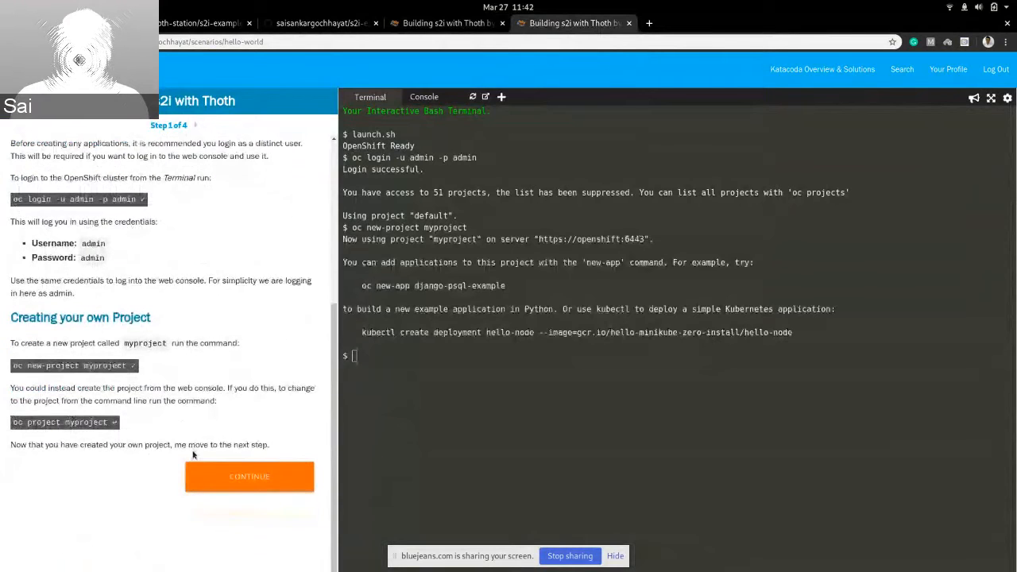
{"action": "left_click", "coordinate": [249, 477]}
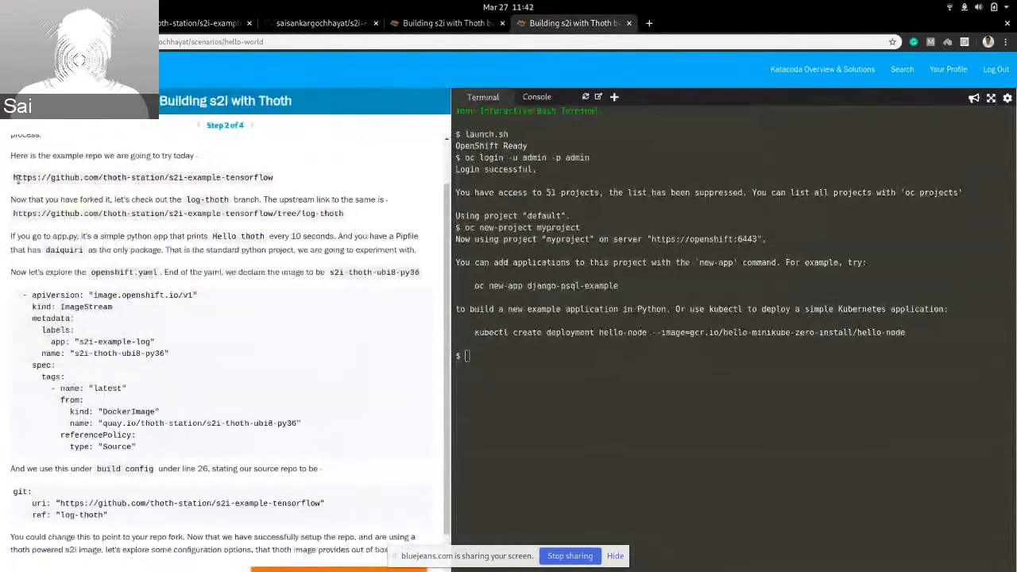
Briefly visit the s2i-example-tensorflow repository link, then review step 2's ImageStream and log-thoth build config.
{"action": "triple_click", "coordinate": [143, 178]}
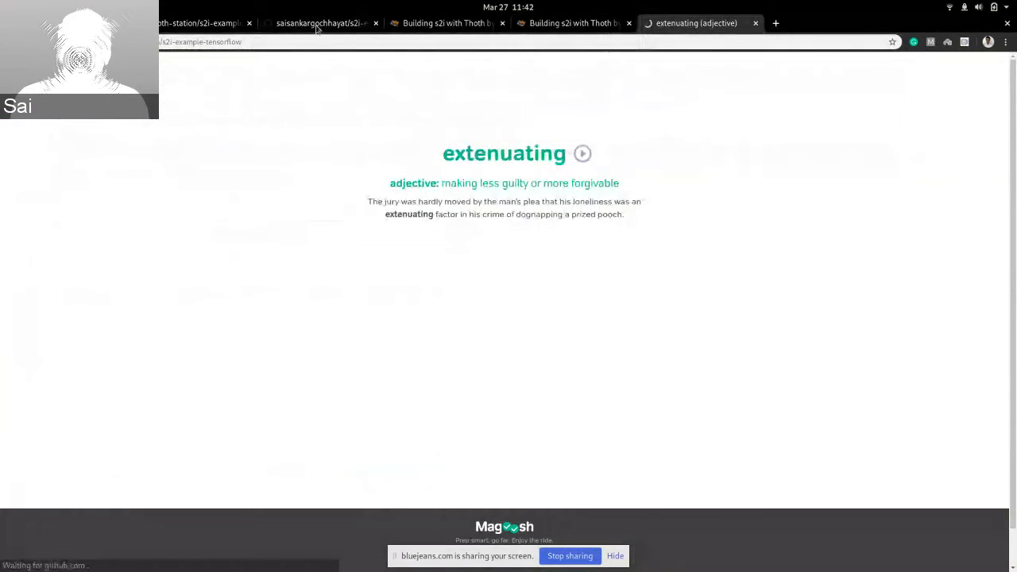
{"action": "left_click", "coordinate": [700, 22]}
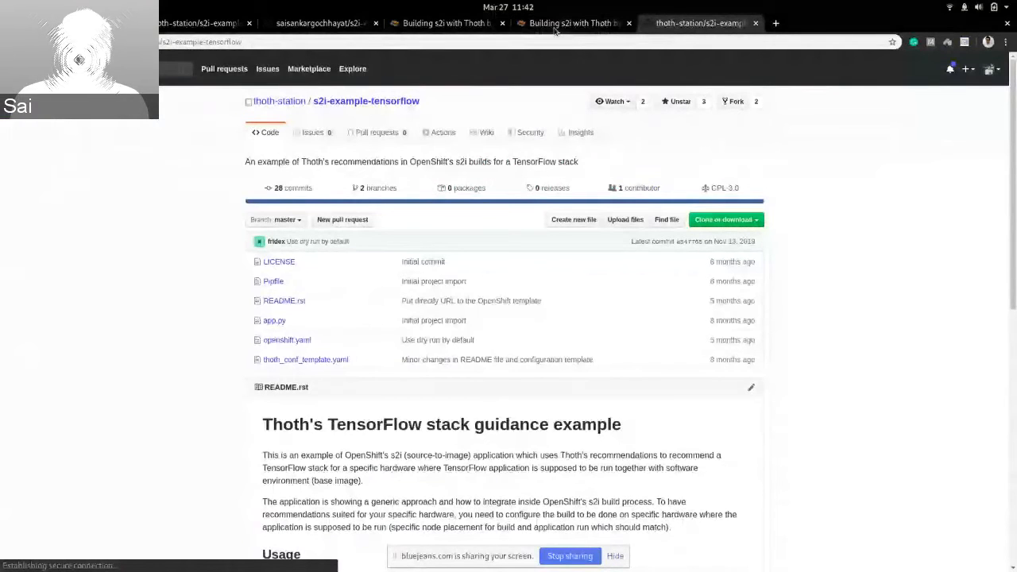
{"action": "left_click", "coordinate": [572, 24]}
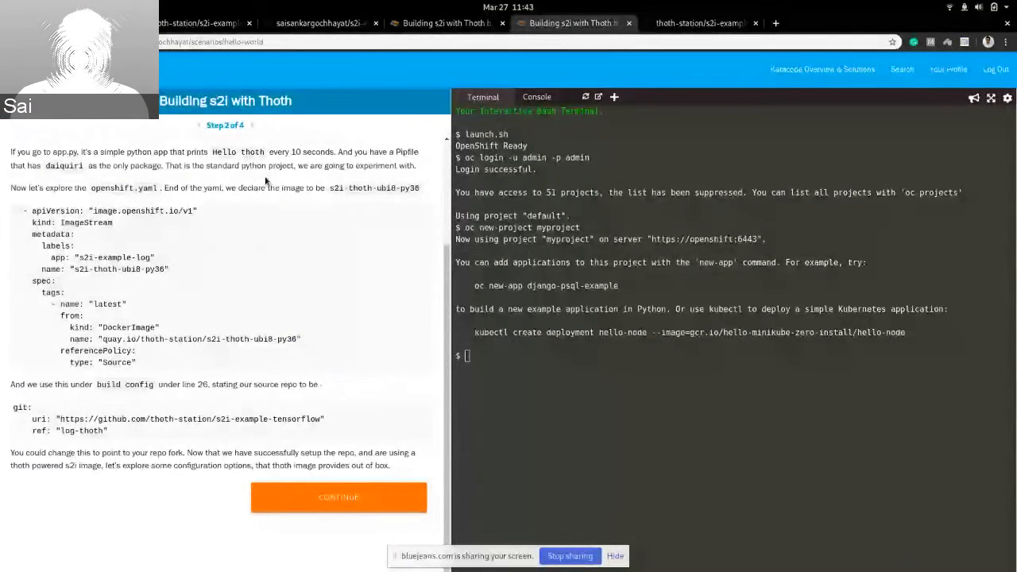
{"action": "mouse_move", "coordinate": [150, 314]}
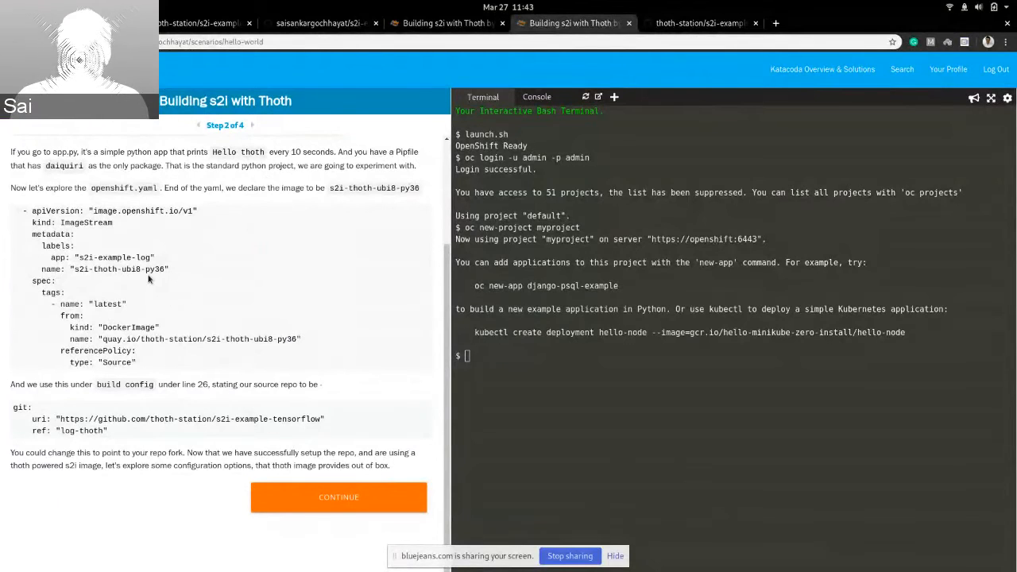
{"action": "mouse_move", "coordinate": [146, 410]}
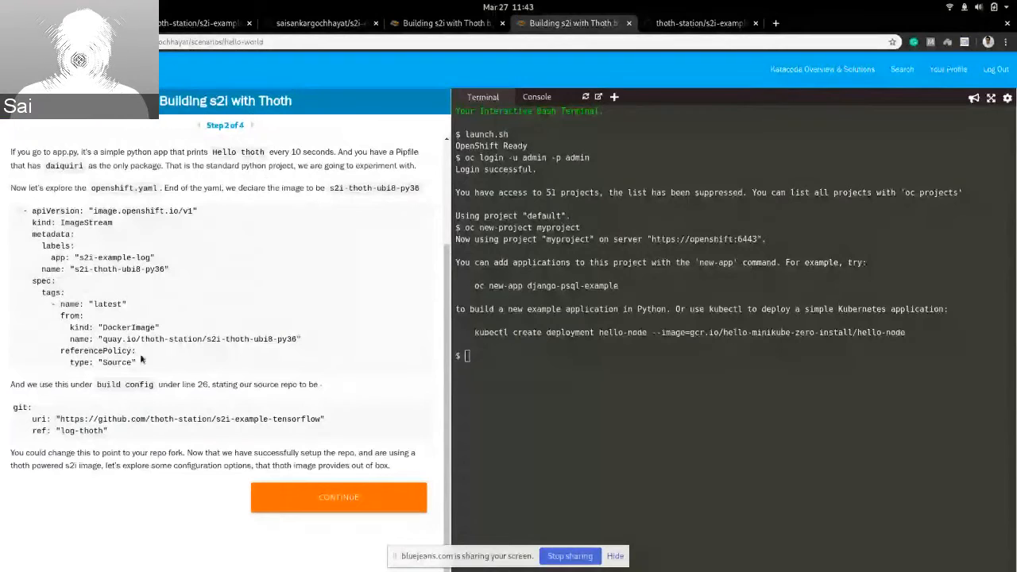
{"action": "scroll", "scroll_direction": "down", "scroll_amount": 3}
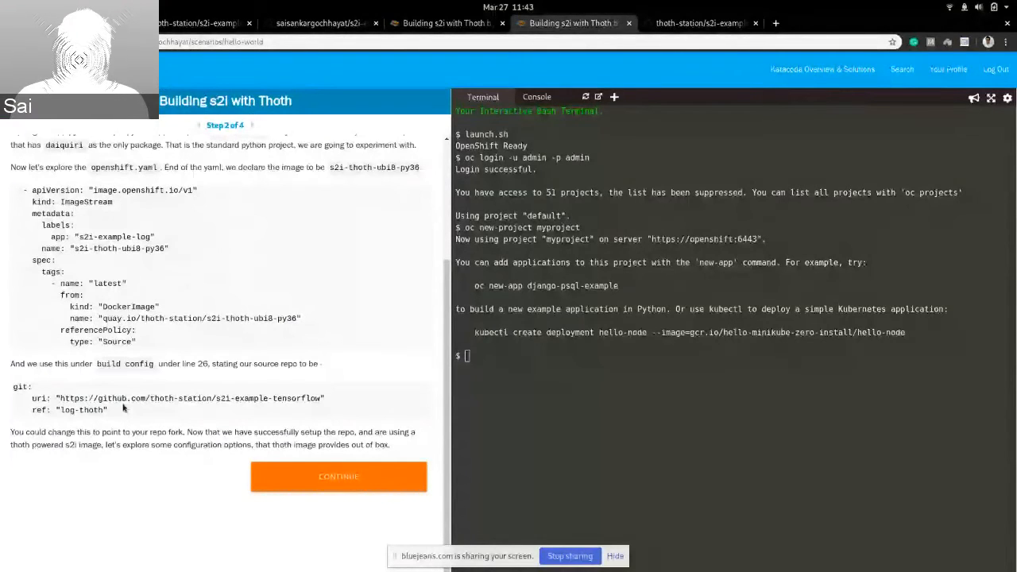
{"action": "mouse_move", "coordinate": [635, 76]}
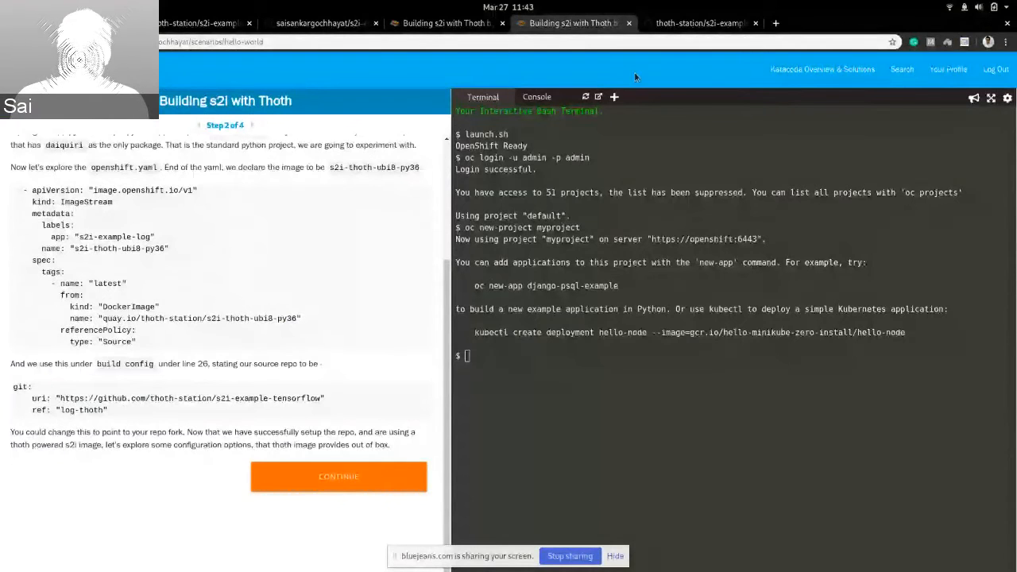
Review the Thoth environment variables in the forked s2i-example-tensorflow openshift.yaml on GitHub.
{"action": "left_click", "coordinate": [317, 22]}
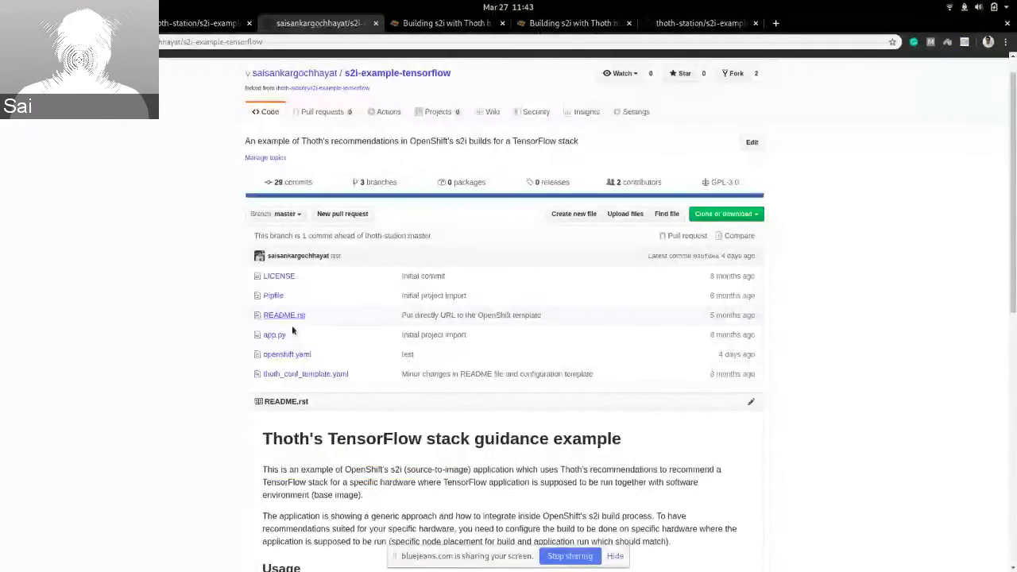
{"action": "left_click", "coordinate": [286, 353]}
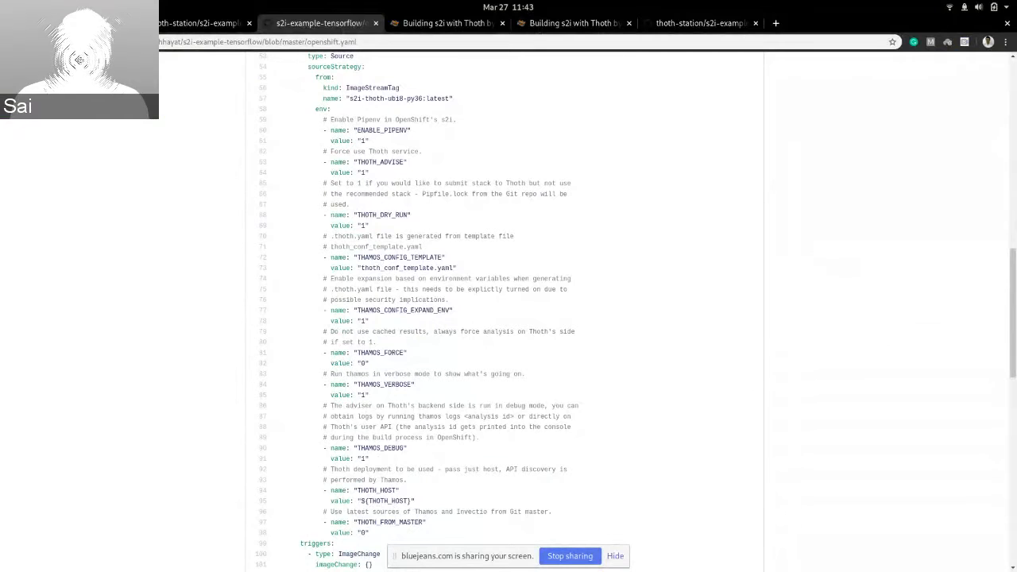
{"action": "scroll", "scroll_direction": "up", "scroll_amount": 3}
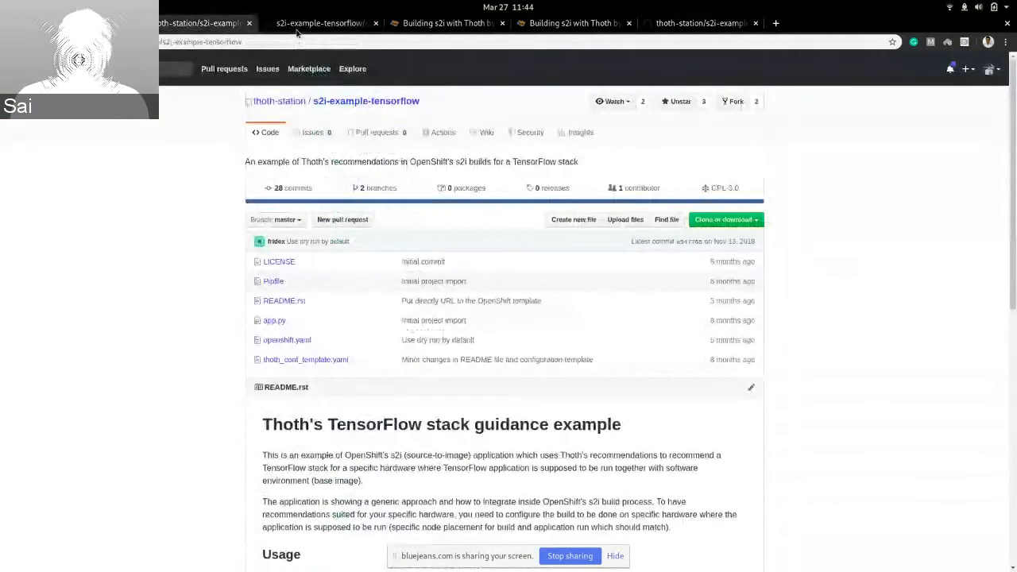
Return to the Katacoda tutorial and advance to step 3, Thoth s2i parameters.
{"action": "left_click", "coordinate": [572, 22]}
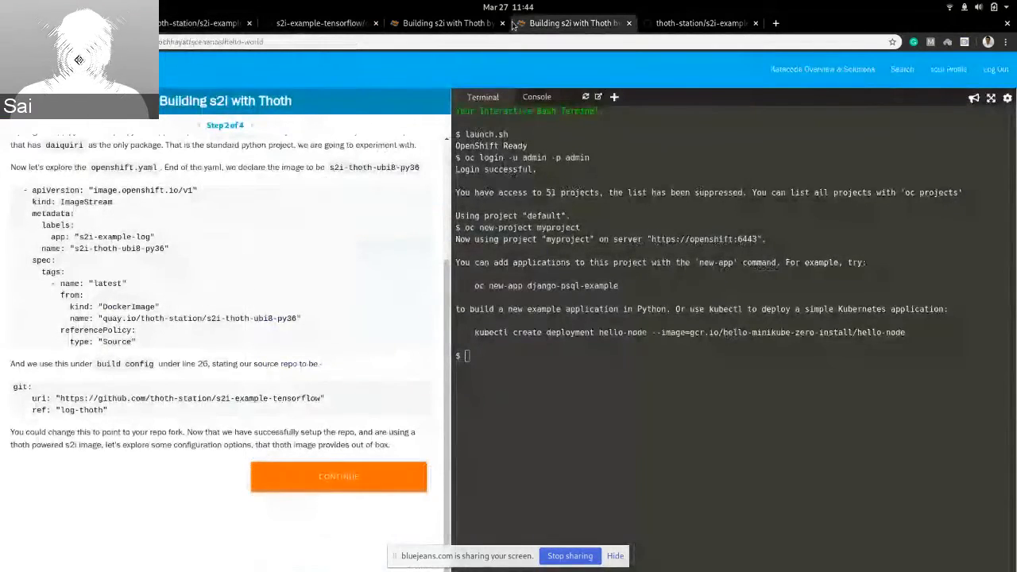
{"action": "left_click", "coordinate": [338, 477]}
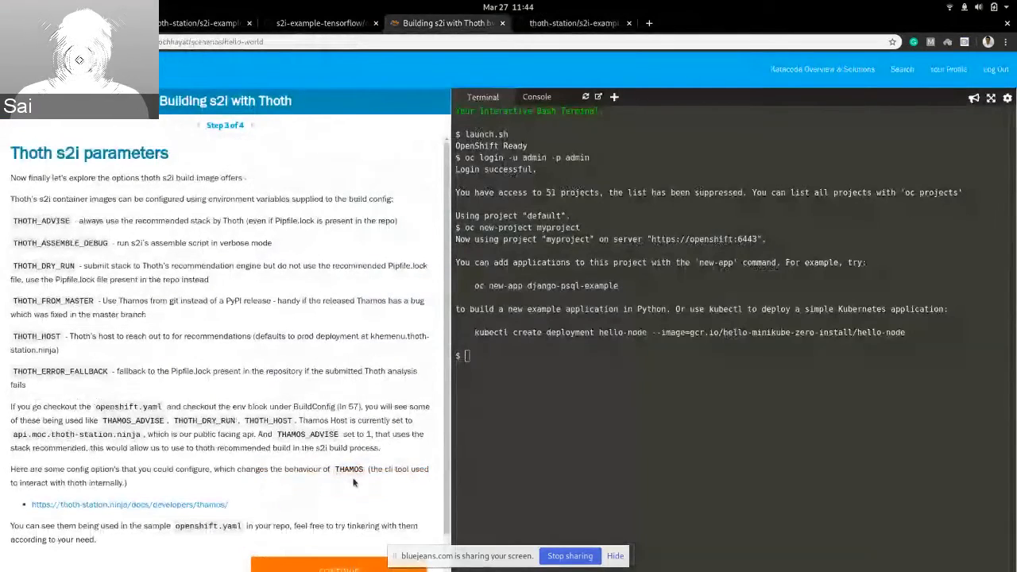
Read through the Thoth s2i parameters and continue to step 4, Let's Deploy.
{"action": "scroll", "scroll_direction": "down", "scroll_amount": 3}
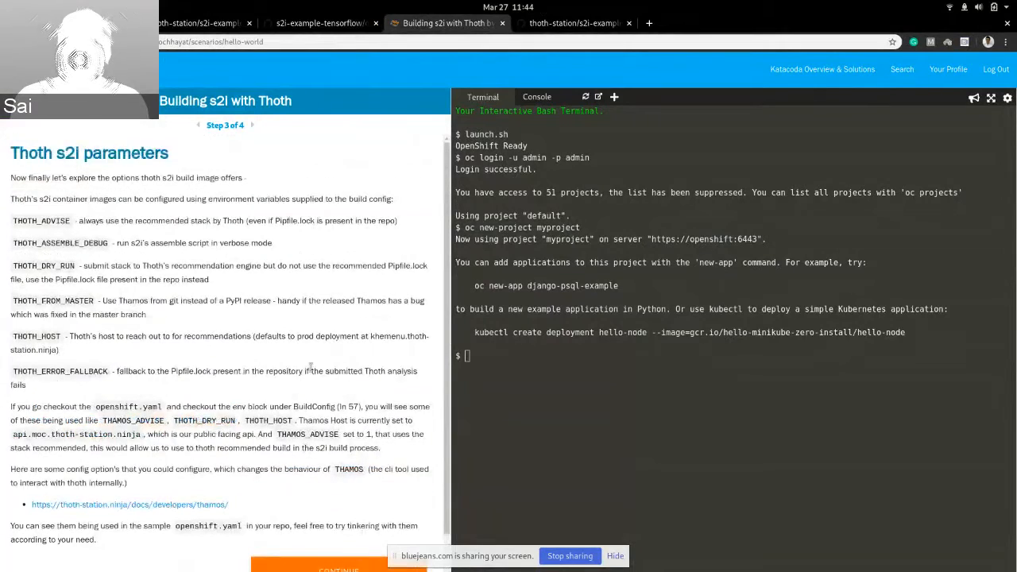
{"action": "scroll", "scroll_direction": "down", "scroll_amount": 3}
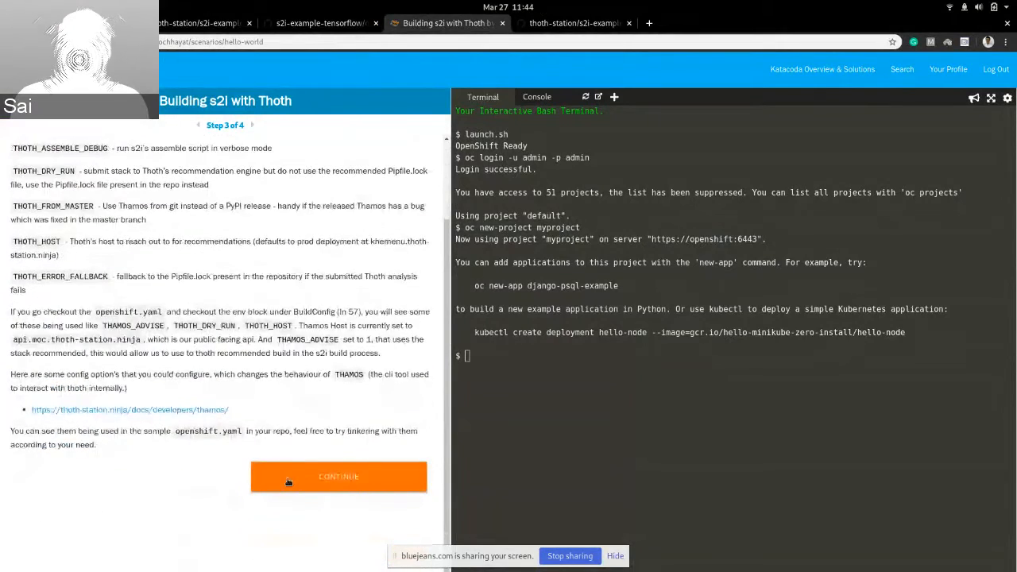
{"action": "left_click", "coordinate": [338, 476]}
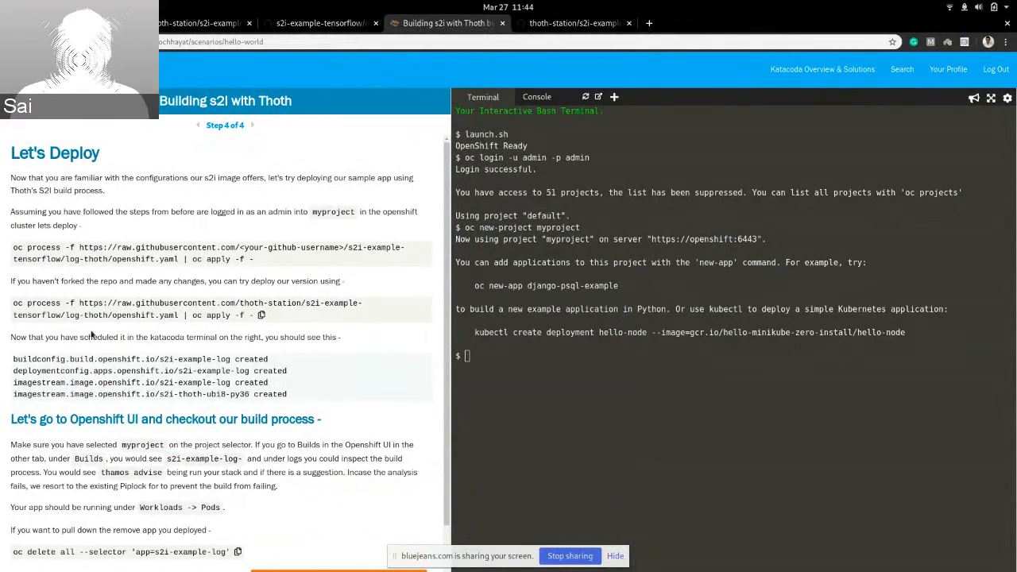
Run the oc process deploy command in the terminal with GitHub username saisank, creating the build config, deployment config and image streams.
{"action": "double_click", "coordinate": [48, 302]}
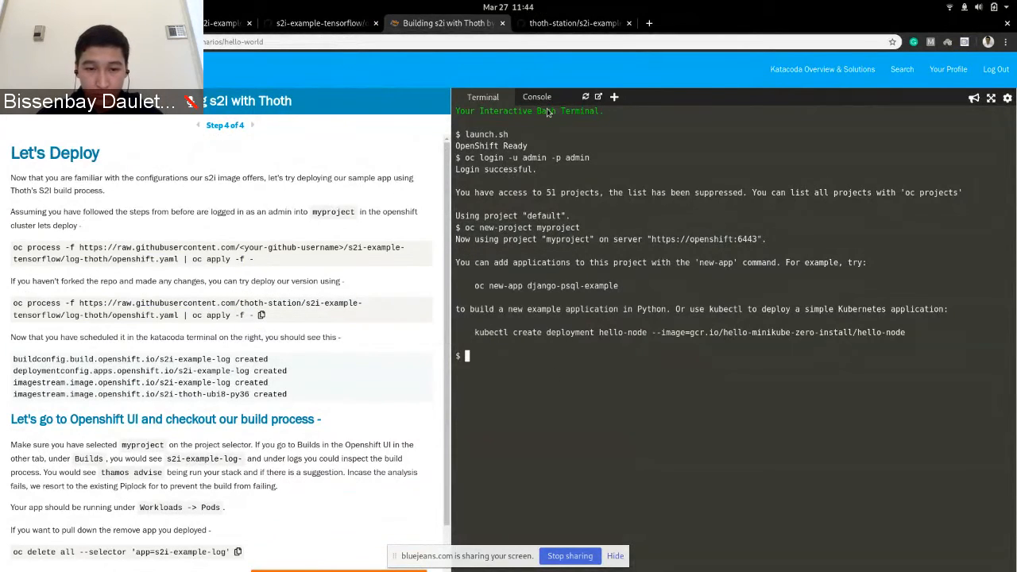
{"action": "left_click", "coordinate": [537, 97]}
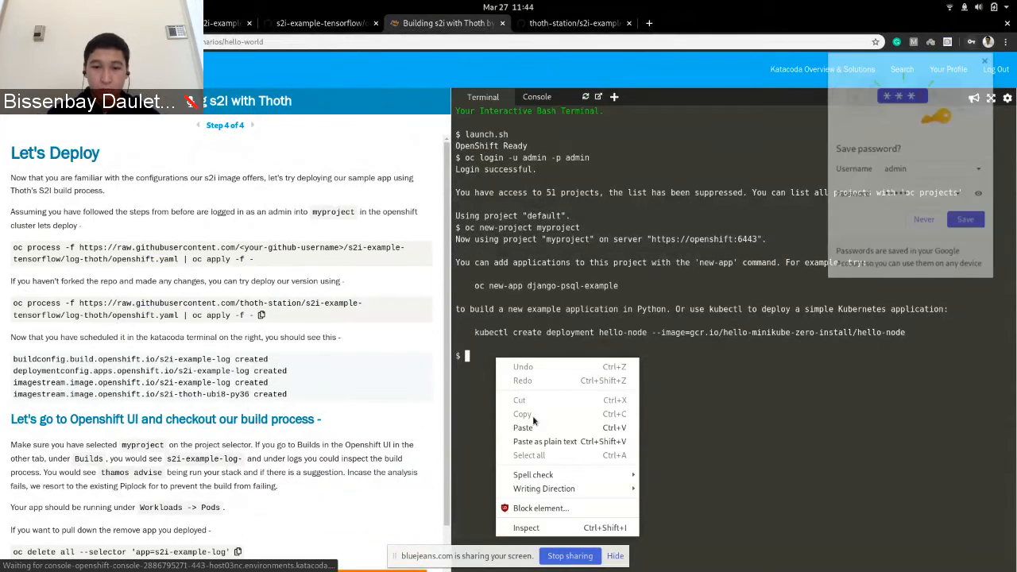
{"action": "left_click", "coordinate": [523, 428]}
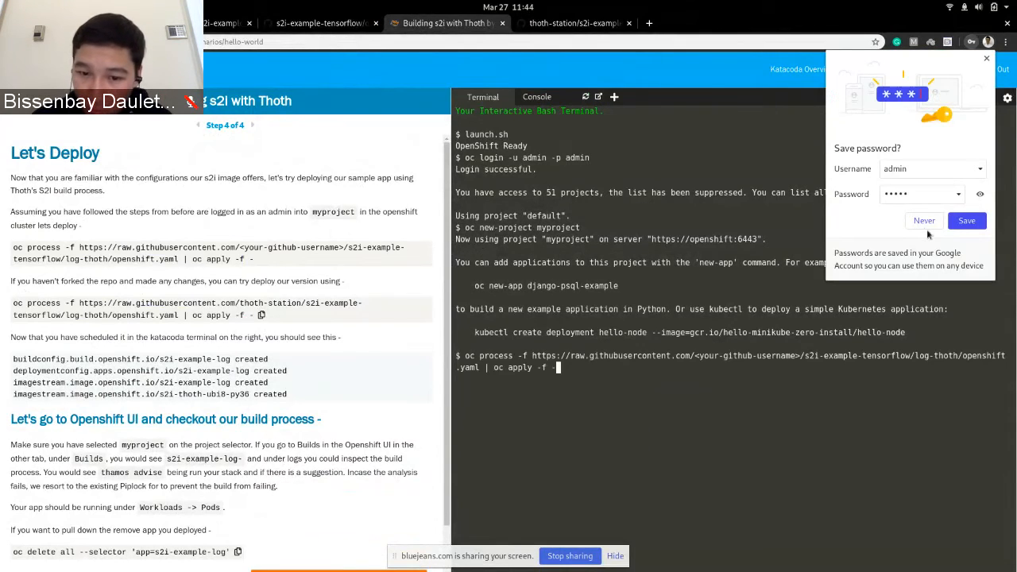
{"action": "left_click", "coordinate": [925, 219]}
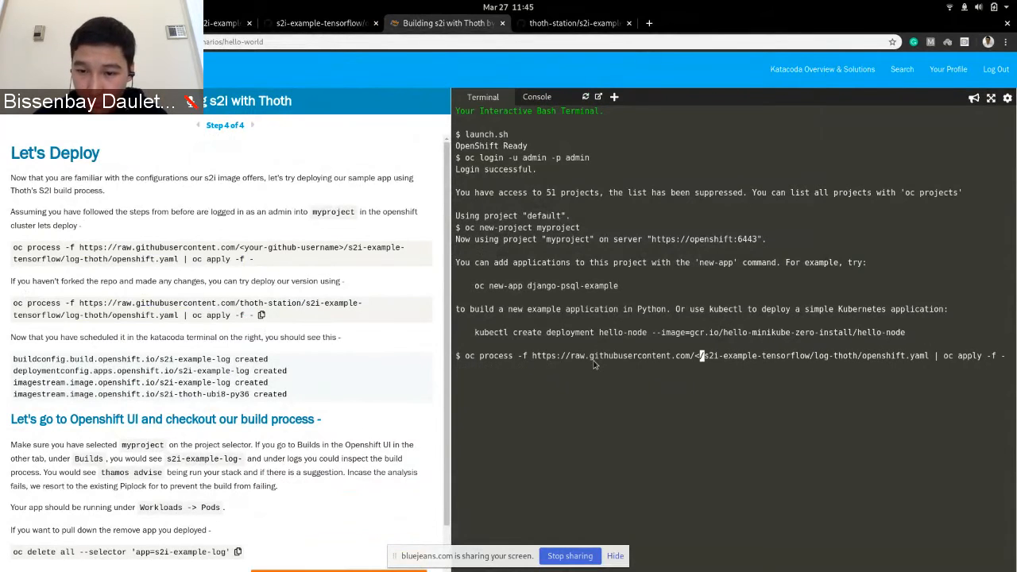
{"action": "type", "text": "saisankargochhayat"}
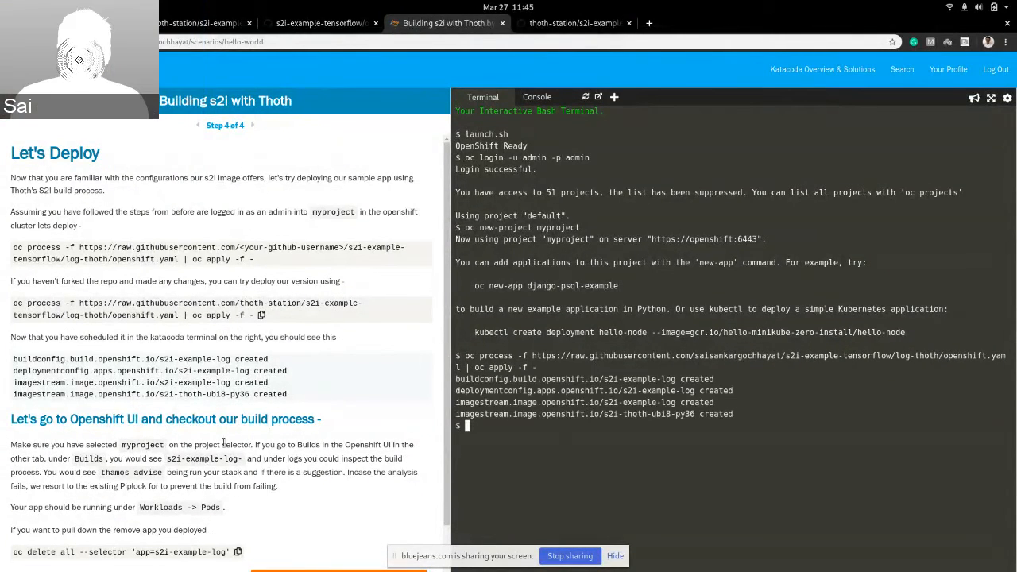
{"action": "scroll", "scroll_direction": "down", "scroll_amount": 3}
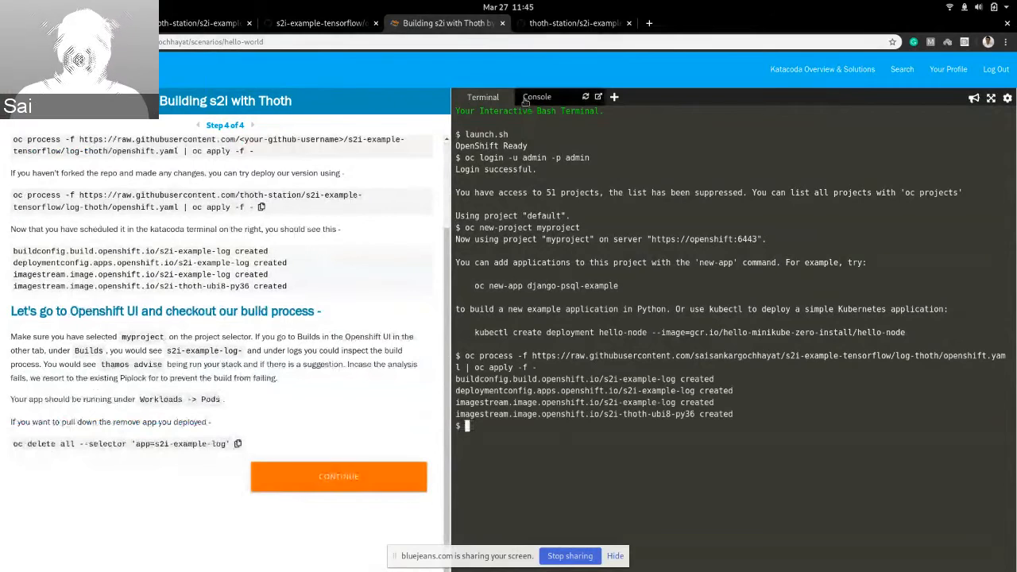
In the OpenShift console, show Builds for myproject and view the running s2i-example-log-1 build.
{"action": "left_click", "coordinate": [537, 97]}
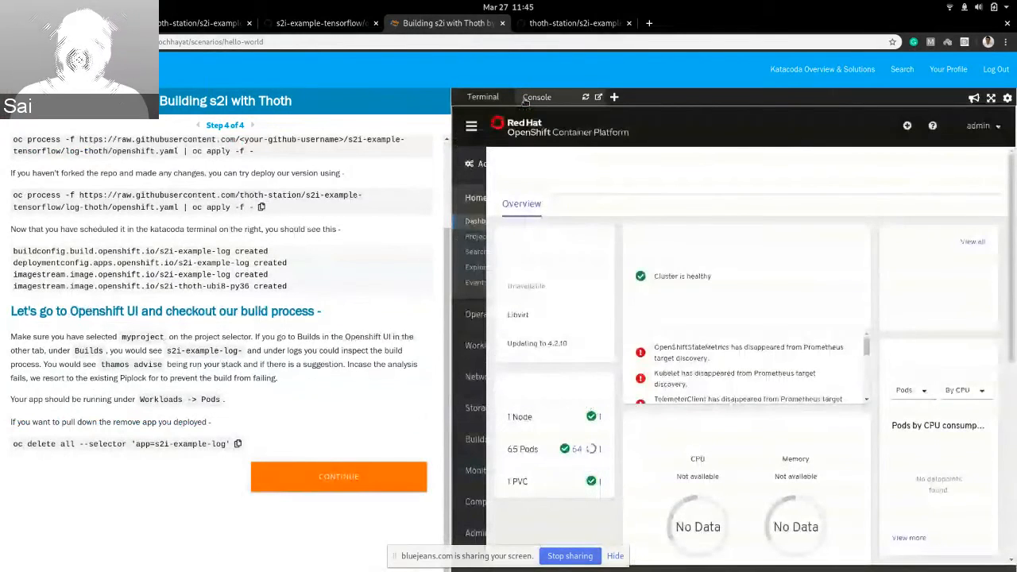
{"action": "left_click", "coordinate": [477, 439]}
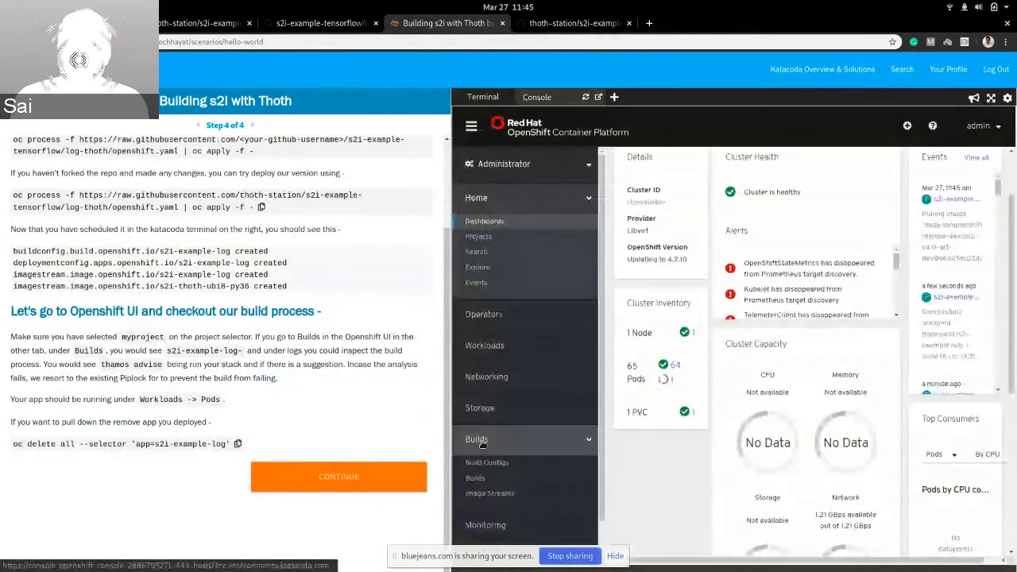
{"action": "left_click", "coordinate": [474, 477]}
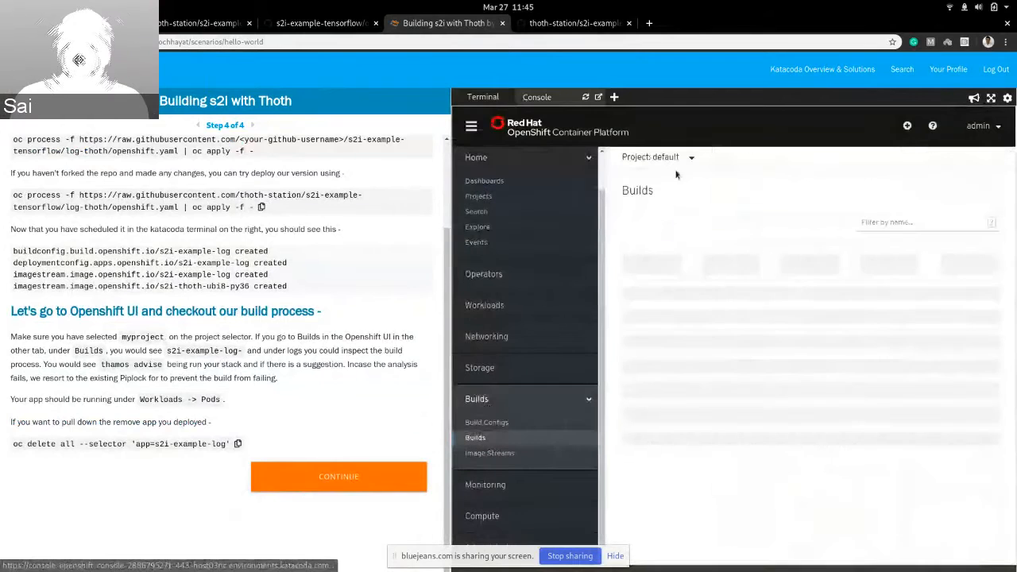
{"action": "left_click", "coordinate": [690, 157]}
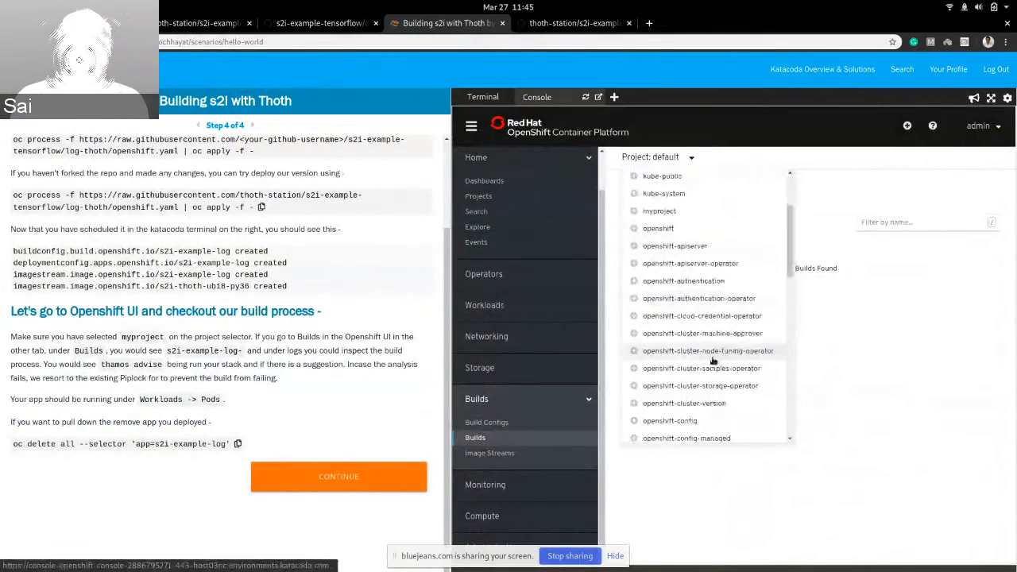
{"action": "scroll", "scroll_direction": "down", "scroll_amount": 3}
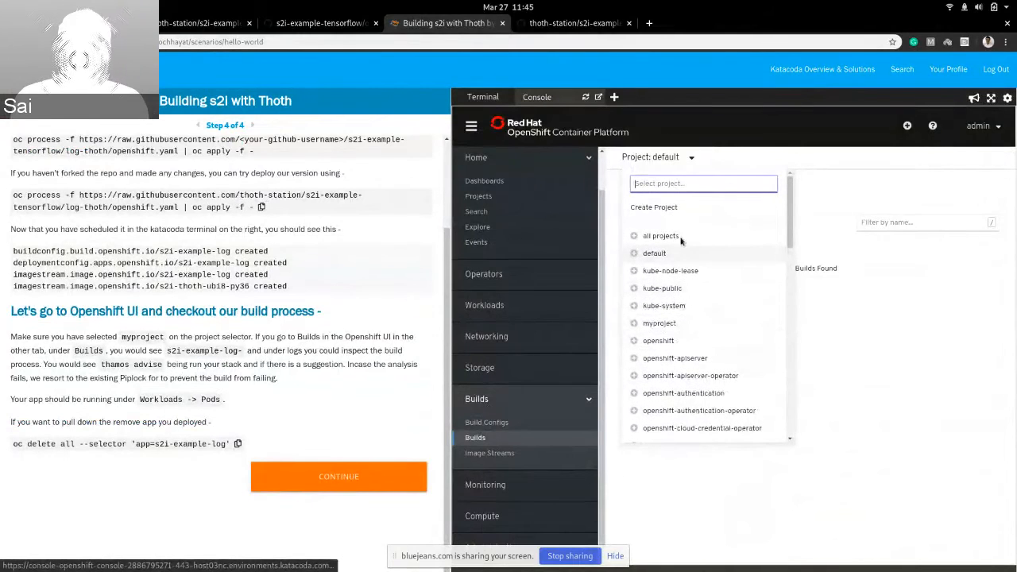
{"action": "left_click", "coordinate": [658, 322]}
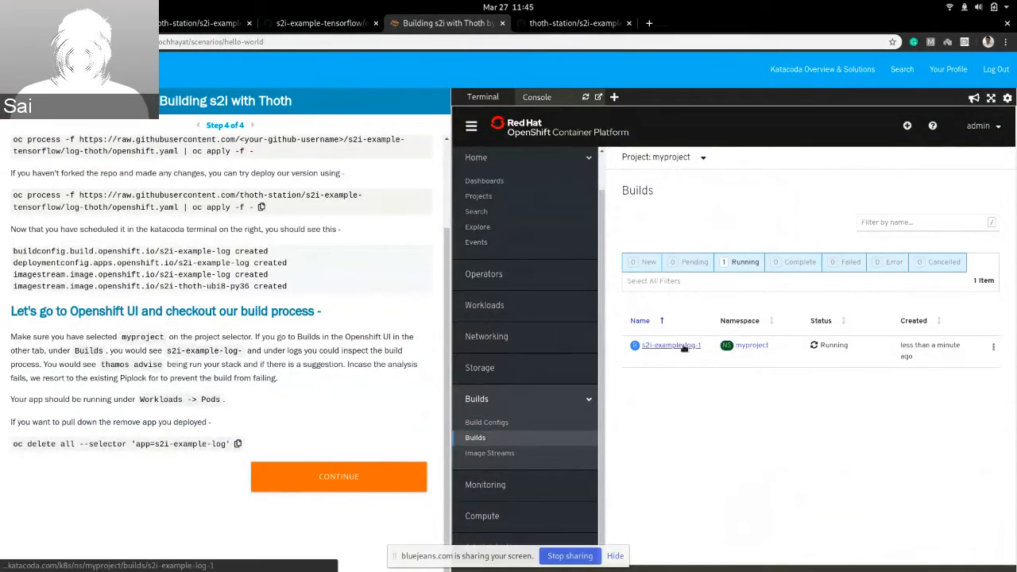
{"action": "left_click", "coordinate": [671, 345]}
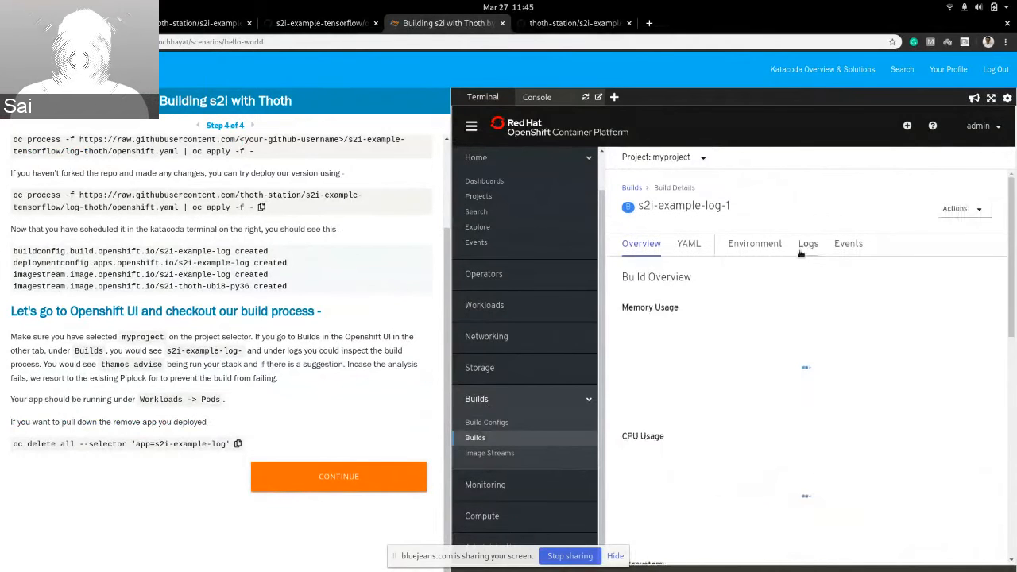
Stream the s2i-example-log-1 build logs, then go to the Workloads Pods page for myproject.
{"action": "left_click", "coordinate": [808, 243]}
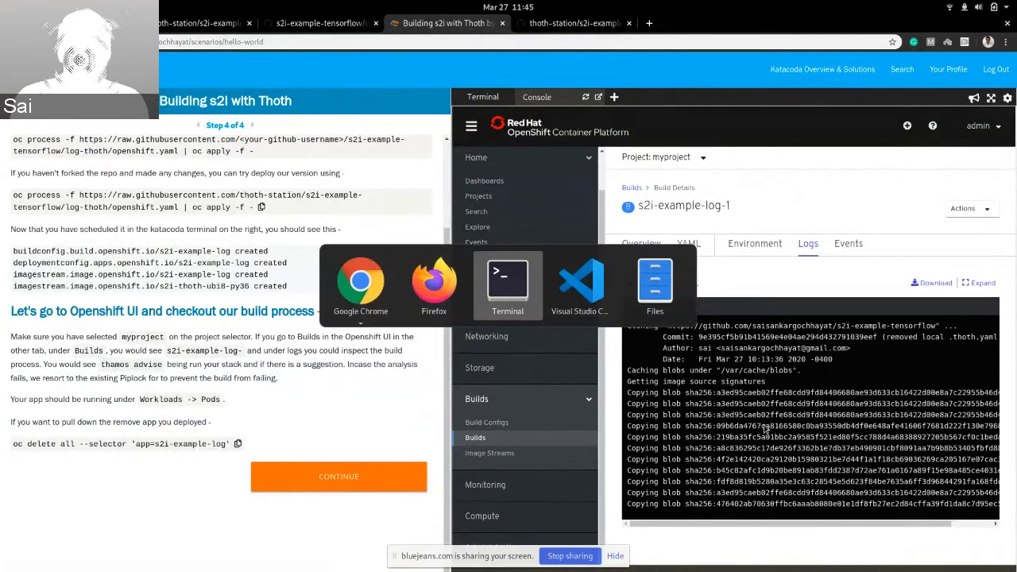
{"action": "left_click", "coordinate": [508, 279]}
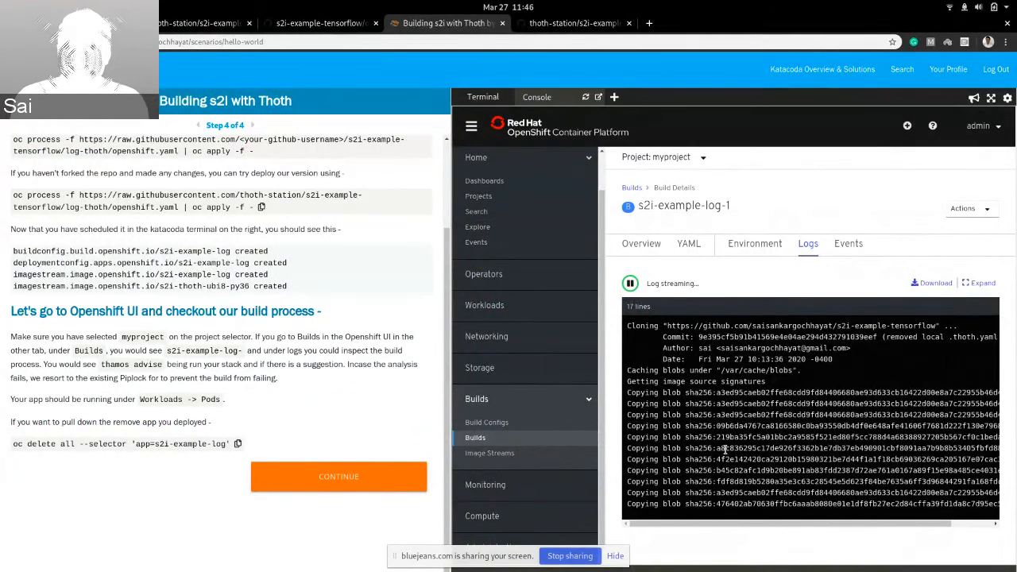
{"action": "left_click", "coordinate": [483, 274]}
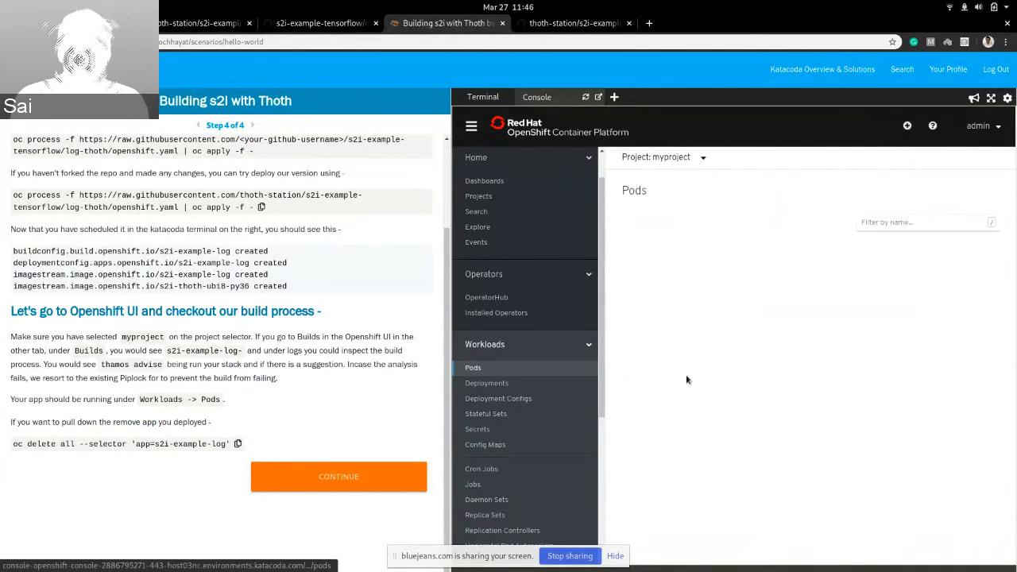
Confirm the s2i-example-log-1-build pod is running in myproject, then return to the BlueJeans meeting.
{"action": "left_click", "coordinate": [473, 367]}
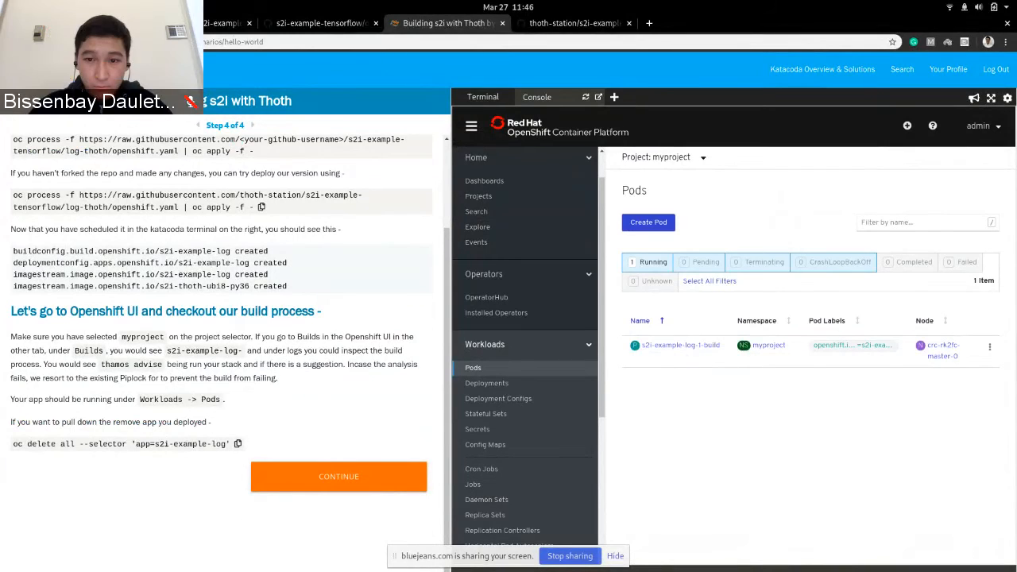
{"action": "left_click", "coordinate": [338, 477]}
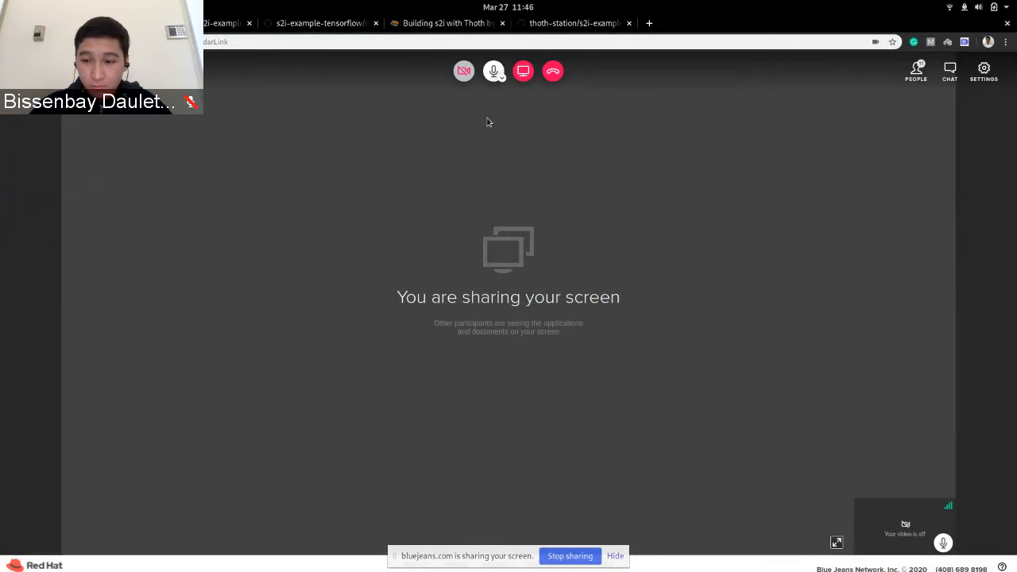
{"action": "mouse_move", "coordinate": [523, 72]}
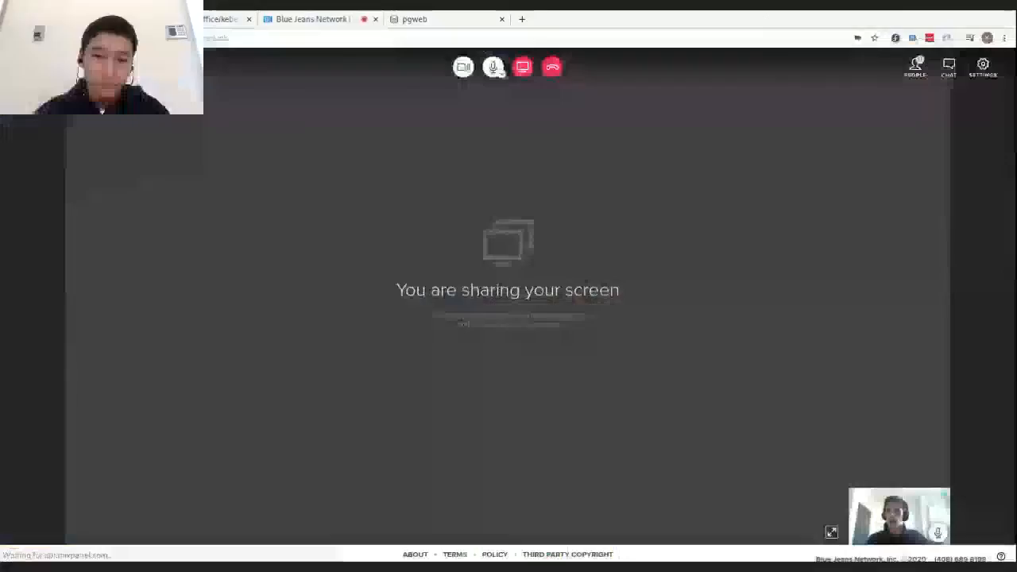
{"action": "left_click", "coordinate": [447, 19]}
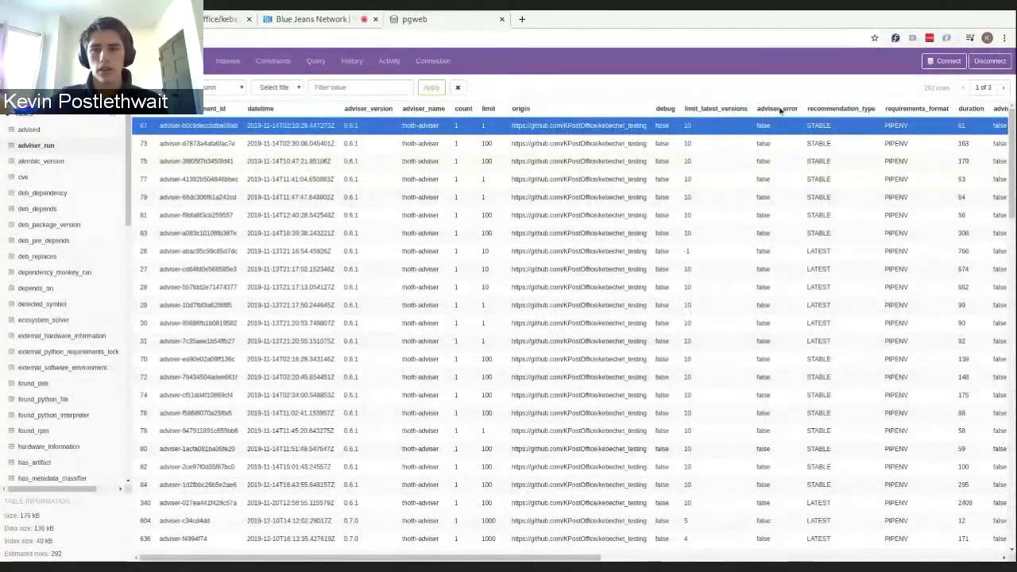
{"action": "mouse_move", "coordinate": [611, 226]}
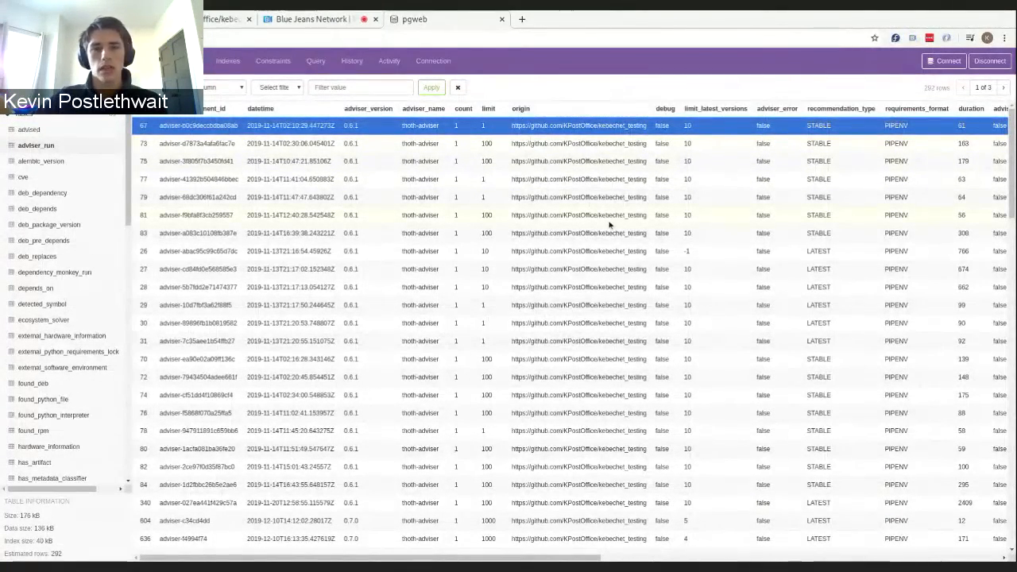
Scroll through the adviser_run table rows listing adviser versions and recommendation types.
{"action": "scroll", "scroll_direction": "down", "scroll_amount": 3}
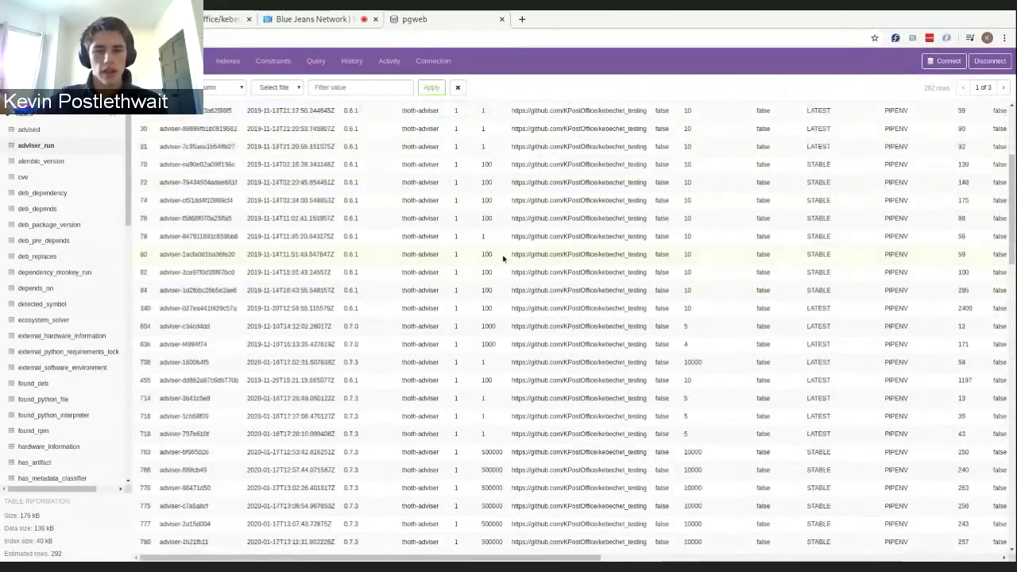
{"action": "scroll", "scroll_direction": "down", "scroll_amount": 3}
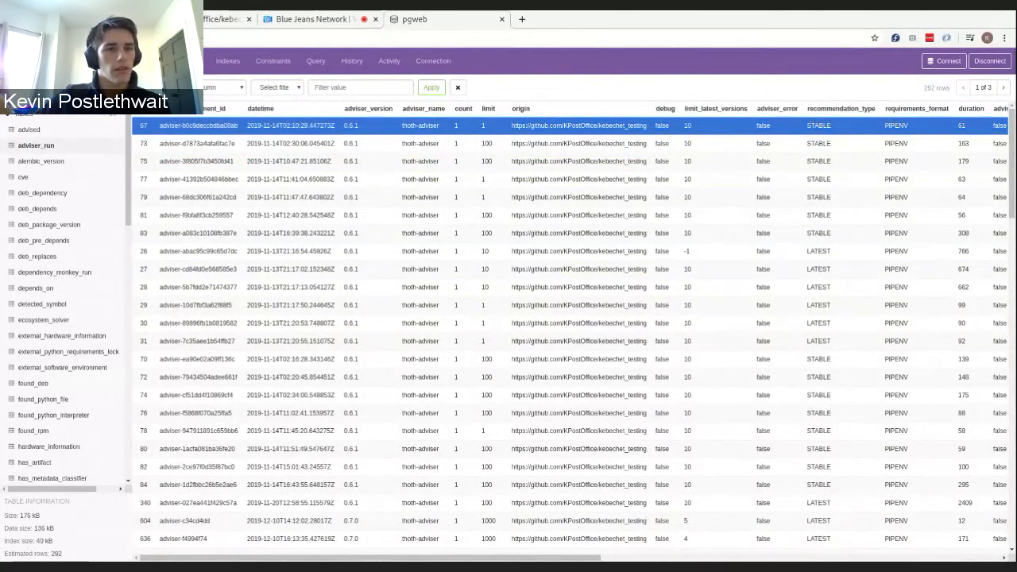
Review kebechet_testing issue #5 (autobahn==0.8.4.post2 missing package) and return to the five open issues.
{"action": "left_click", "coordinate": [222, 19]}
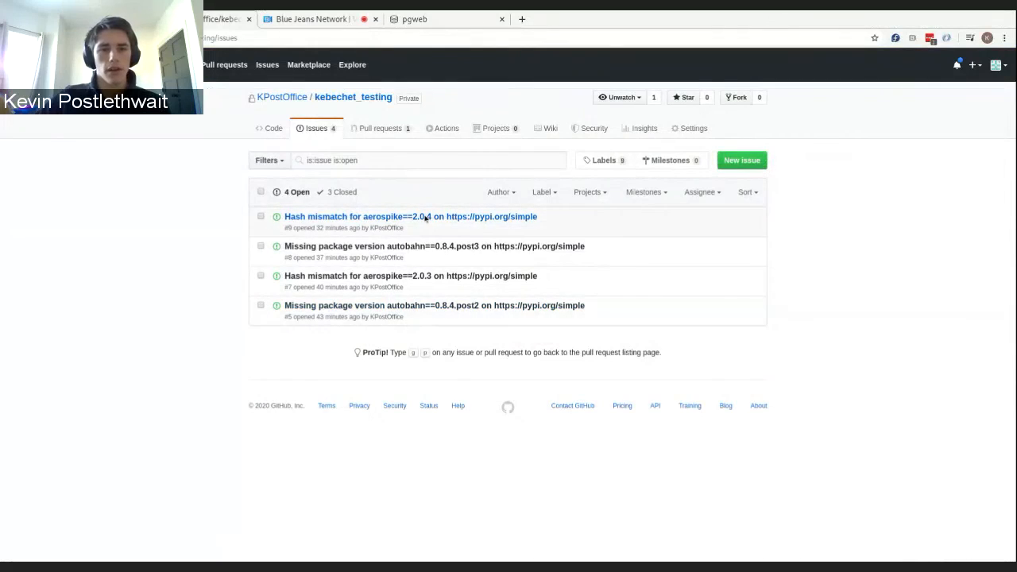
{"action": "mouse_move", "coordinate": [628, 269]}
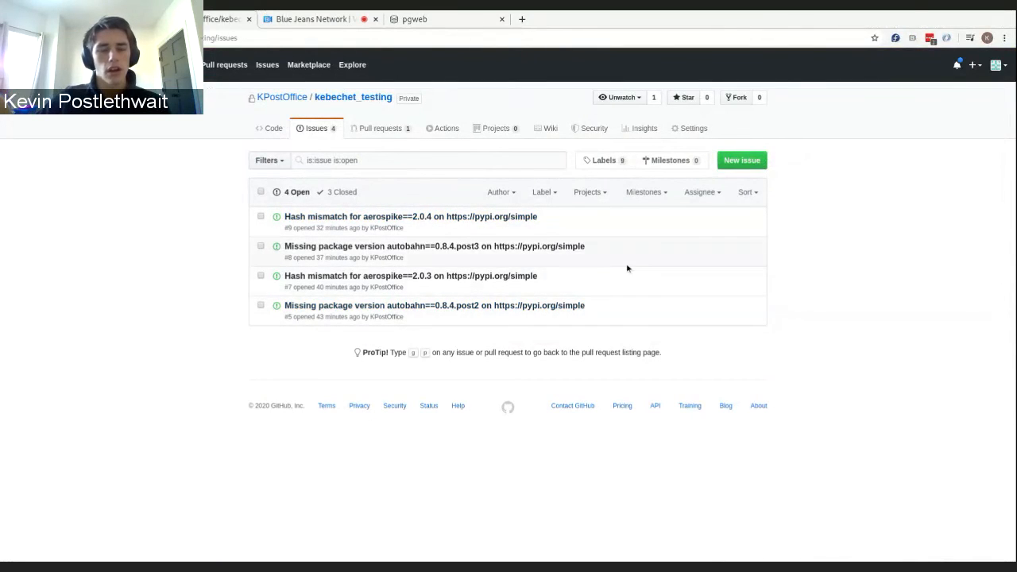
{"action": "mouse_move", "coordinate": [337, 315]}
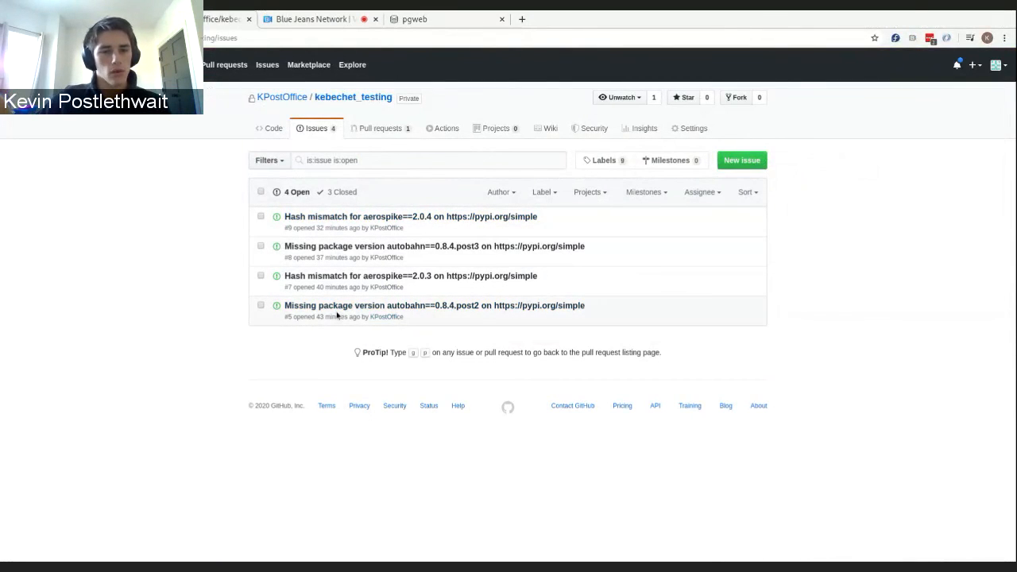
{"action": "left_click", "coordinate": [434, 305]}
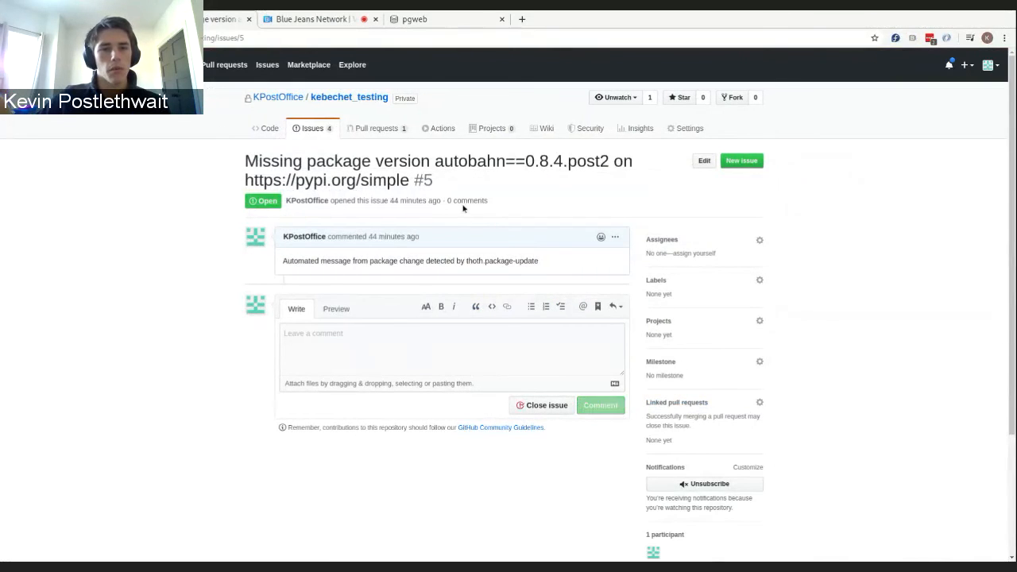
{"action": "double_click", "coordinate": [340, 180]}
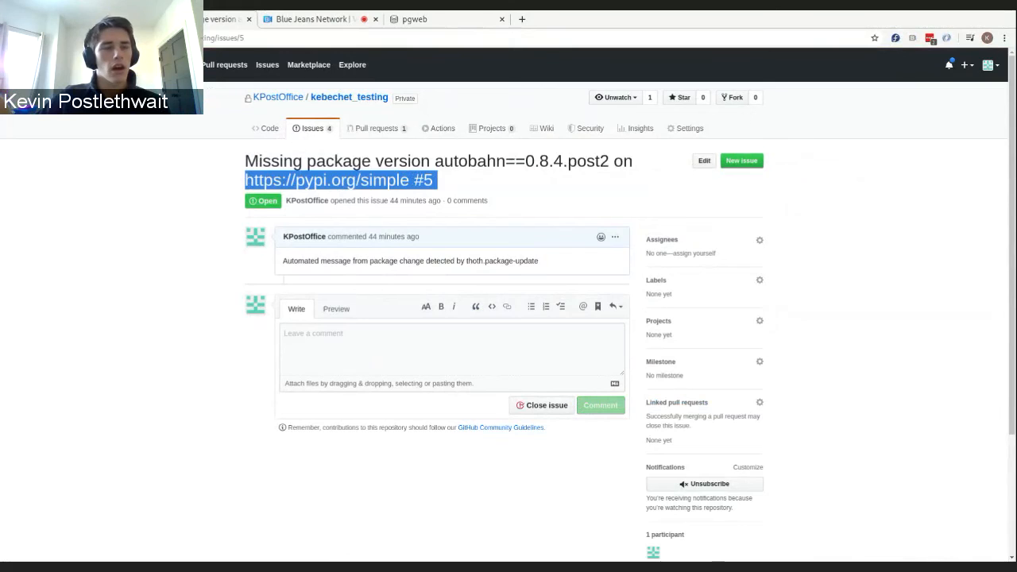
{"action": "left_click", "coordinate": [311, 127]}
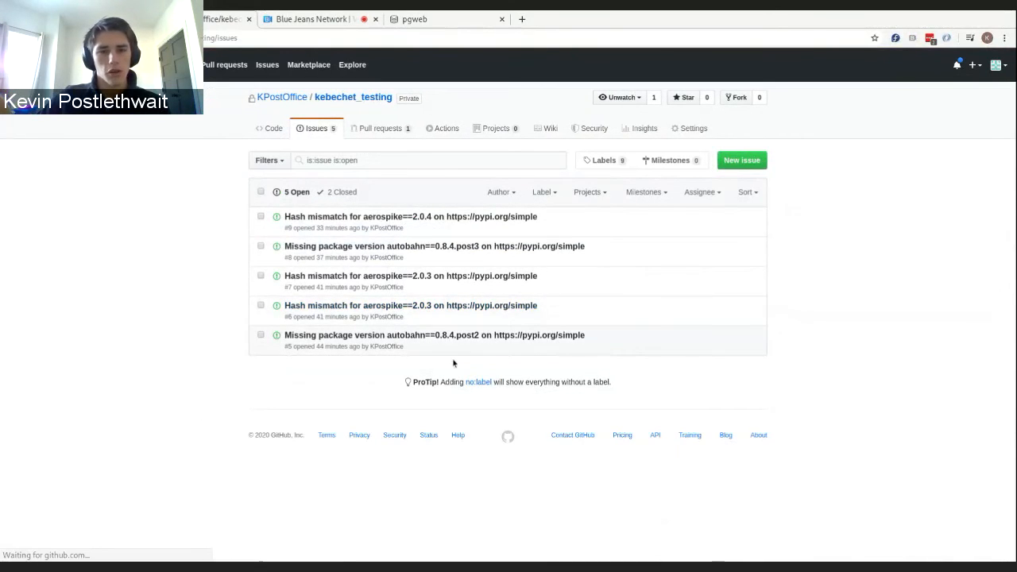
Review the closed aerospike==2.0.3 hash-mismatch issue #6, leaving four open issues.
{"action": "left_click", "coordinate": [410, 305]}
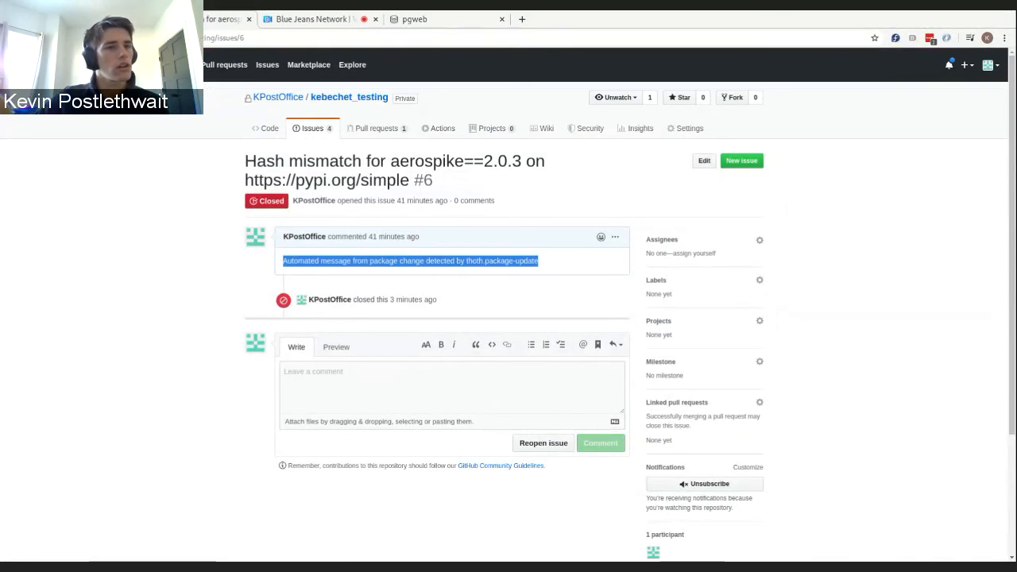
{"action": "mouse_move", "coordinate": [236, 276]}
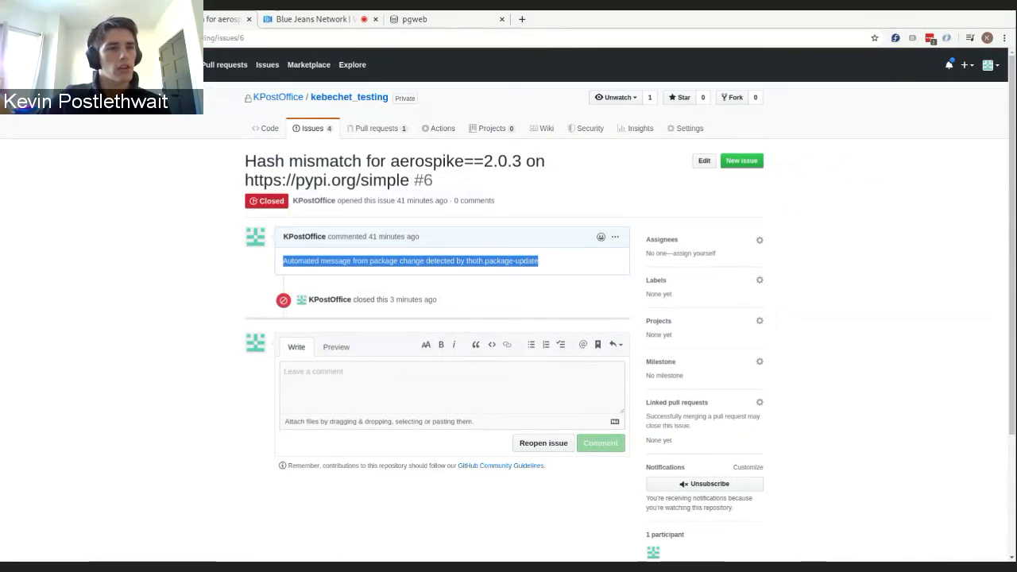
{"action": "left_click", "coordinate": [311, 127]}
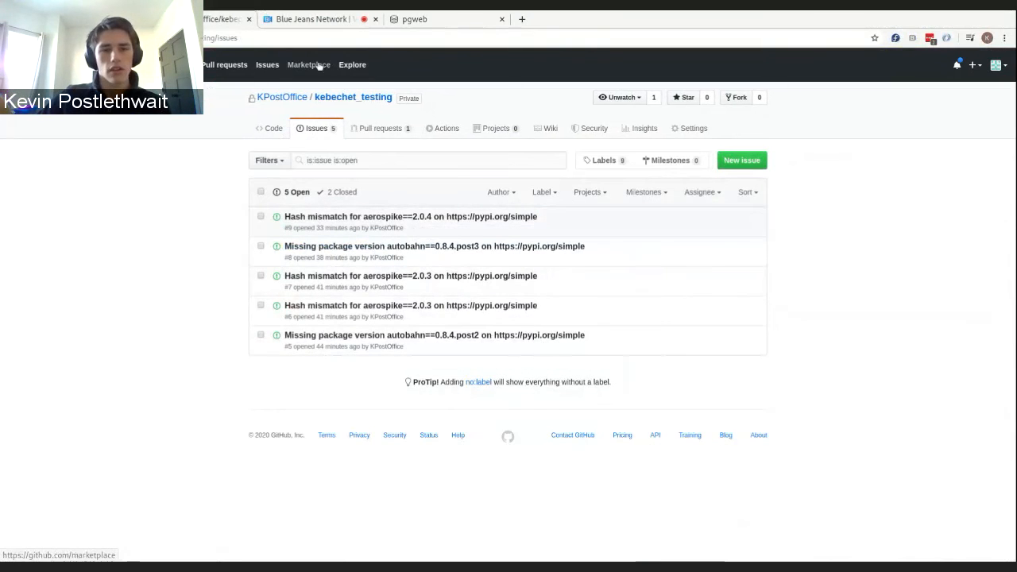
{"action": "mouse_move", "coordinate": [506, 239]}
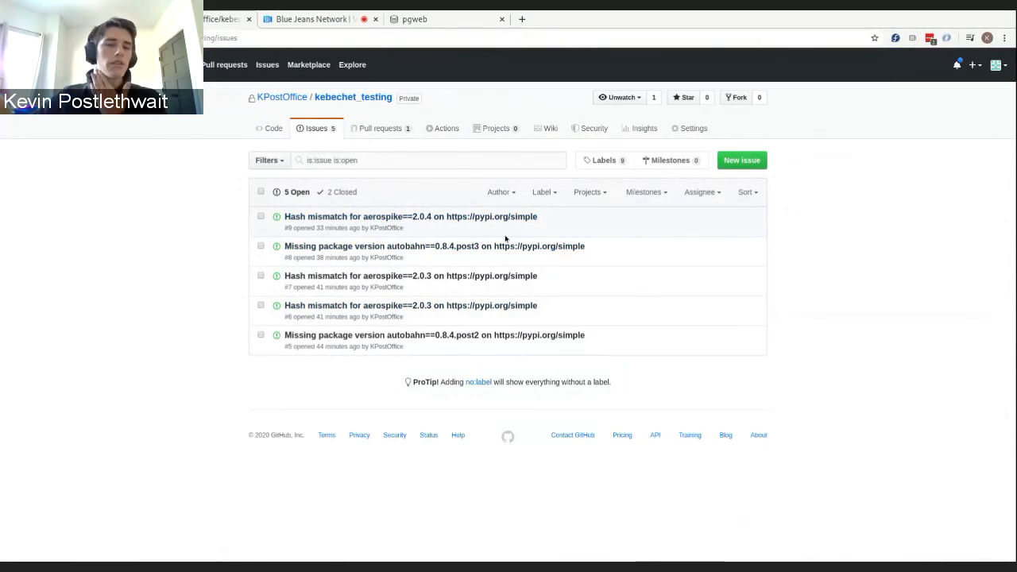
{"action": "mouse_move", "coordinate": [435, 245]}
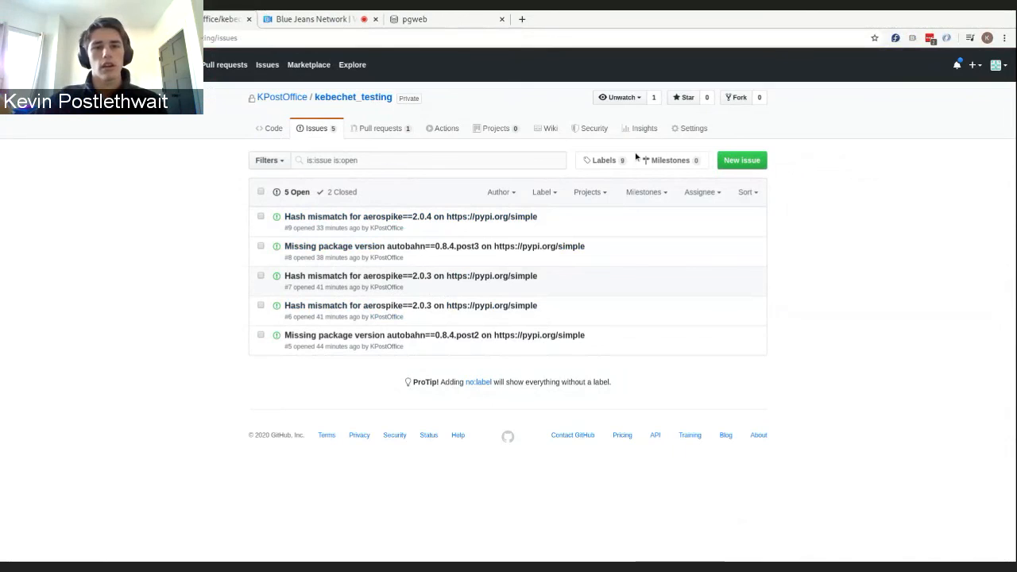
Check kebechet_testing's pull requests and issues, then return to the BlueJeans meeting.
{"action": "left_click", "coordinate": [382, 127]}
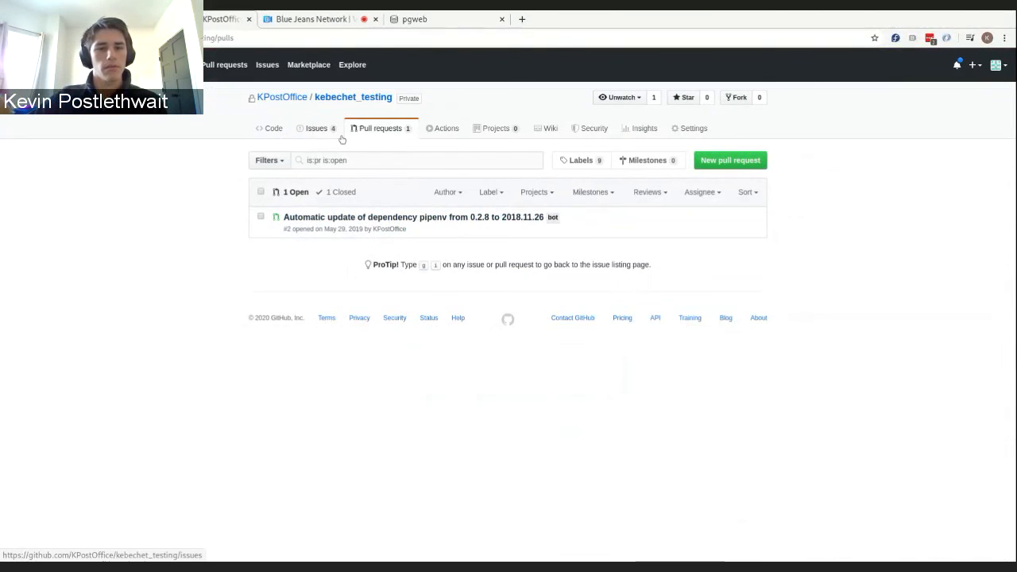
{"action": "mouse_move", "coordinate": [305, 134]}
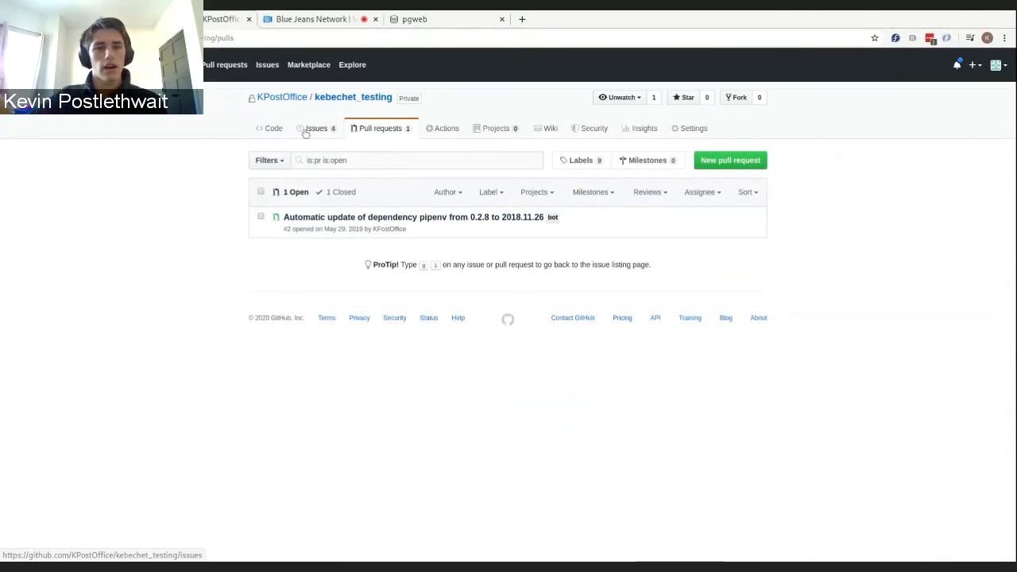
{"action": "left_click", "coordinate": [314, 127]}
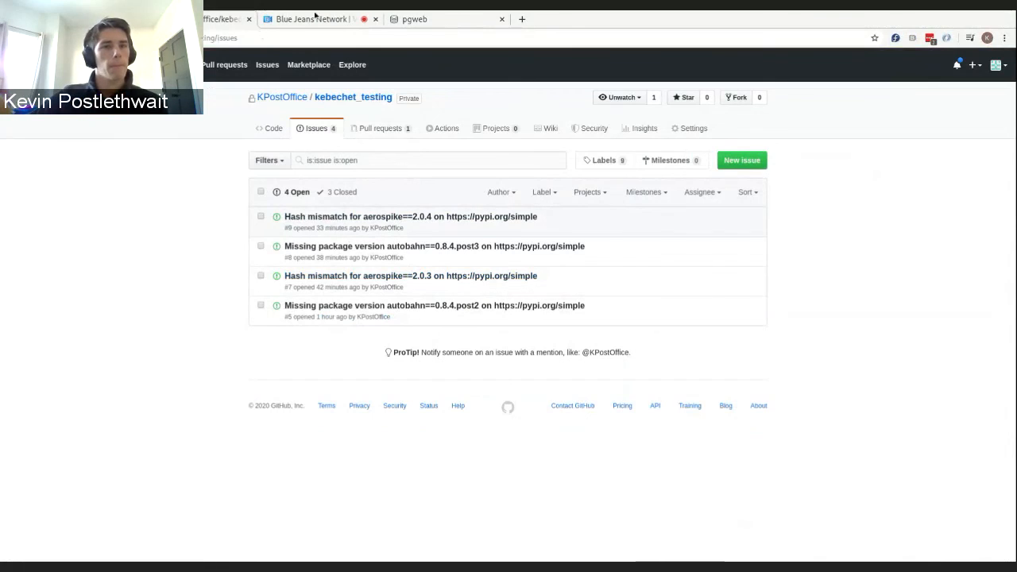
{"action": "left_click", "coordinate": [312, 19]}
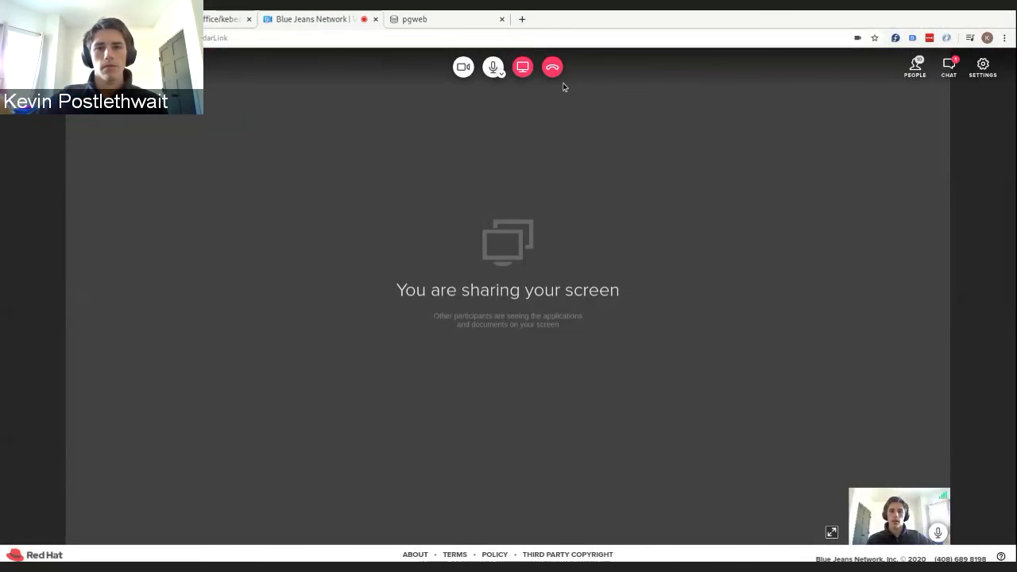